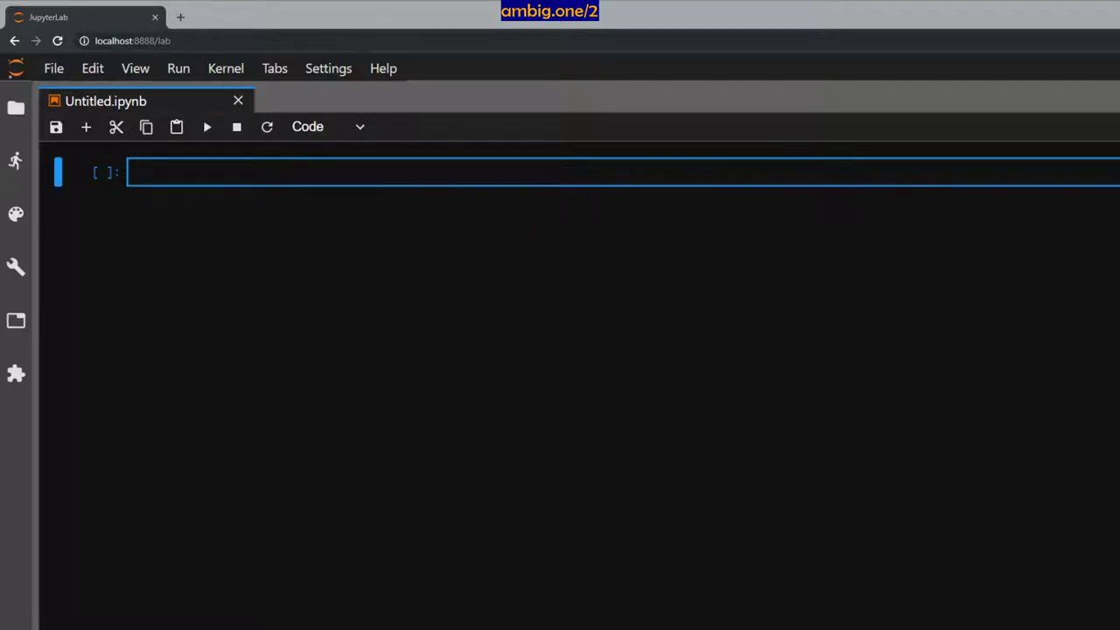
Render the Markdown heading '# Sort bubble iterative algorithm - python [3.7]' and the swapping-adjacent-elements description
{"action": "type", "text": "# Sort bubble iterative algorithm - python [3.7]"}
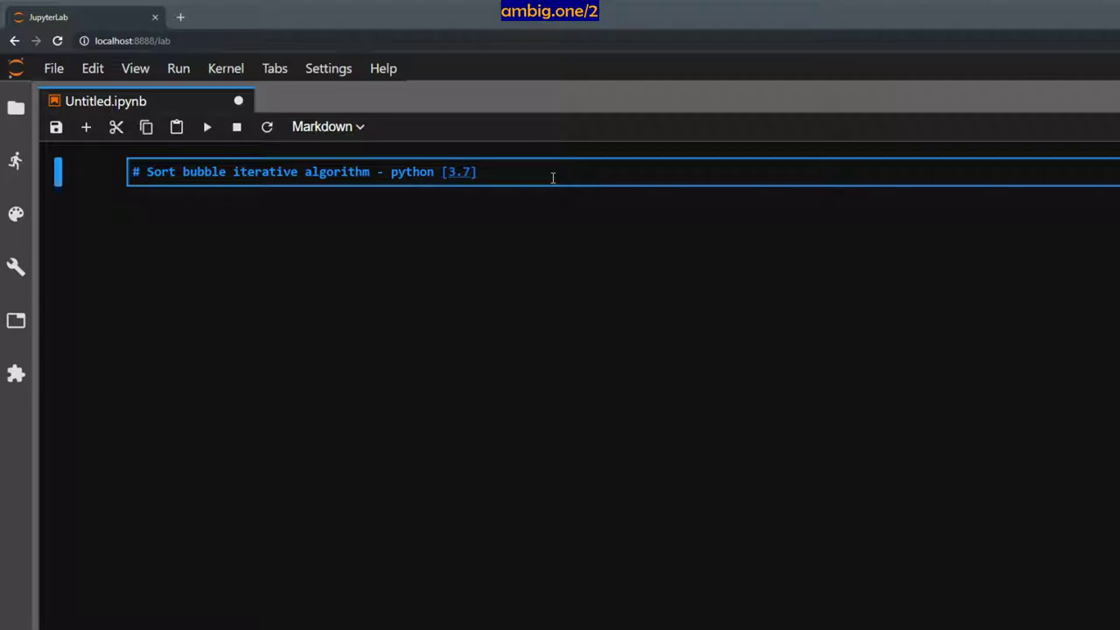
{"action": "key", "text": "shift+enter"}
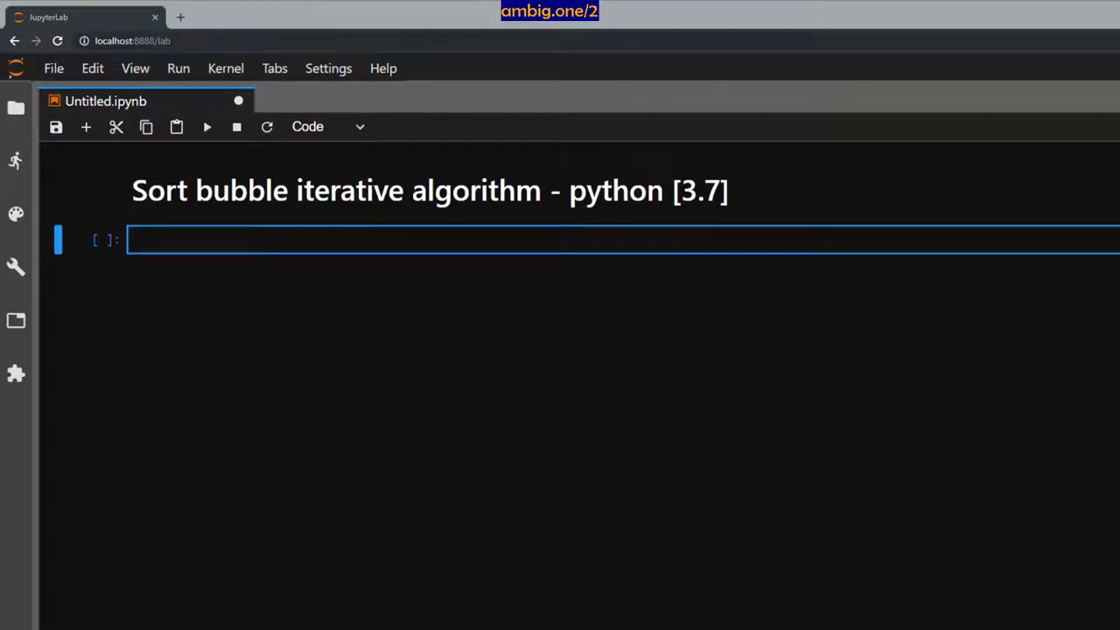
{"action": "type", "text": "Bubble sort algorithm sorts elements by swapping the adjacent elements who are in wrong order."}
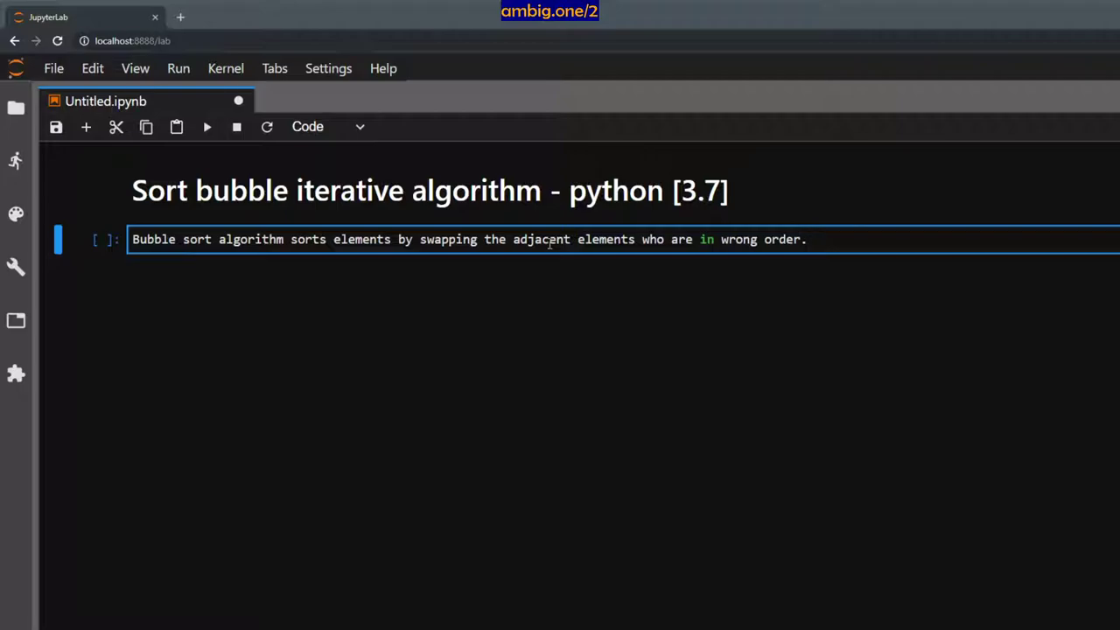
{"action": "left_click", "coordinate": [207, 127]}
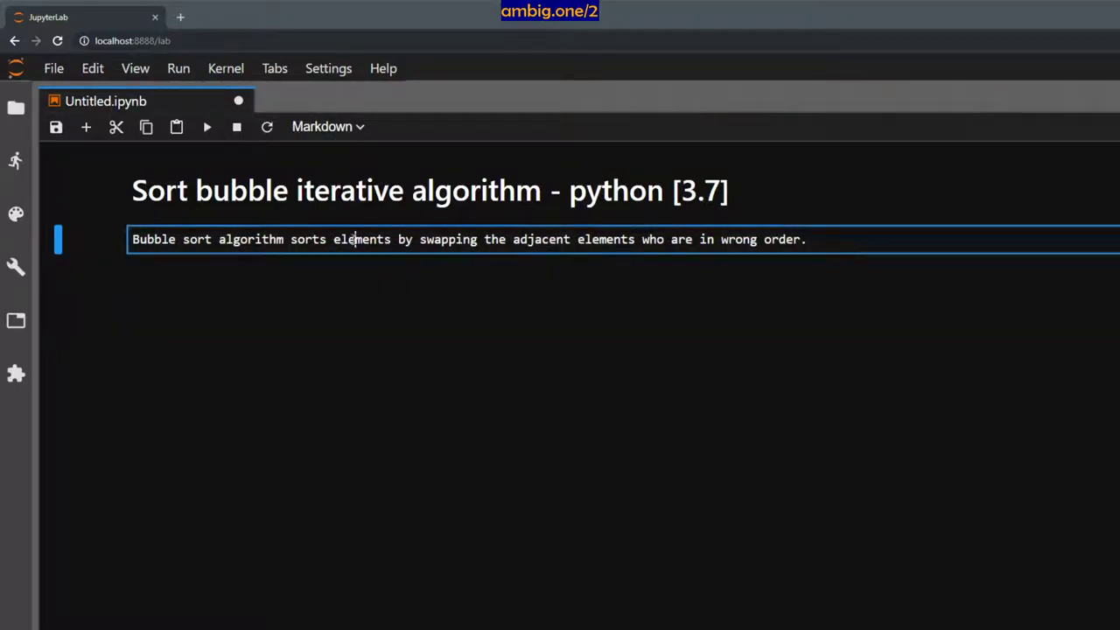
{"action": "key", "text": "shift+enter"}
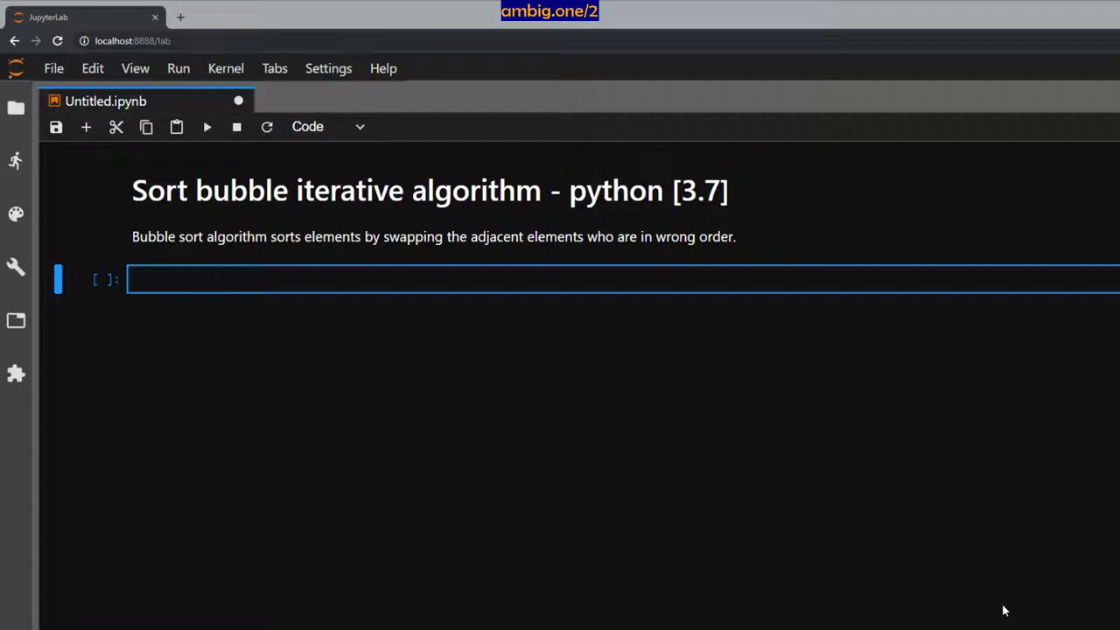
{"action": "mouse_move", "coordinate": [238, 100]}
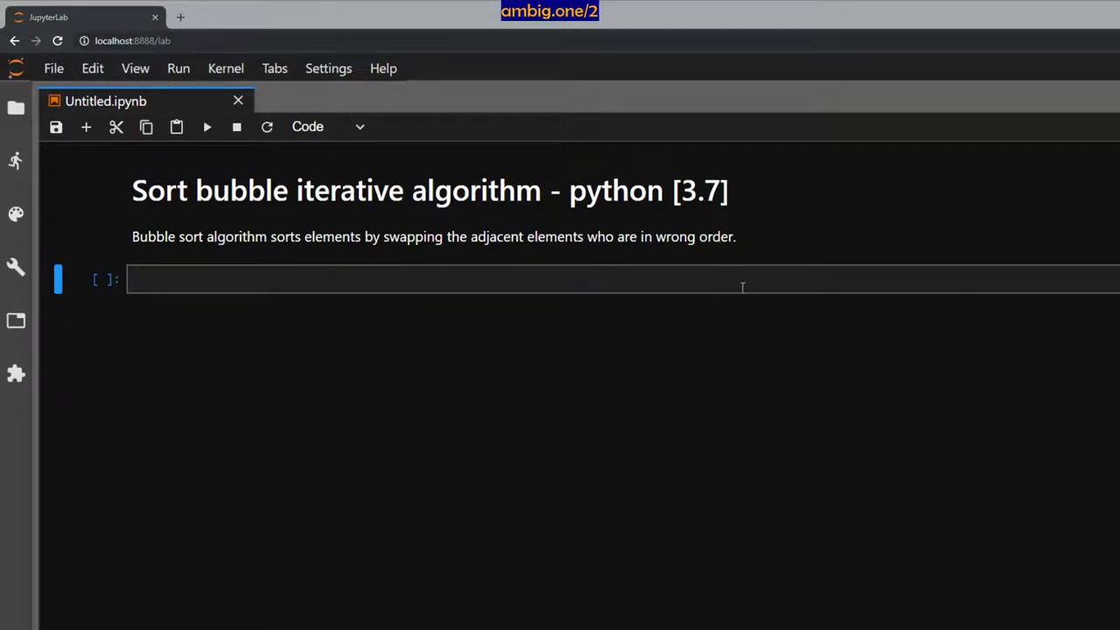
Write def sortBubble(arr): with a comment, n = len(arr), and print(f"input is {arr}")
{"action": "type", "text": "def"}
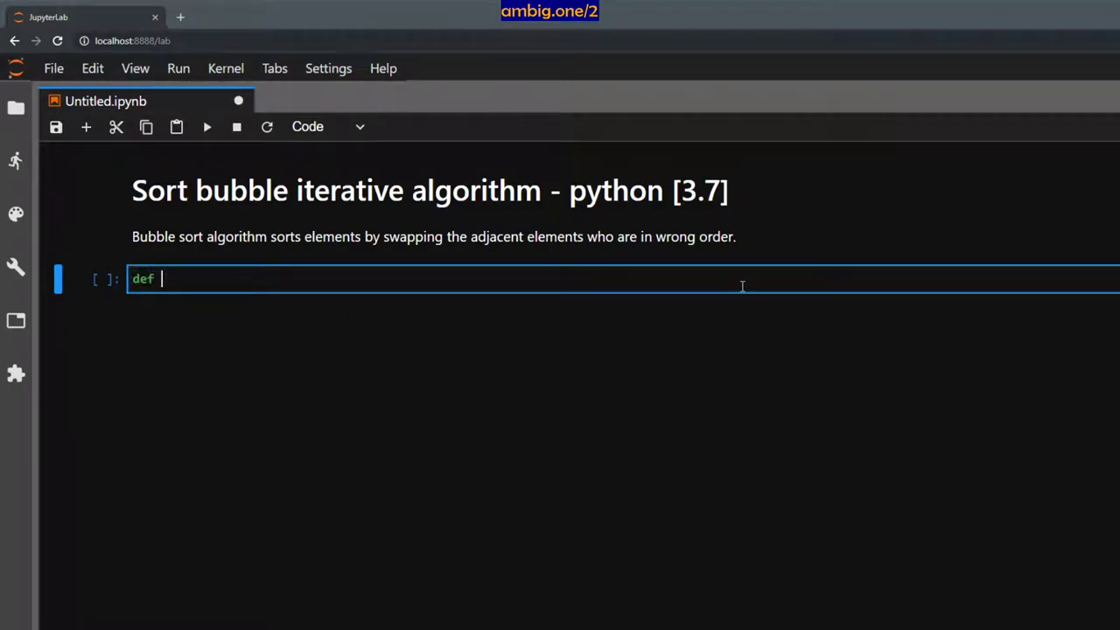
{"action": "type", "text": "sortBubble"}
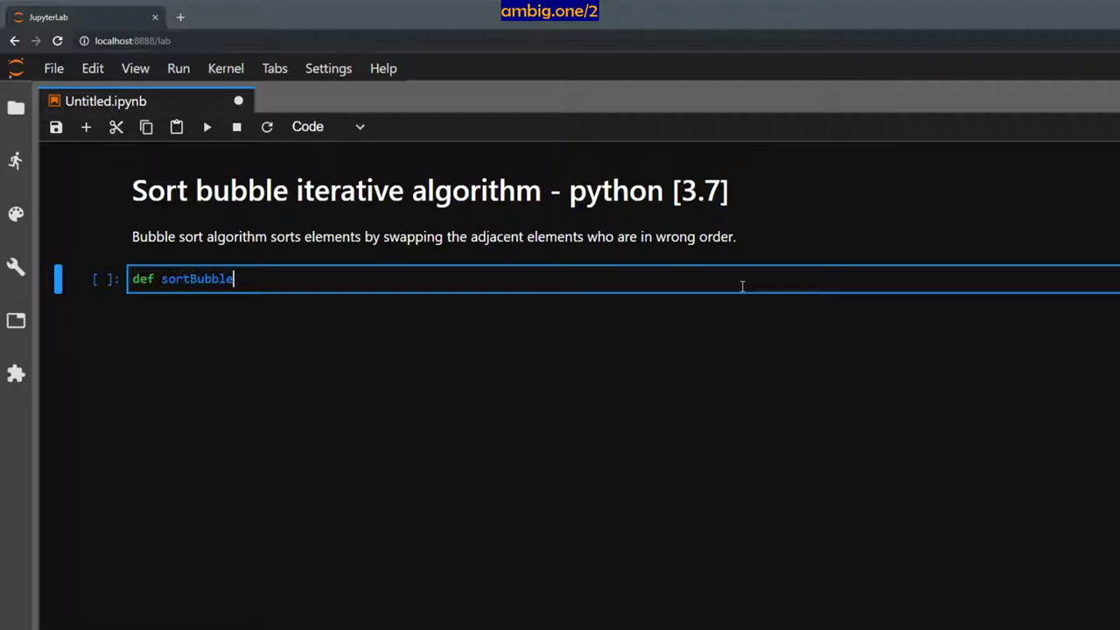
{"action": "type", "text": "(arr):"}
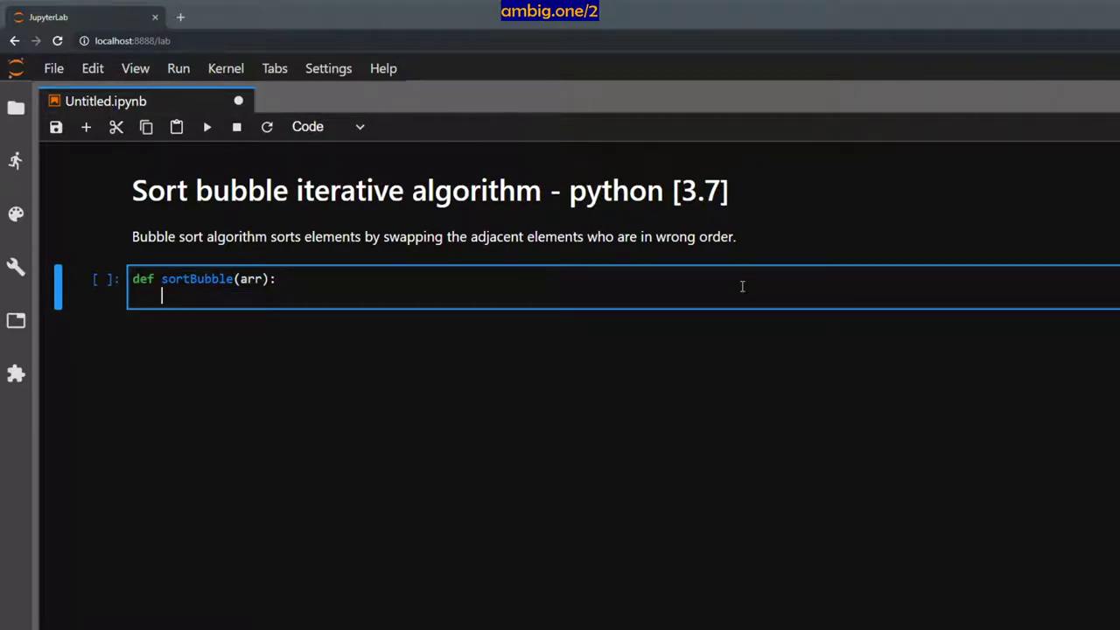
{"action": "type", "text": "#"}
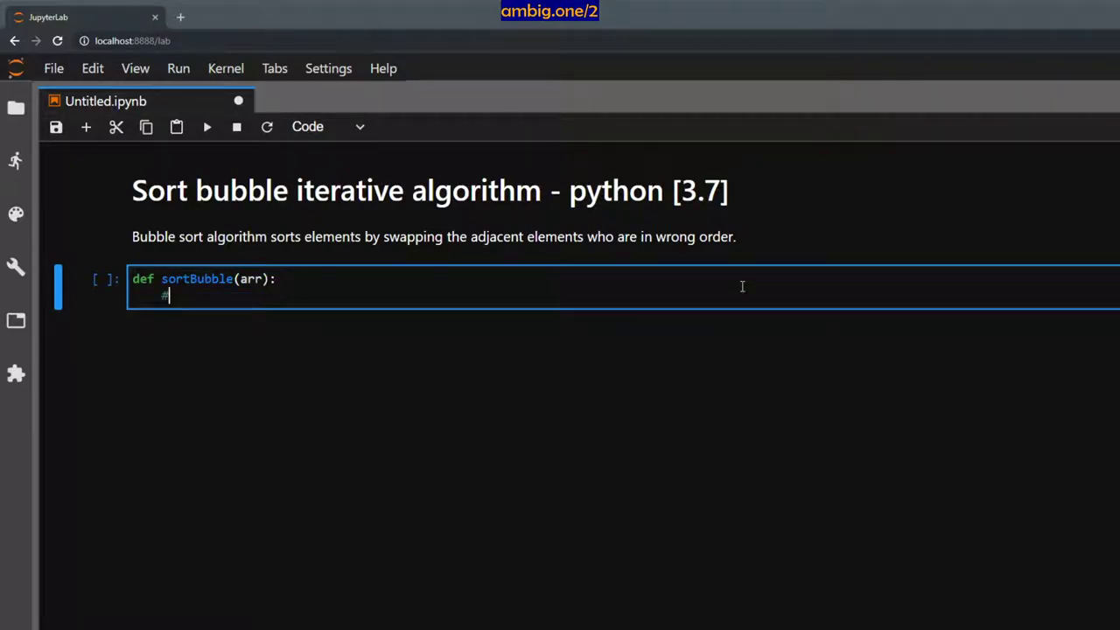
{"action": "type", "text": "# check the length of the array"}
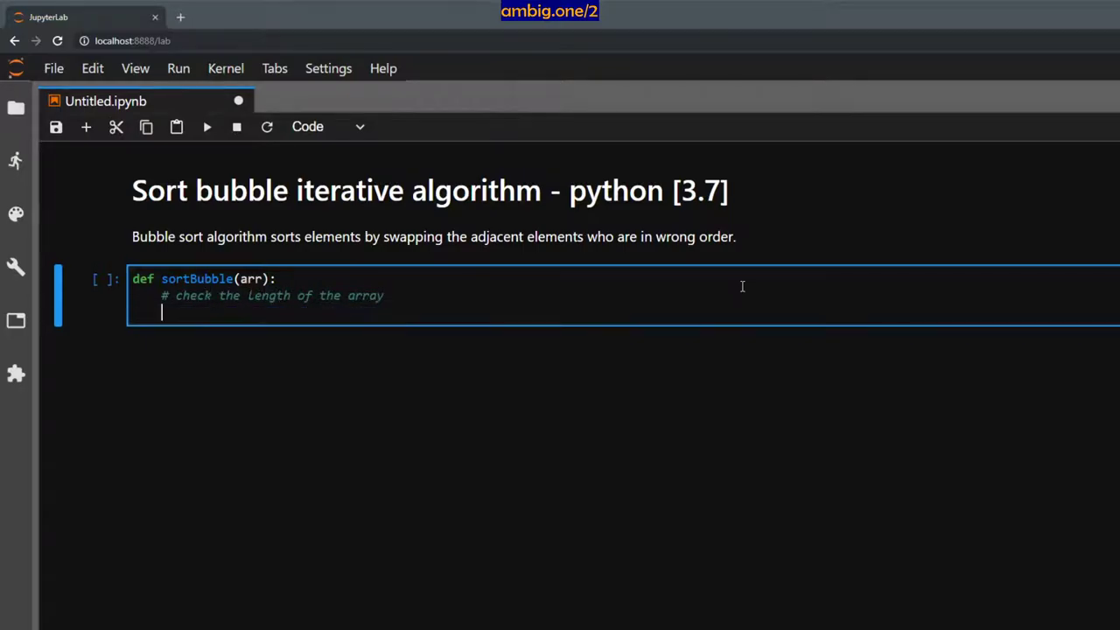
{"action": "type", "text": "n ="}
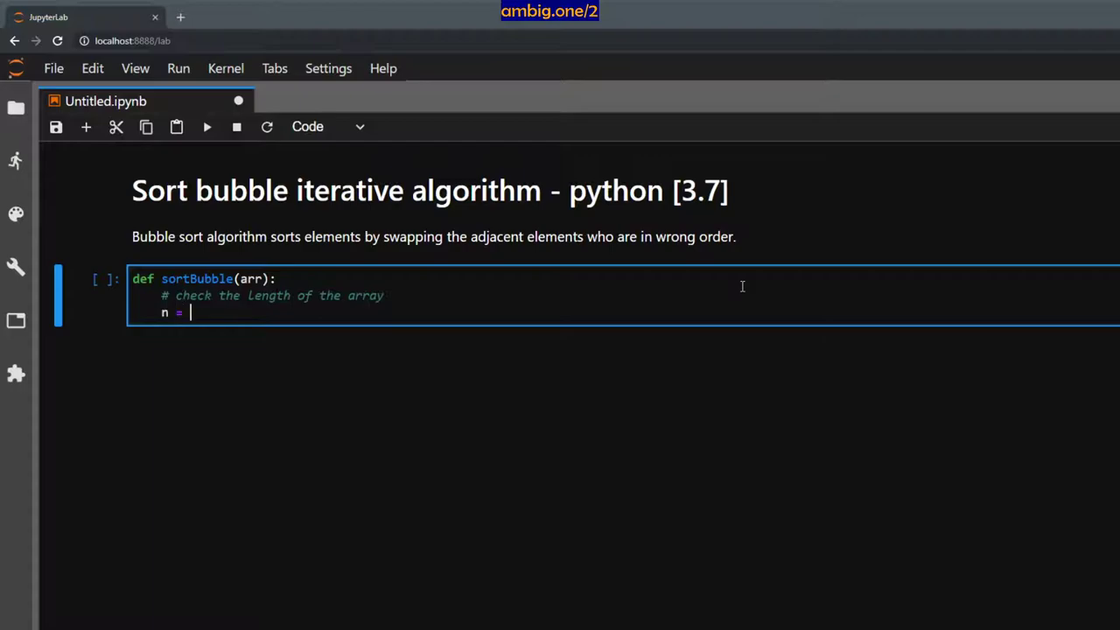
{"action": "type", "text": "len(arr)"}
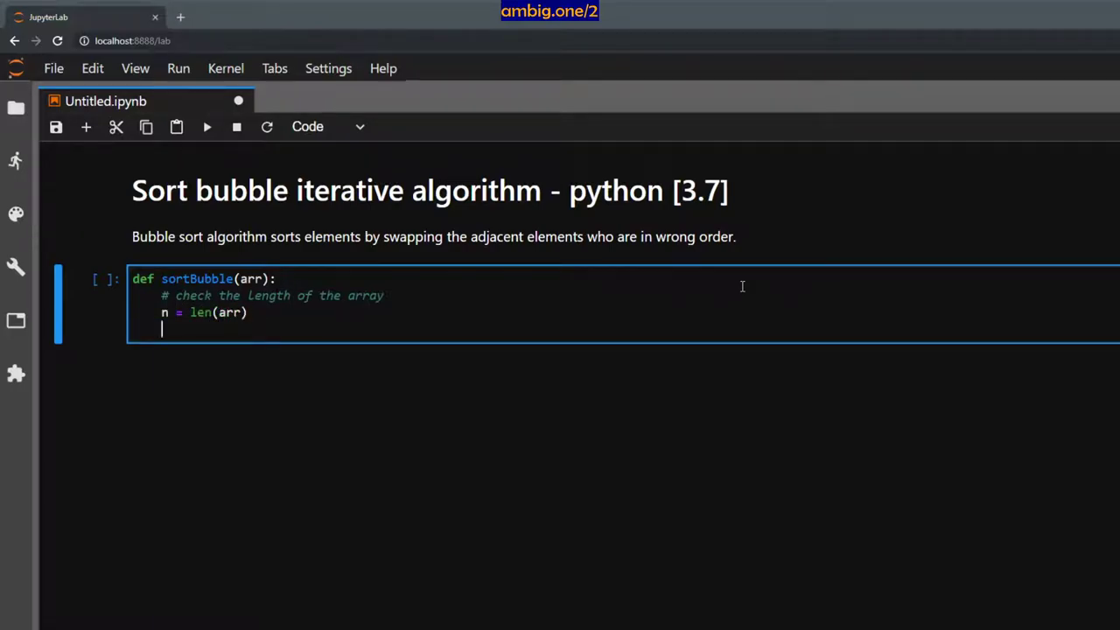
{"action": "type", "text": "print()"}
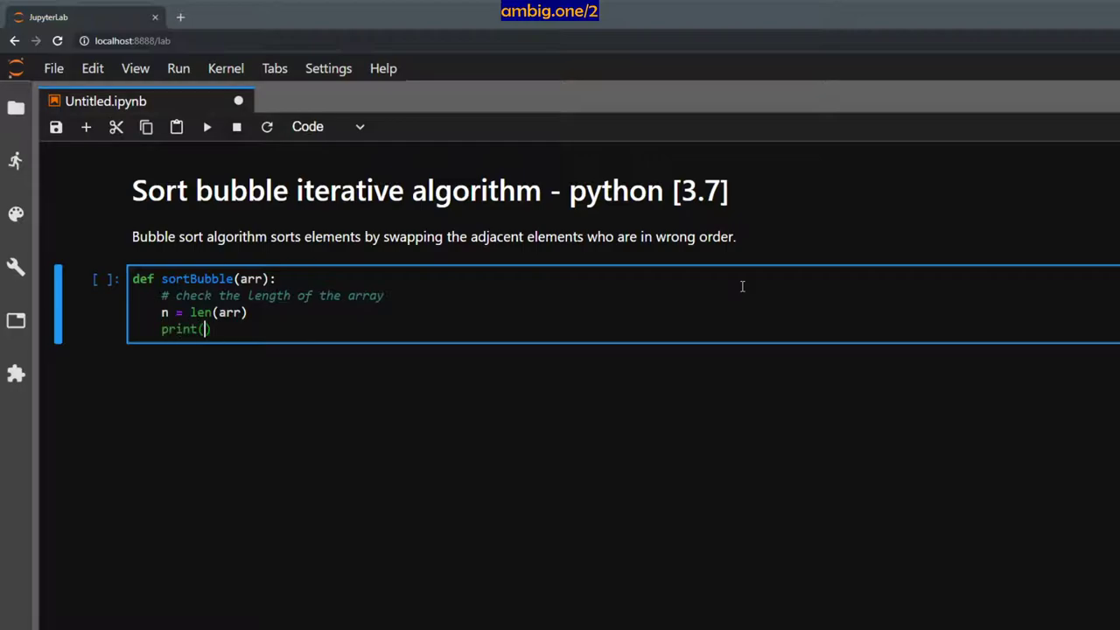
{"action": "type", "text": "f\""}
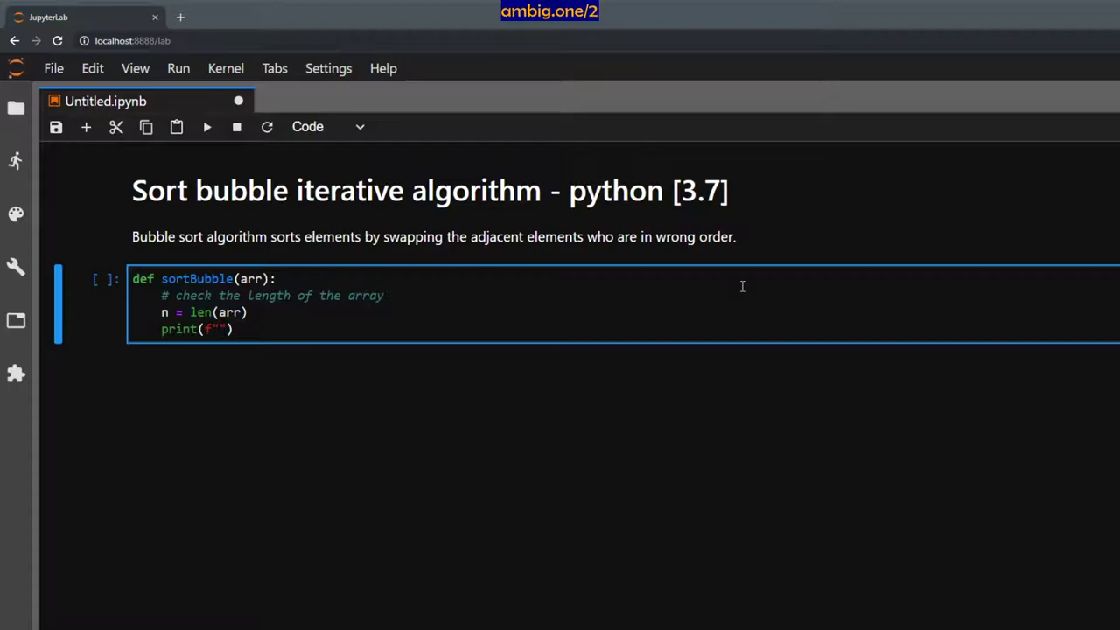
{"action": "type", "text": "input is"}
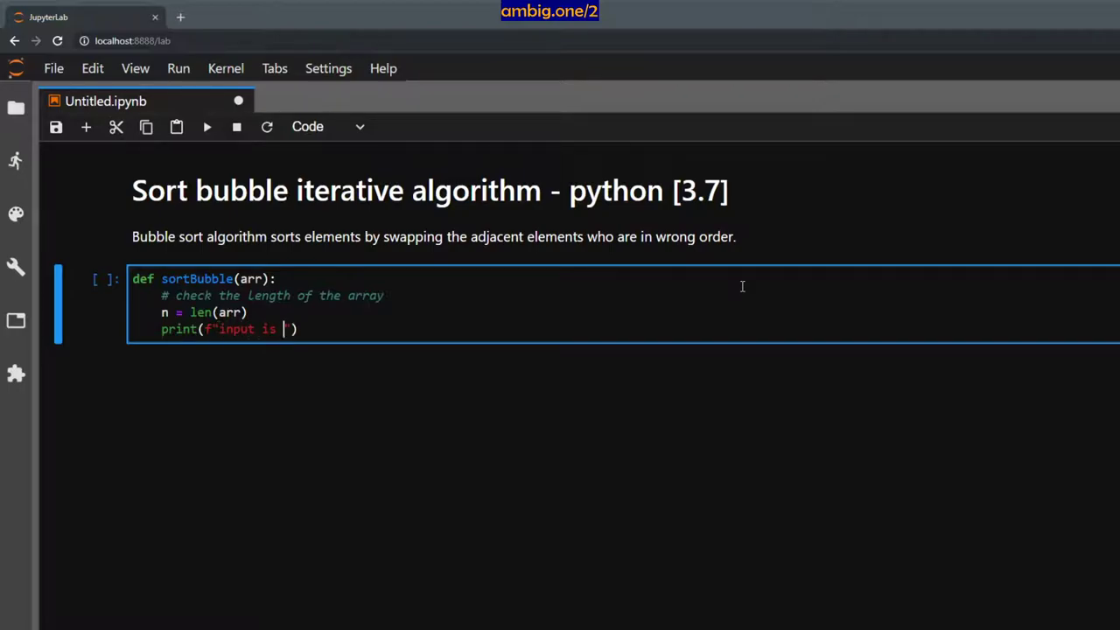
{"action": "type", "text": "{arr}"}
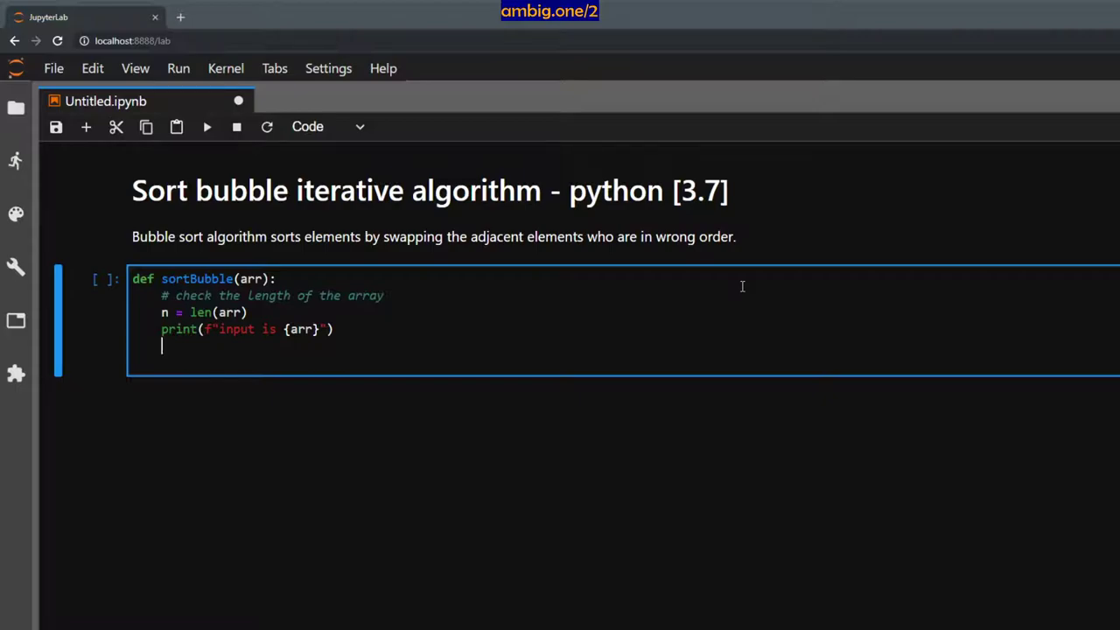
Add print(f"length is {n}") above print(f"input is {arr}") in sortBubble
{"action": "type", "text": "print"}
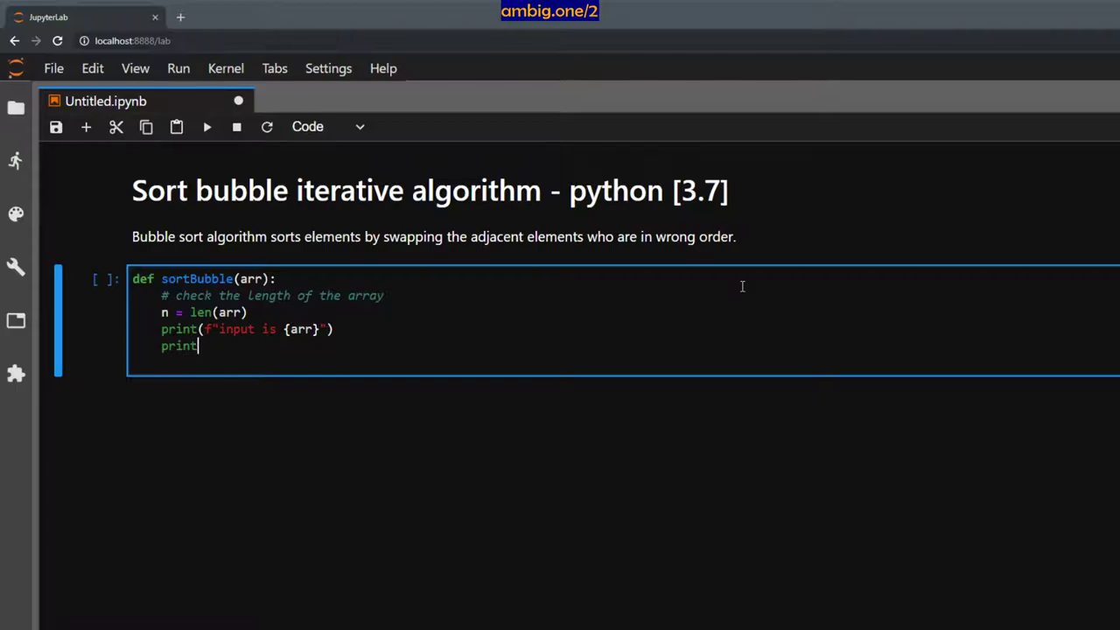
{"action": "type", "text": "()"}
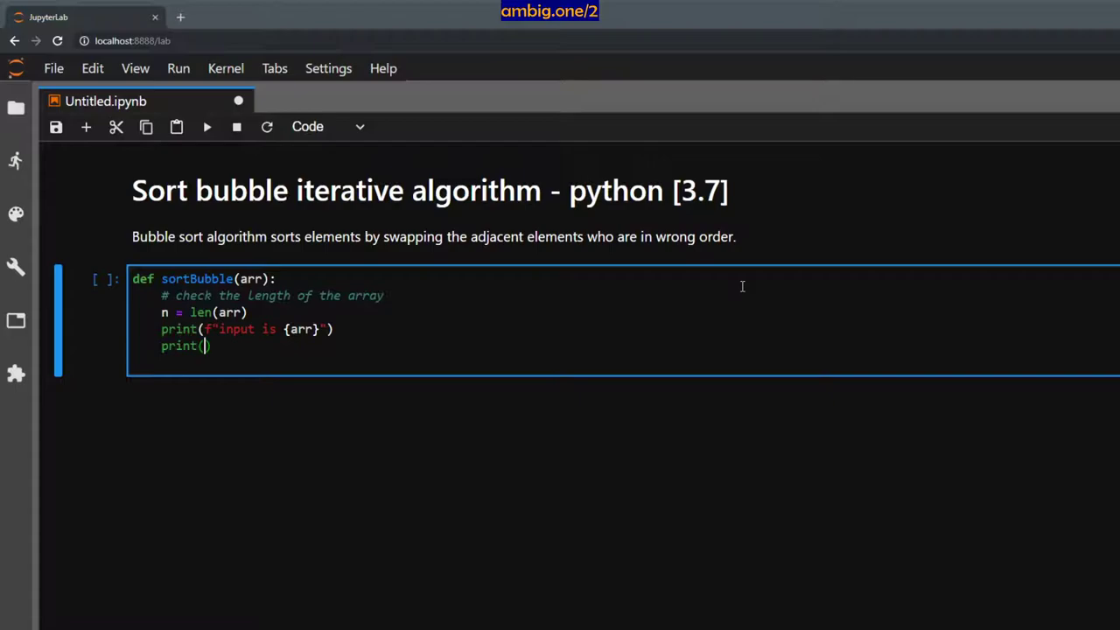
{"action": "type", "text": "f\"\""}
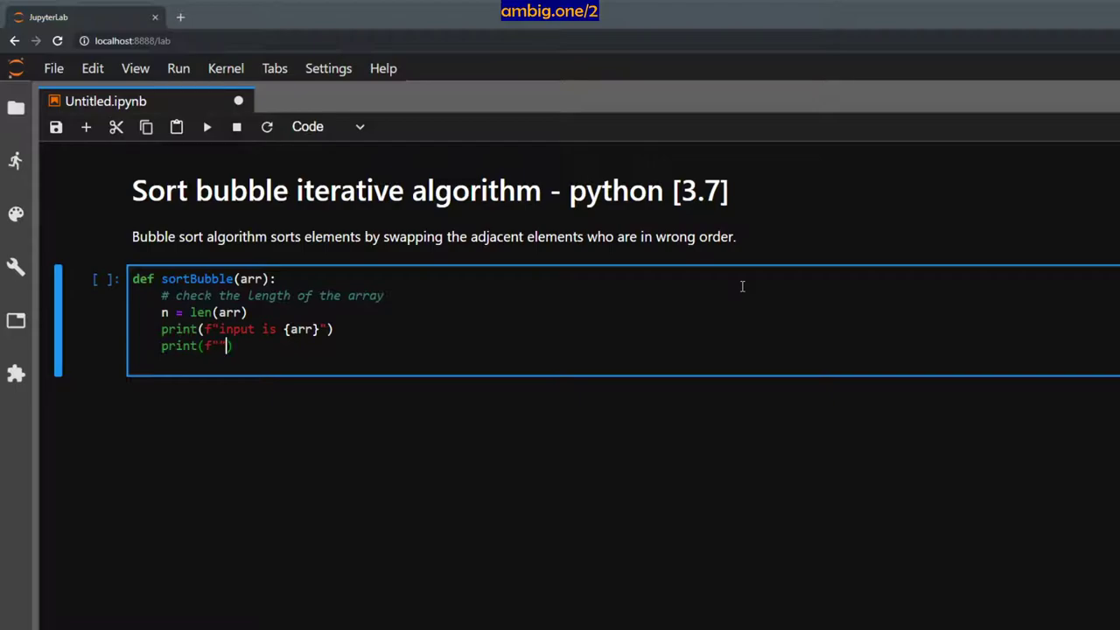
{"action": "type", "text": "\""}
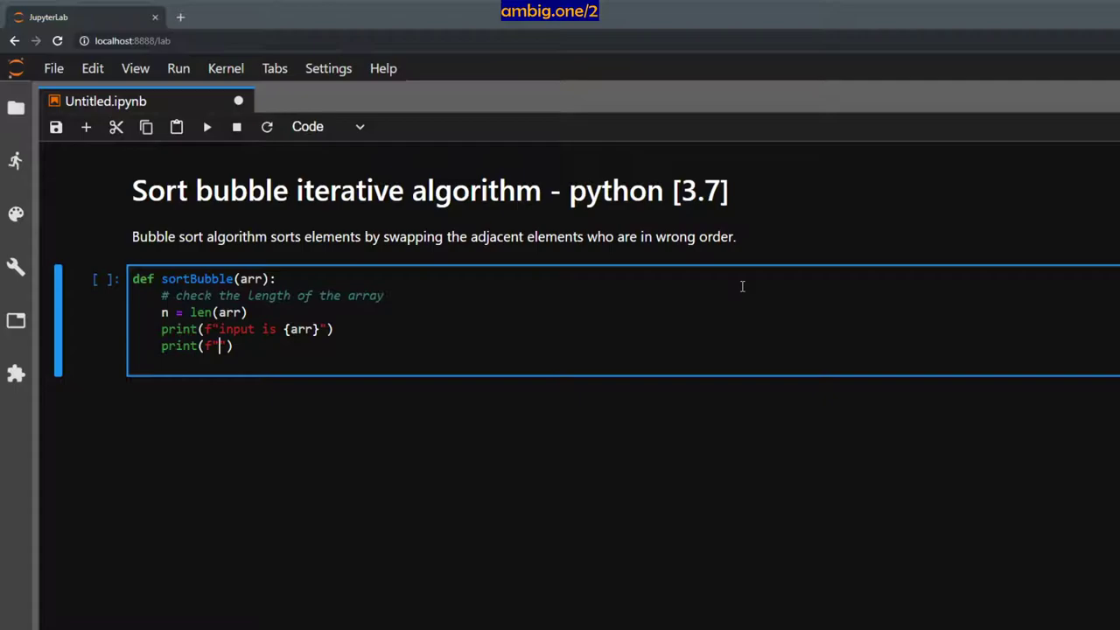
{"action": "type", "text": "giv"}
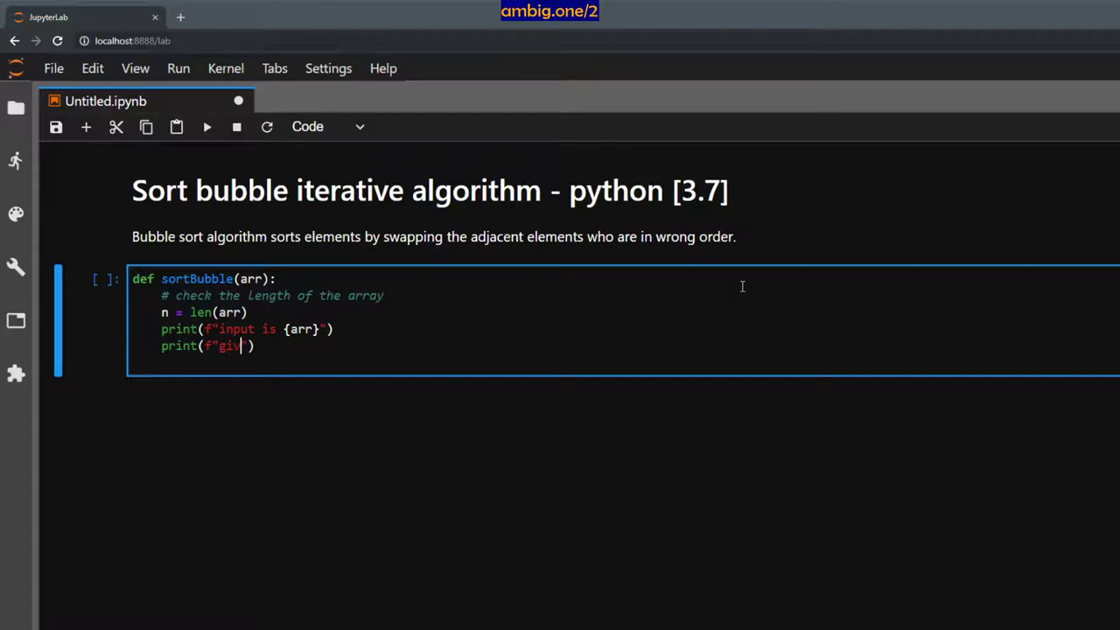
{"action": "type", "text": "input is"}
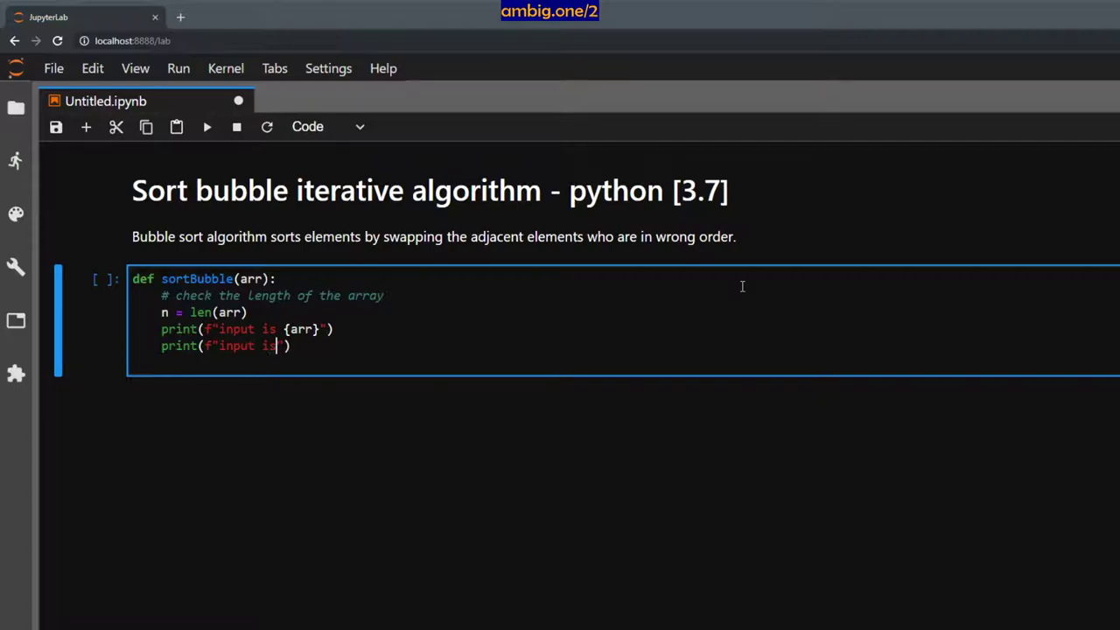
{"action": "type", "text": "{a"}
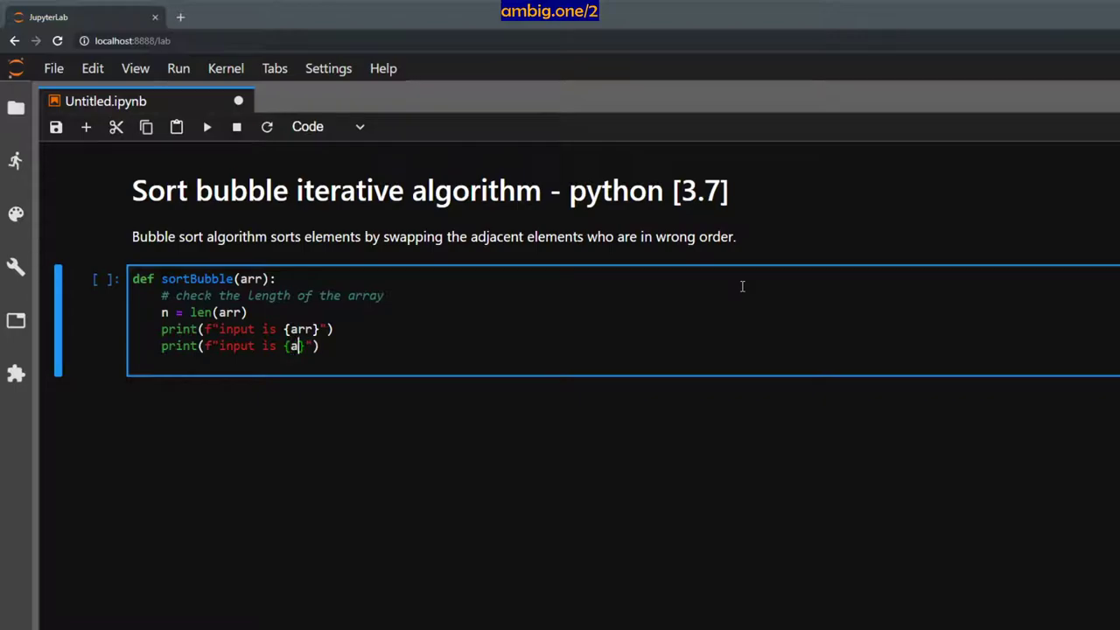
{"action": "type", "text": "rr}"}
{"action": "left_click", "coordinate": [247, 329]}
{"action": "type", "text": "print(f\"leng"}
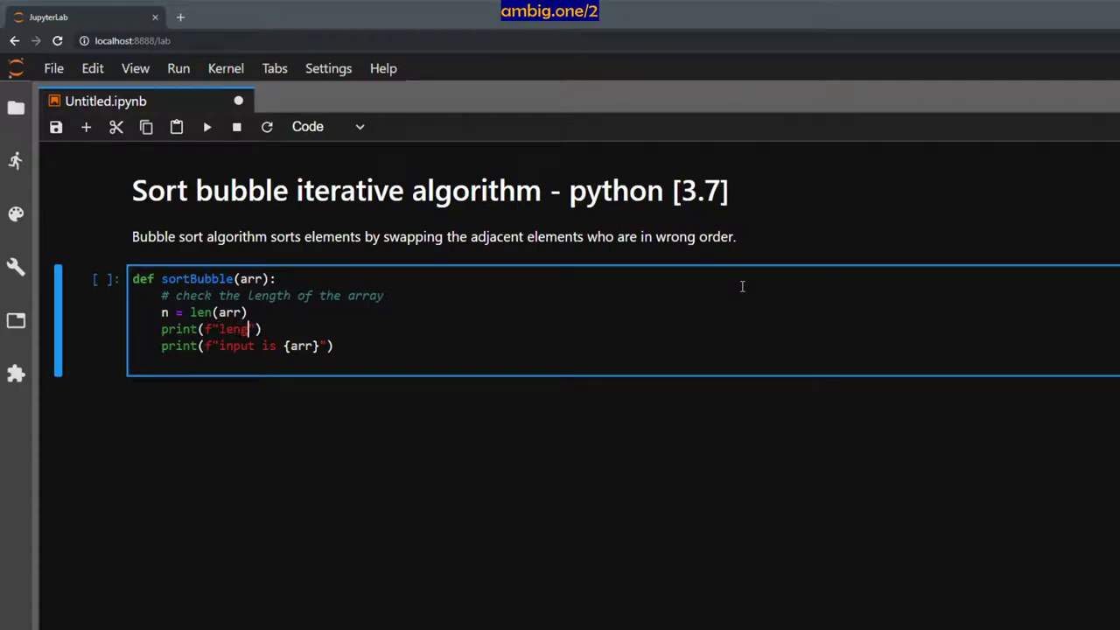
{"action": "type", "text": "th is {"}
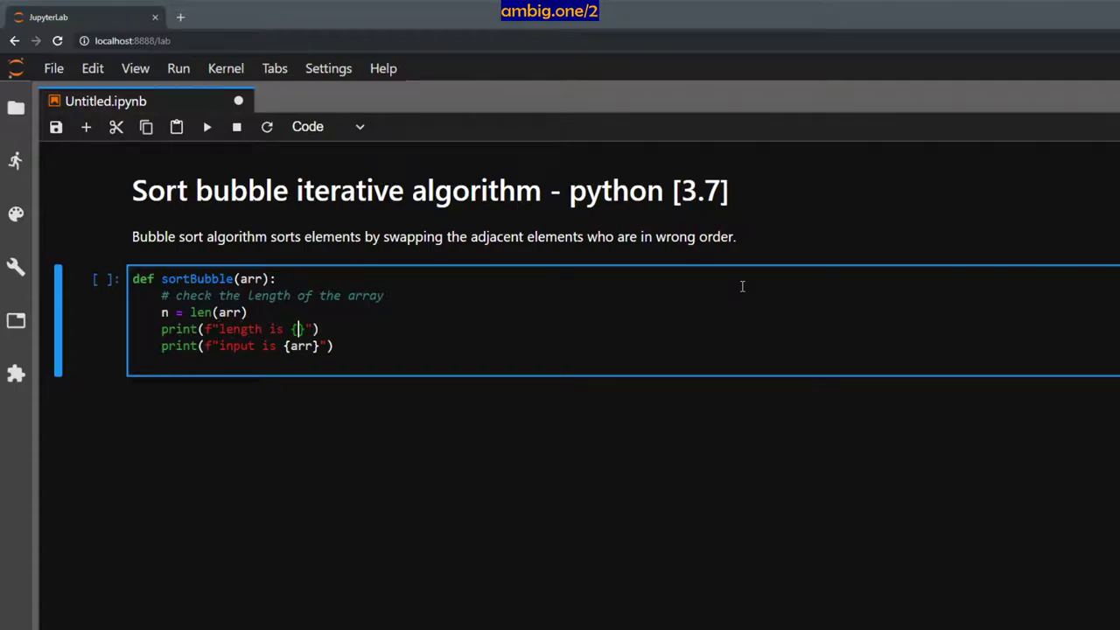
{"action": "type", "text": "n"}
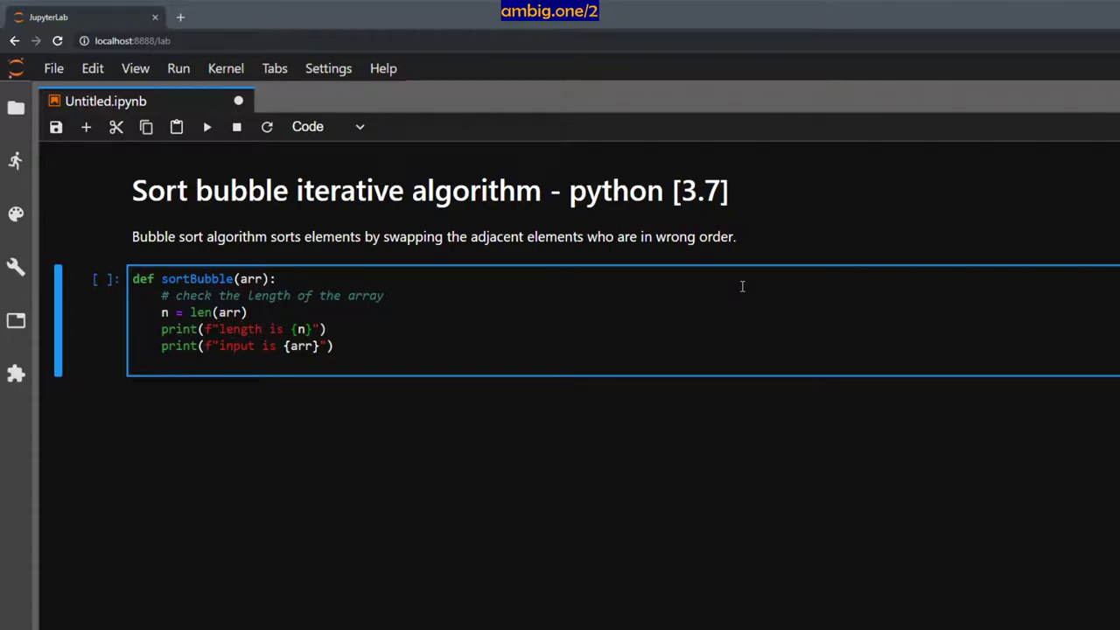
{"action": "mouse_move", "coordinate": [468, 363]}
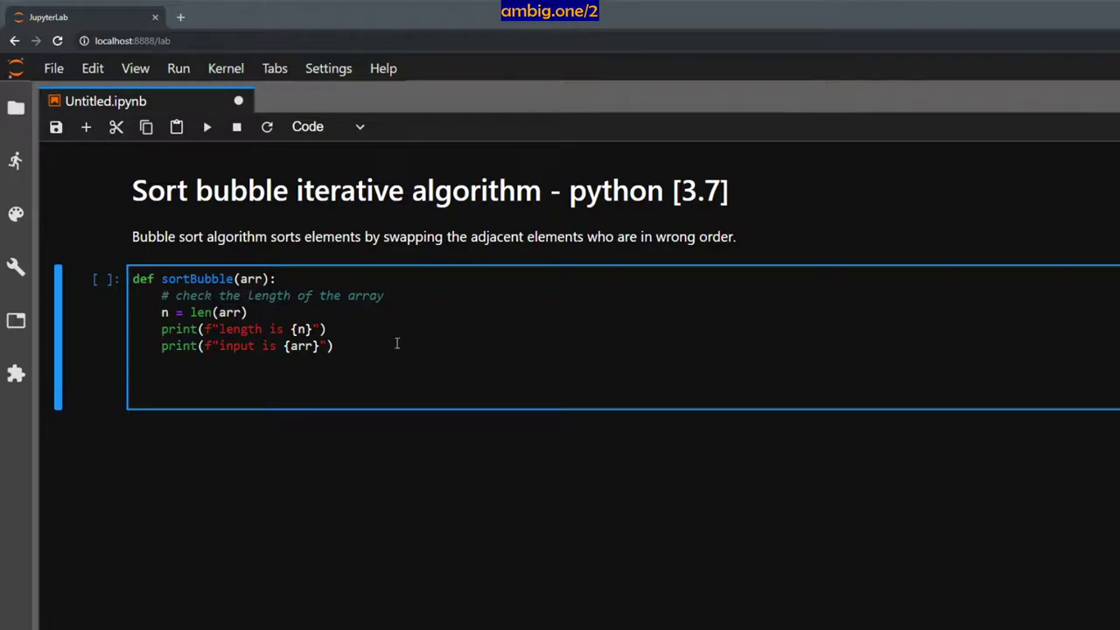
Add a commented assert type(arr) is list with the message "Input is not a list"
{"action": "type", "text": "#"}
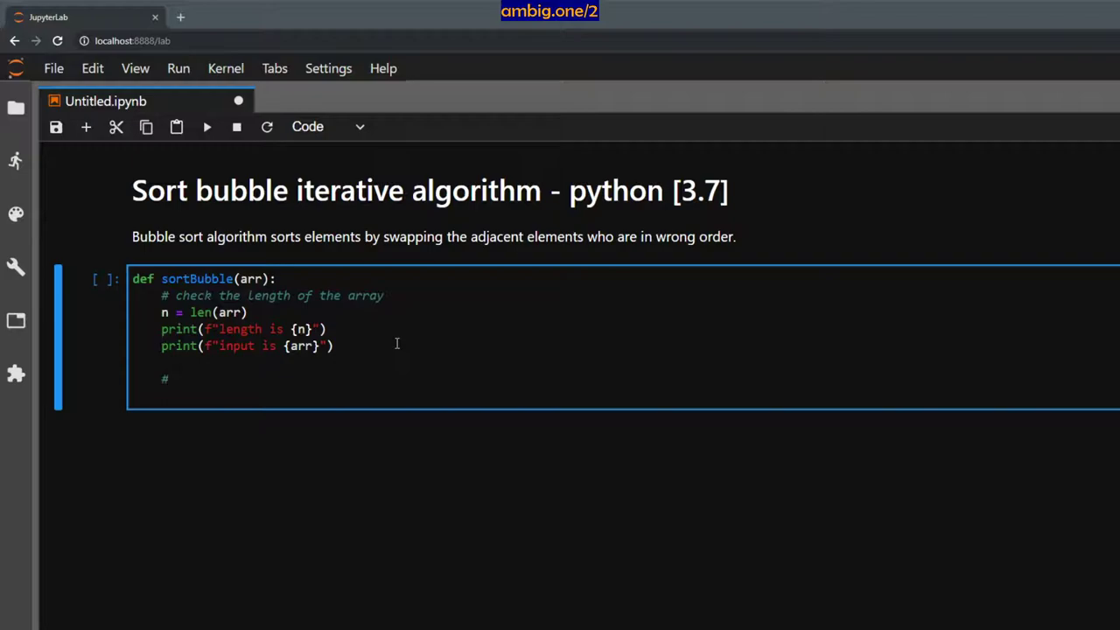
{"action": "type", "text": "assert t"}
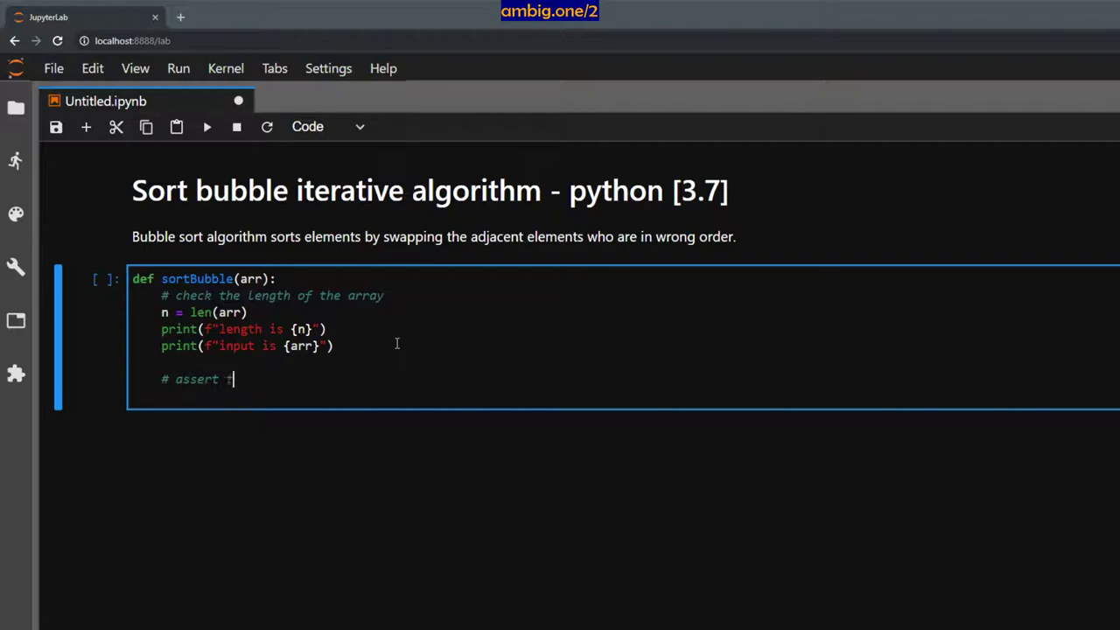
{"action": "type", "text": "he input"}
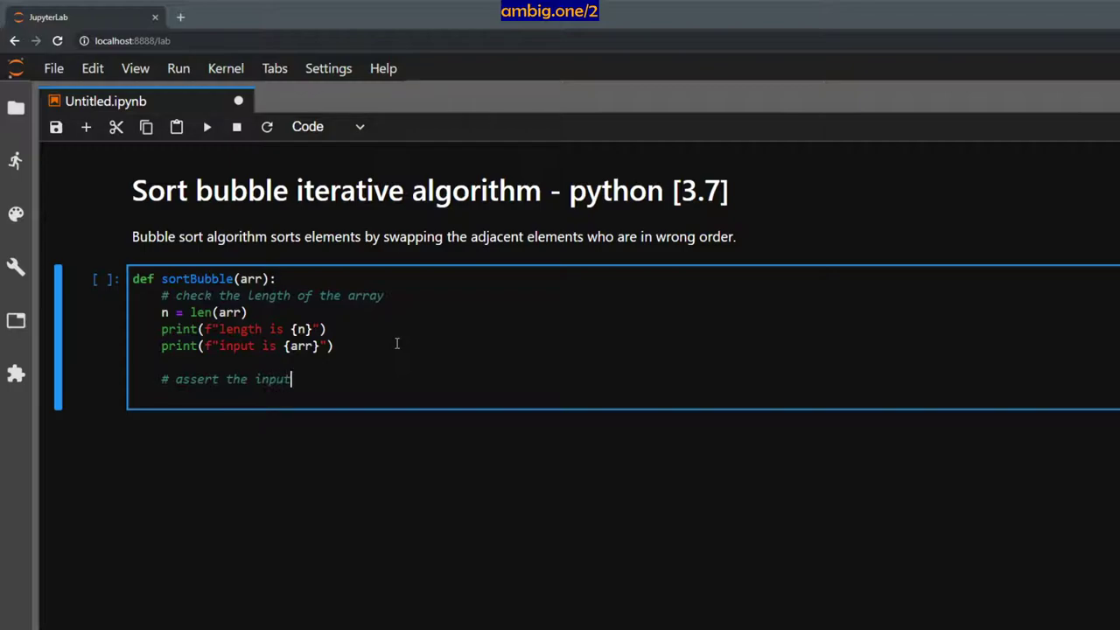
{"action": "type", "text": "type to be a list"}
{"action": "type", "text": "ass"}
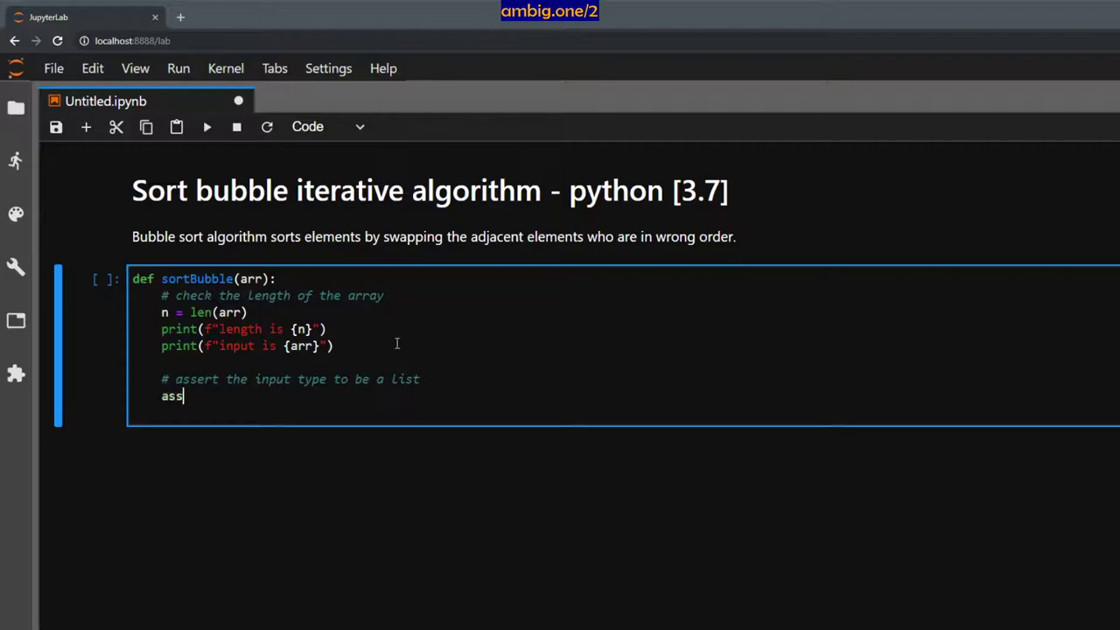
{"action": "type", "text": "ert type(arr"}
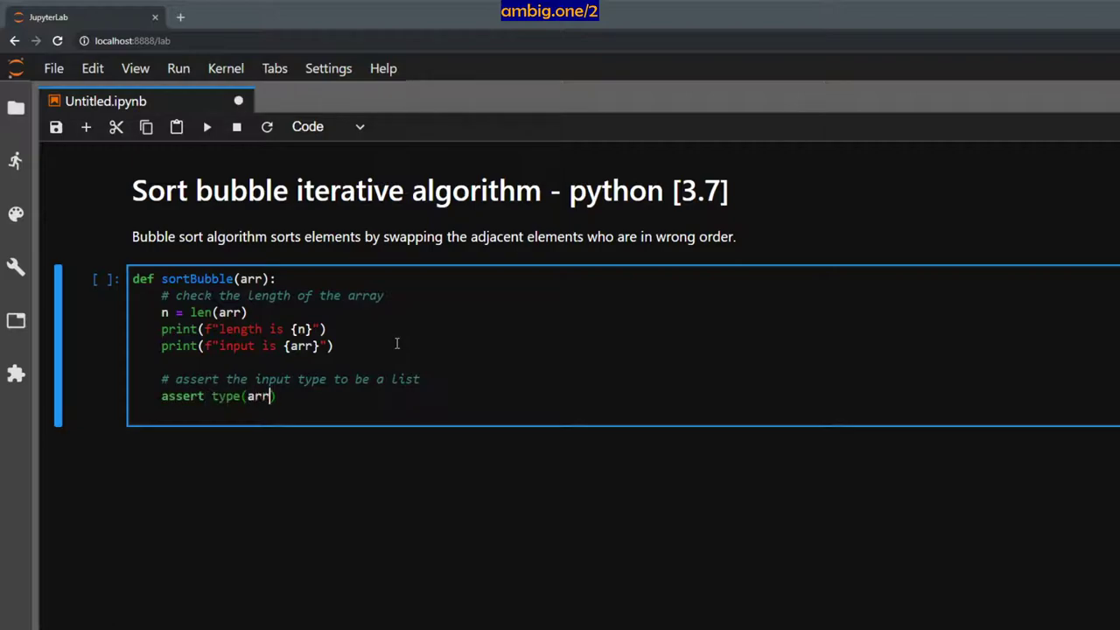
{"action": "type", "text": "is l"}
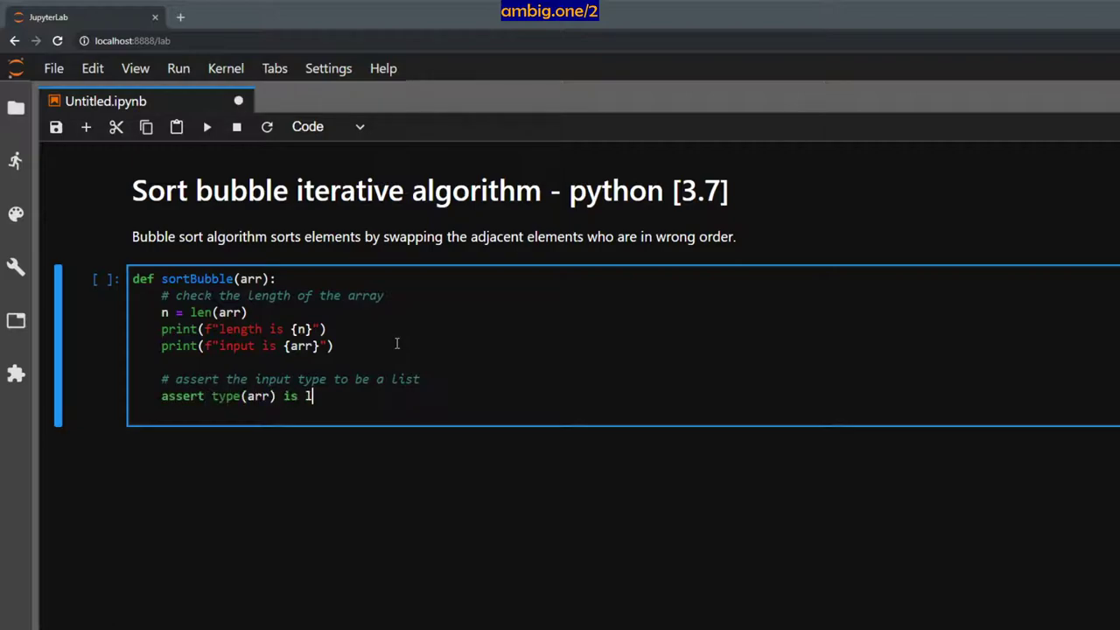
{"action": "type", "text": "ist, \""}
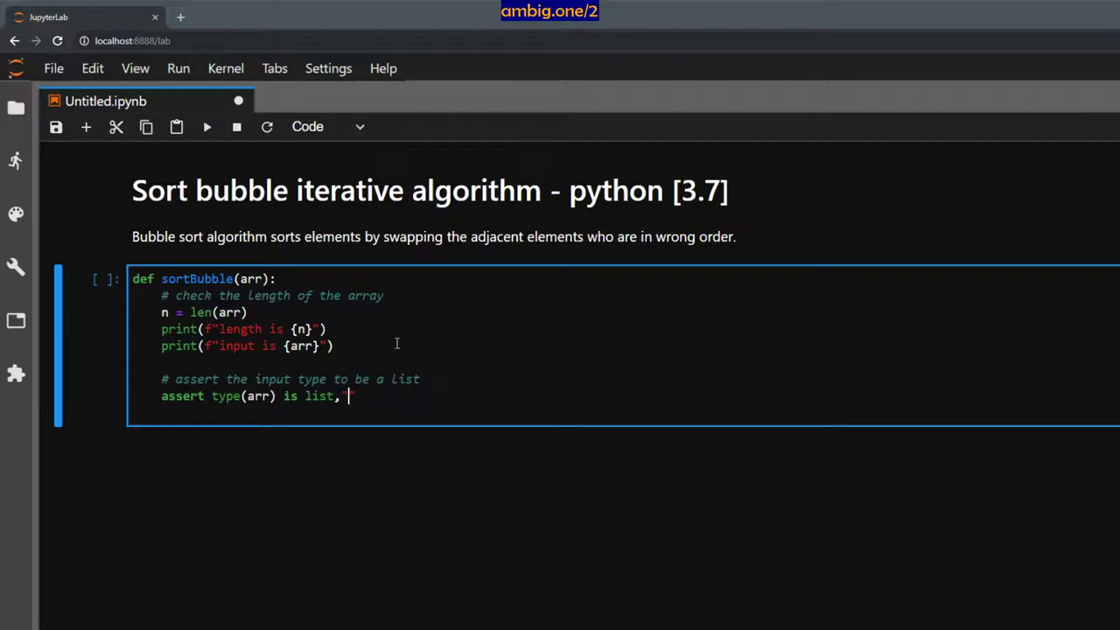
{"action": "type", "text": "Input is"}
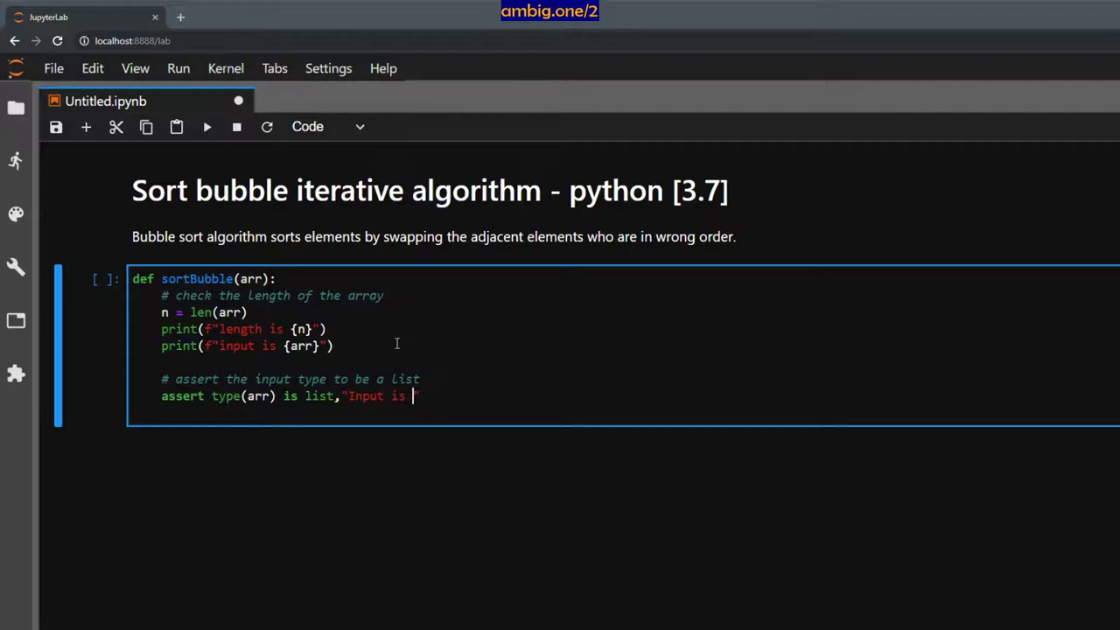
{"action": "type", "text": "not a list\""}
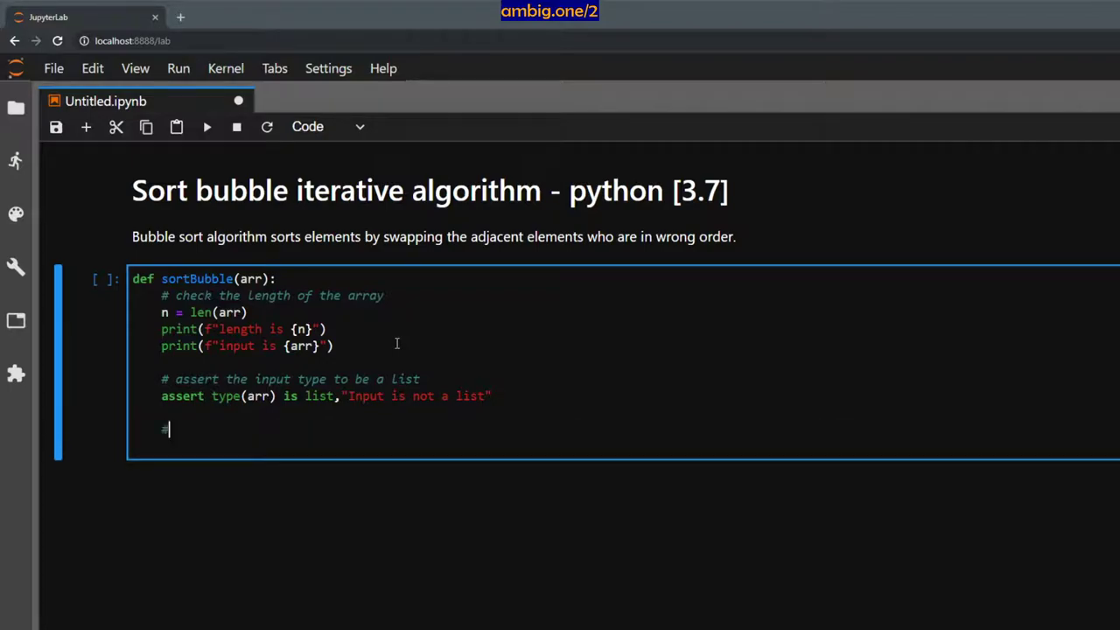
Add a comment and nested loops: for i in range(n) and for j in range(0, n-i-1)
{"action": "type", "text": "# iterate th"}
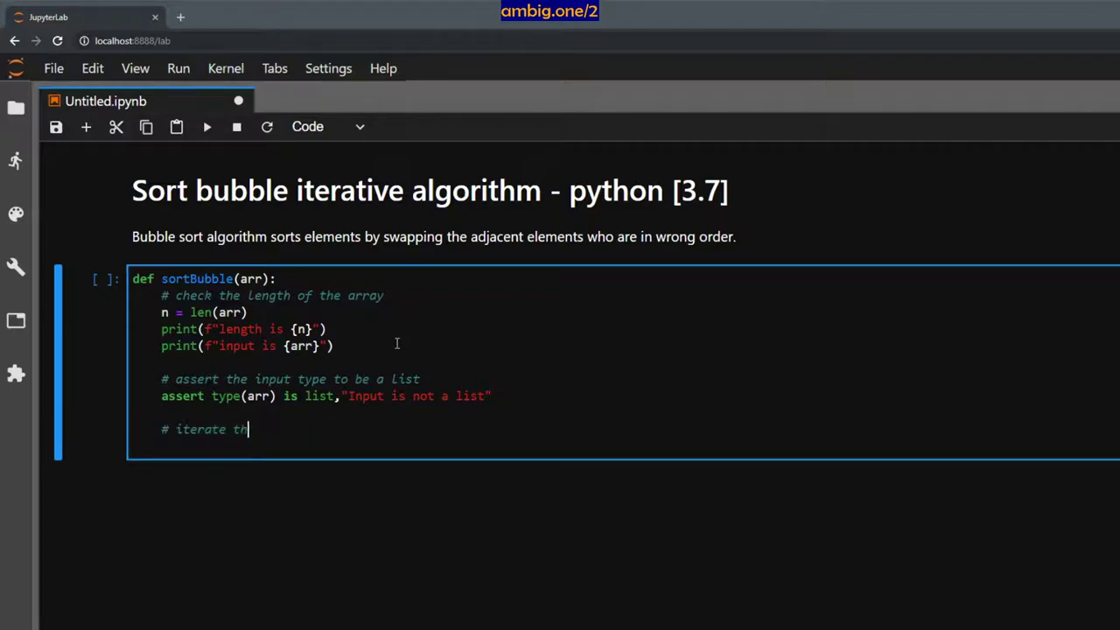
{"action": "type", "text": "ough the array"}
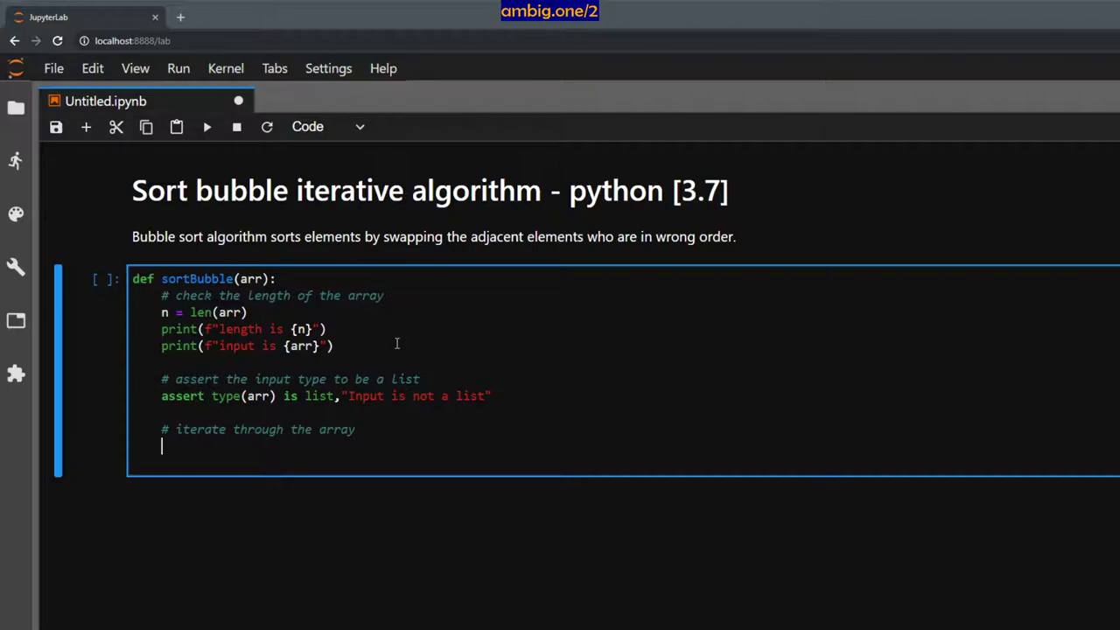
{"action": "type", "text": "f"}
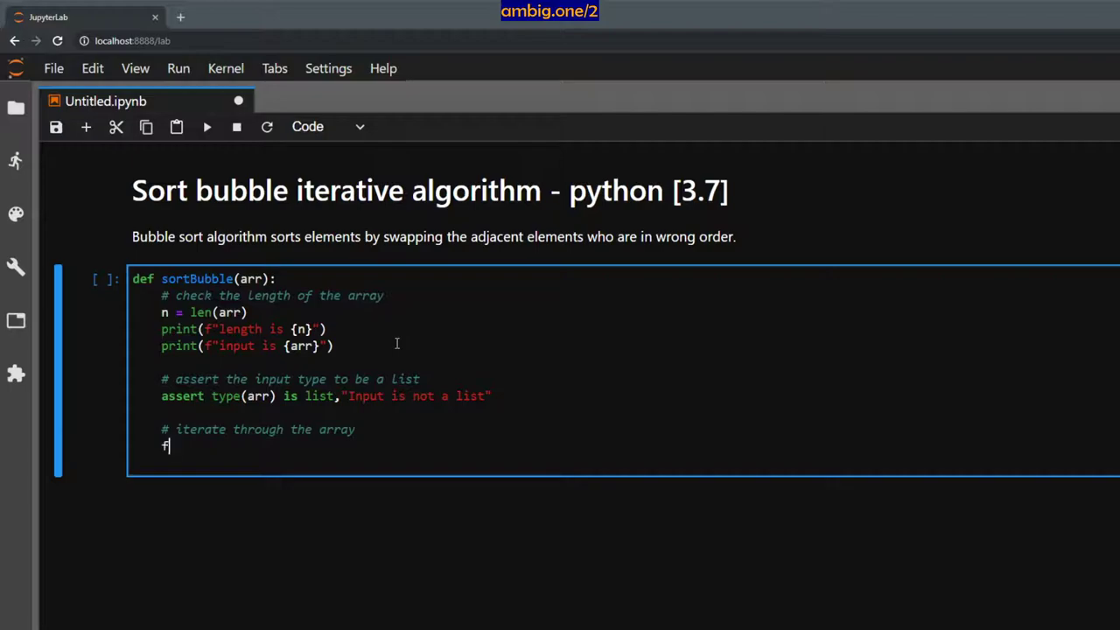
{"action": "type", "text": "or i in ran"}
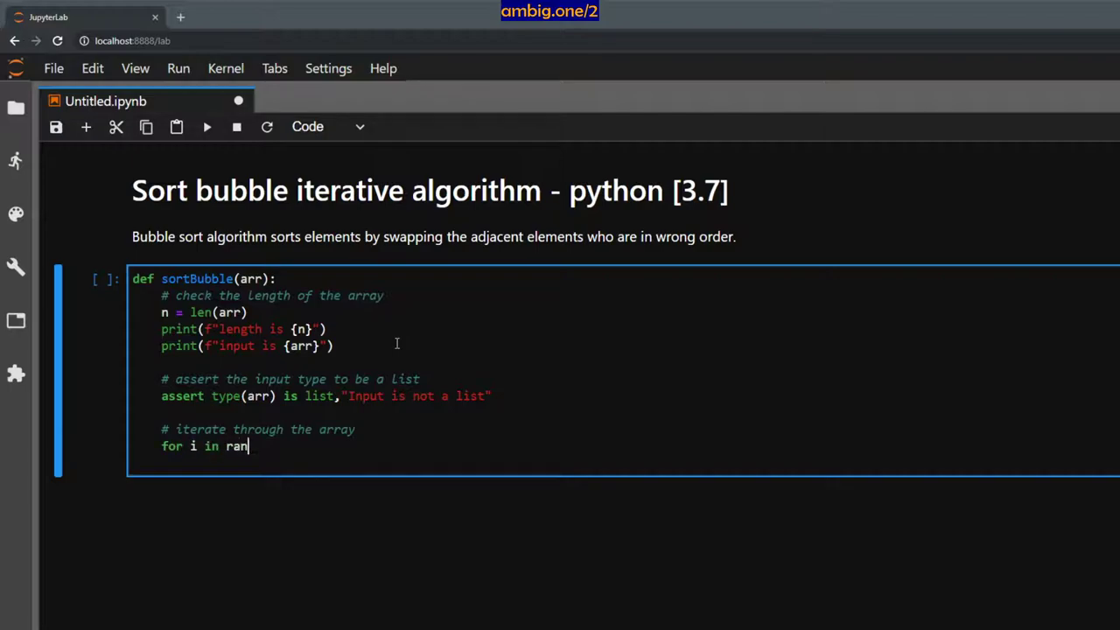
{"action": "type", "text": "ge(nm)"}
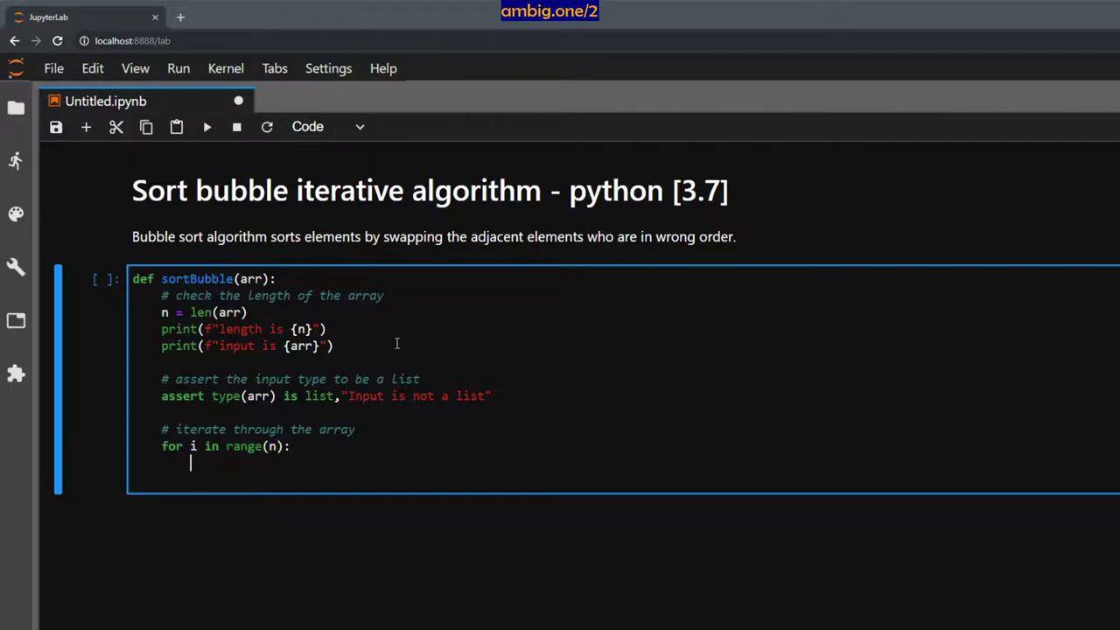
{"action": "type", "text": "for j in range("}
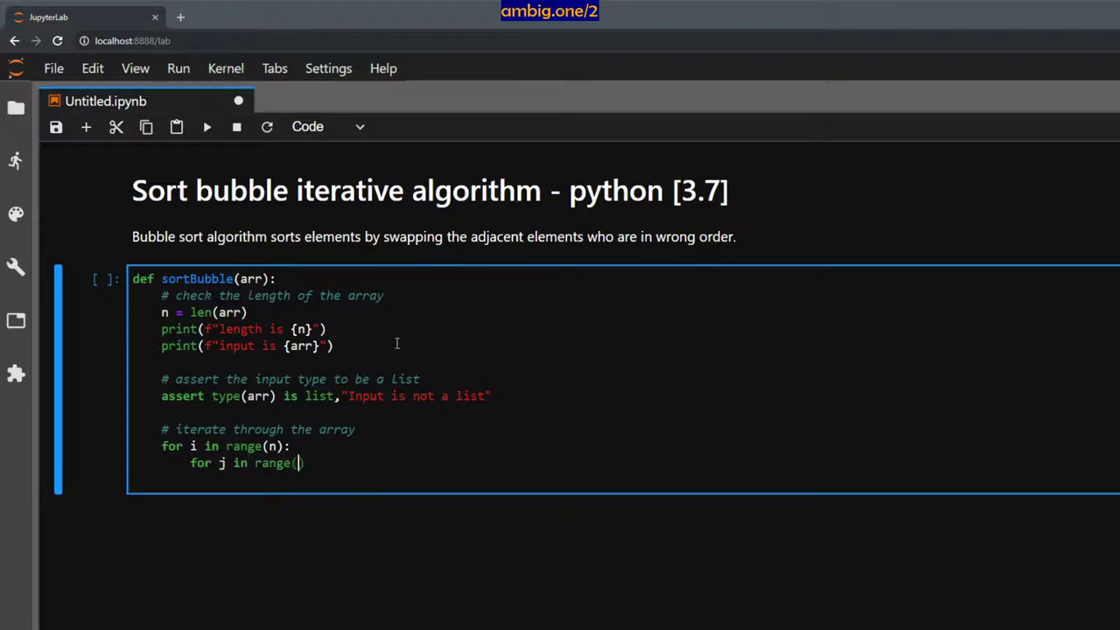
{"action": "type", "text": "0"}
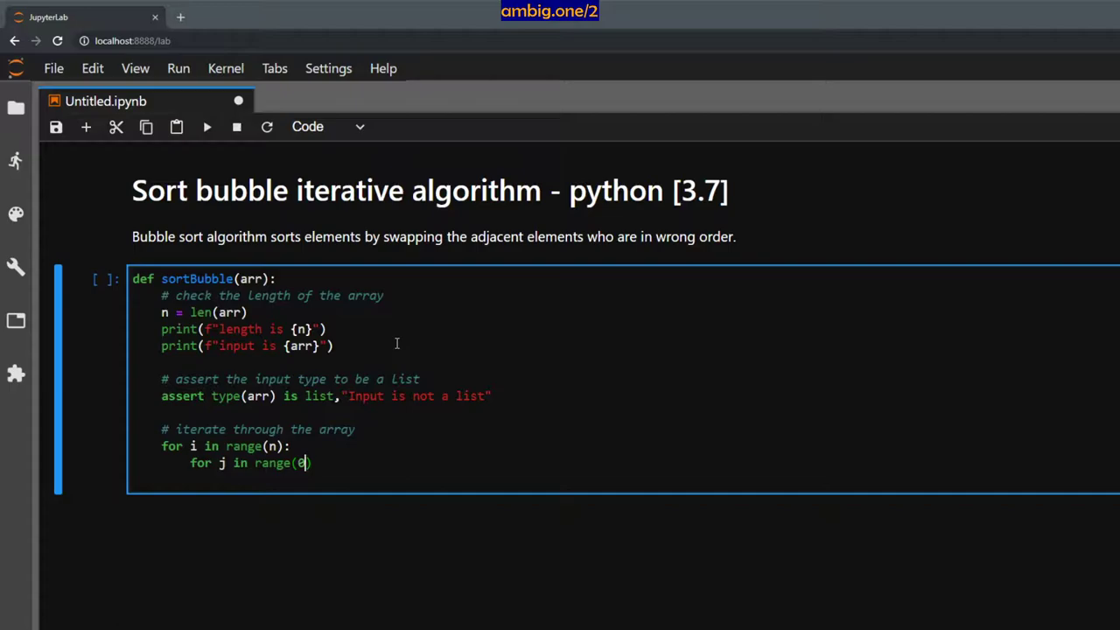
{"action": "type", "text": ", n-"}
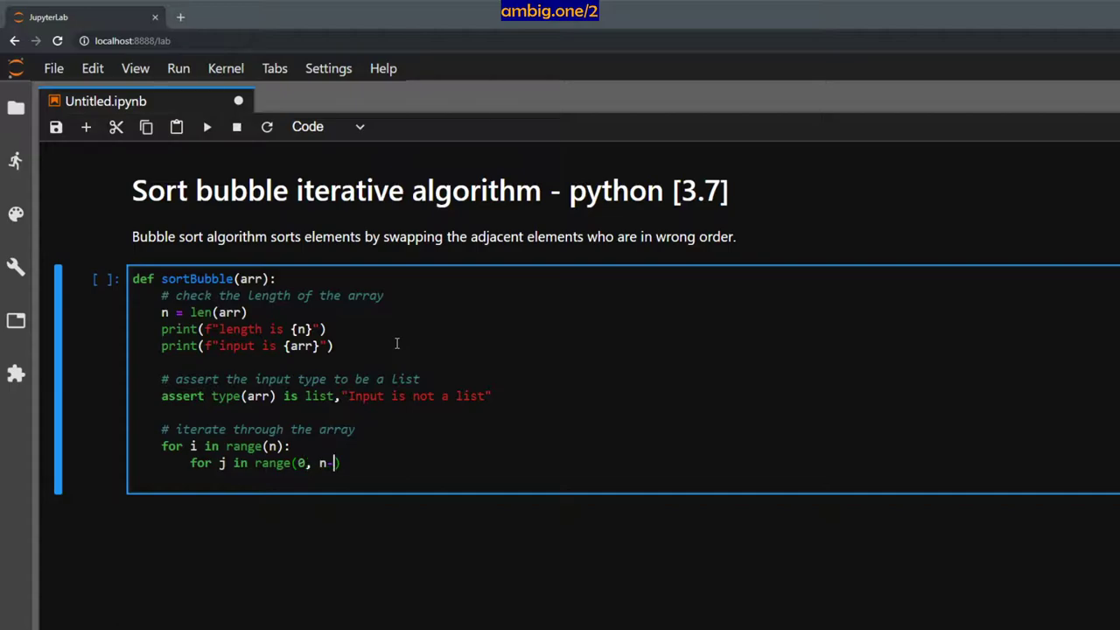
{"action": "type", "text": "i-1"}
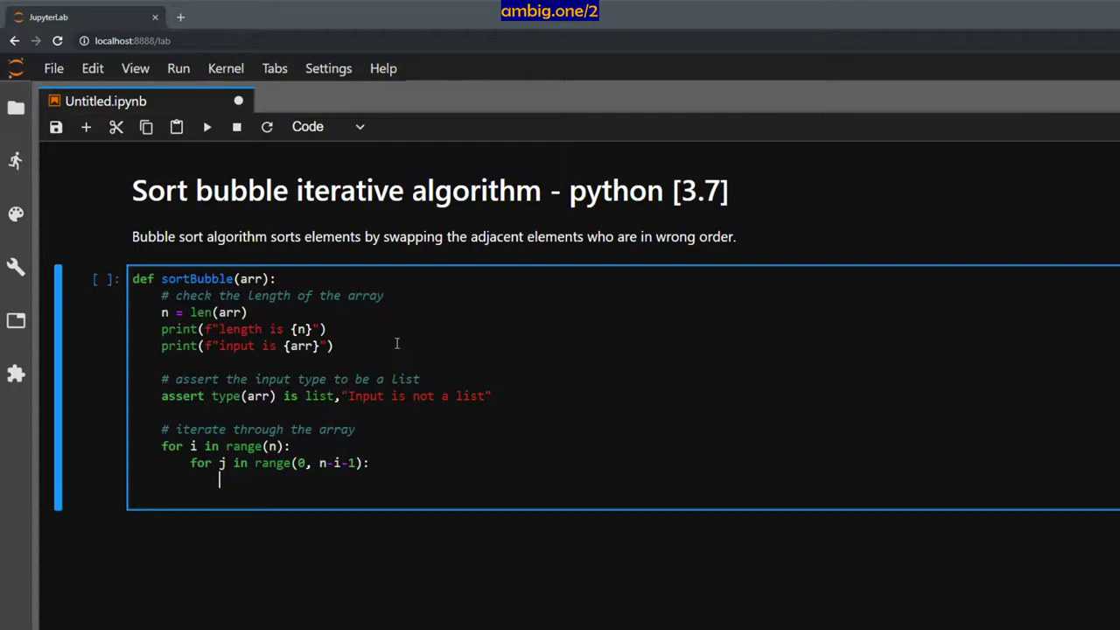
Add the condition if arr[j] > arr[j+1]: inside the inner loop
{"action": "type", "text": "if arr["}
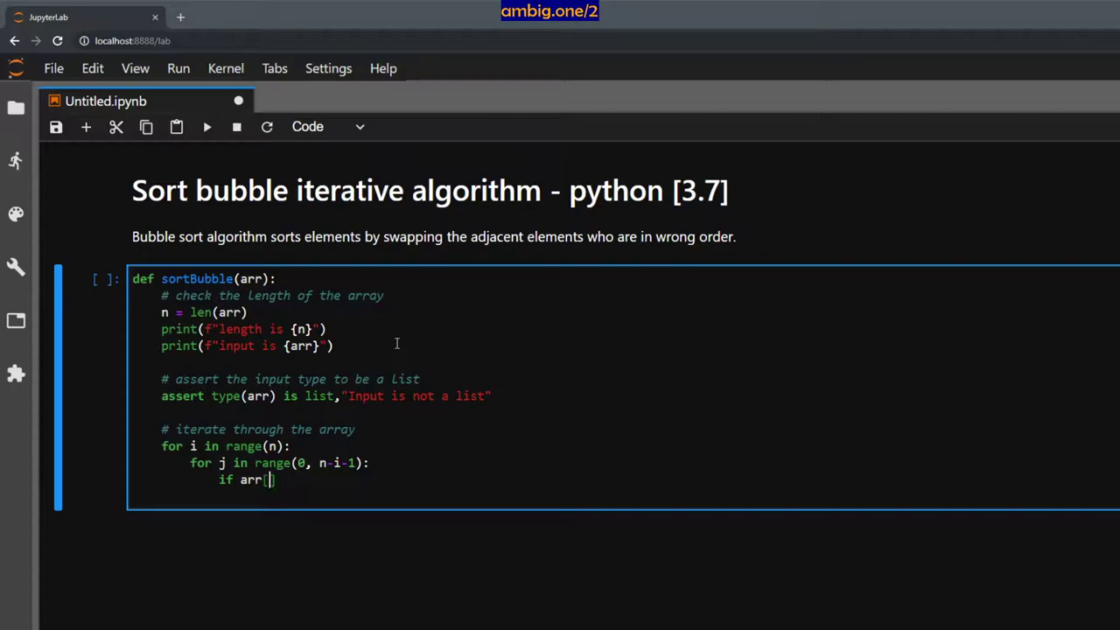
{"action": "type", "text": "j]"}
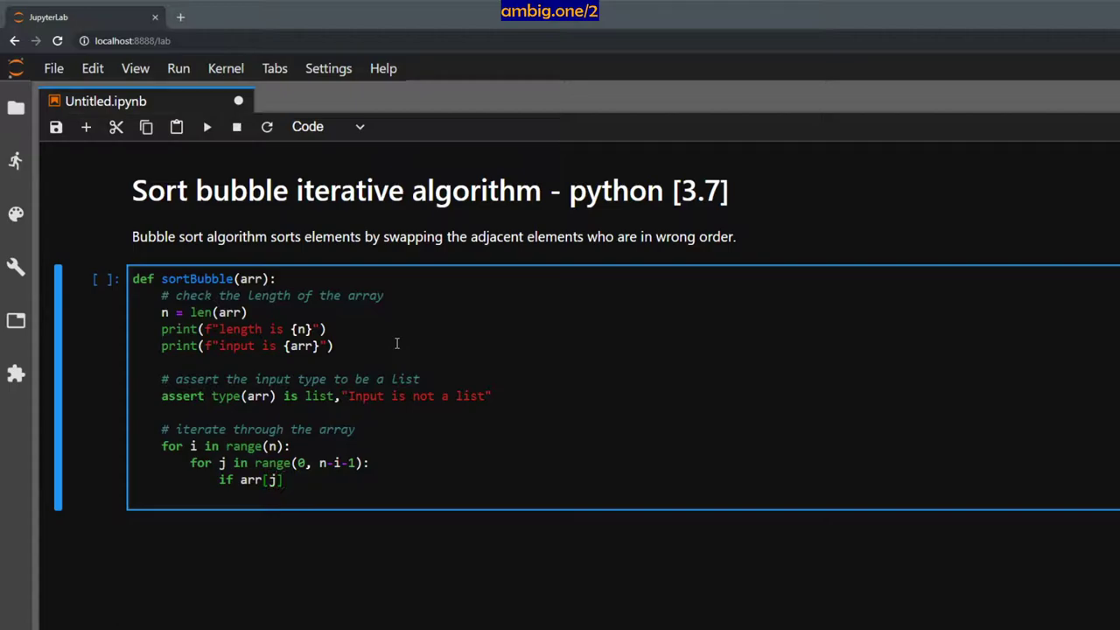
{"action": "type", "text": "\" \""}
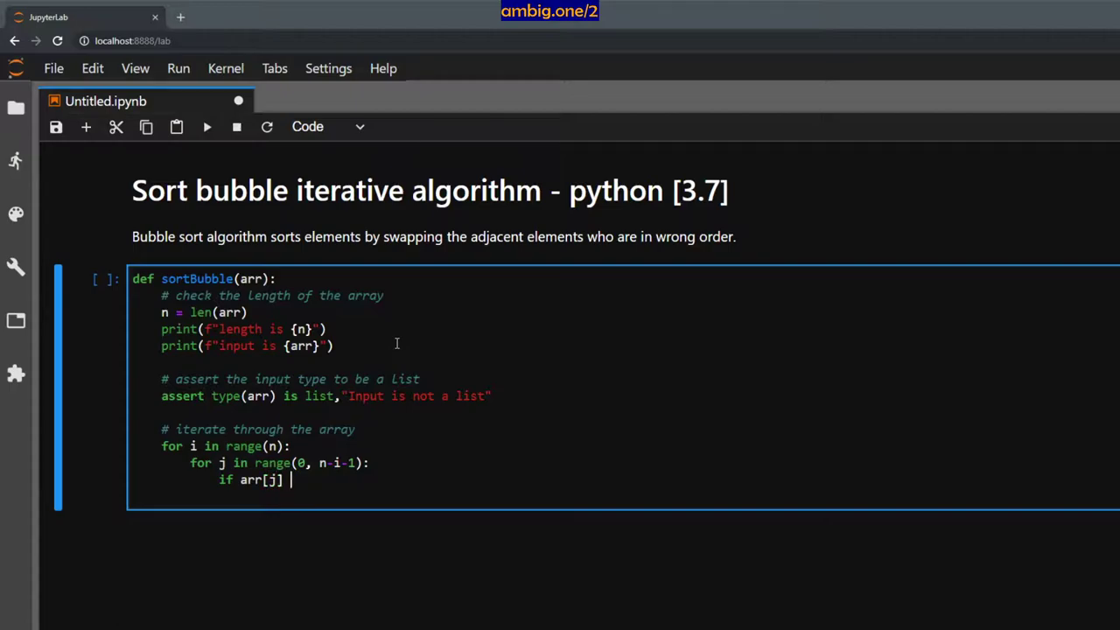
{"action": "type", "text": ">"}
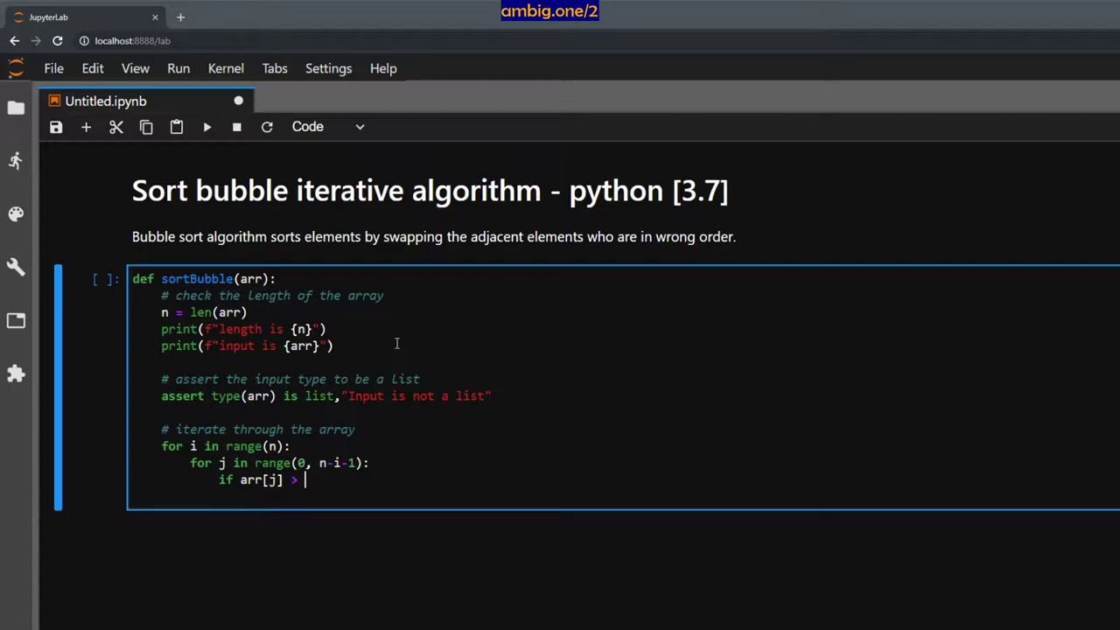
{"action": "type", "text": "arr[j+"}
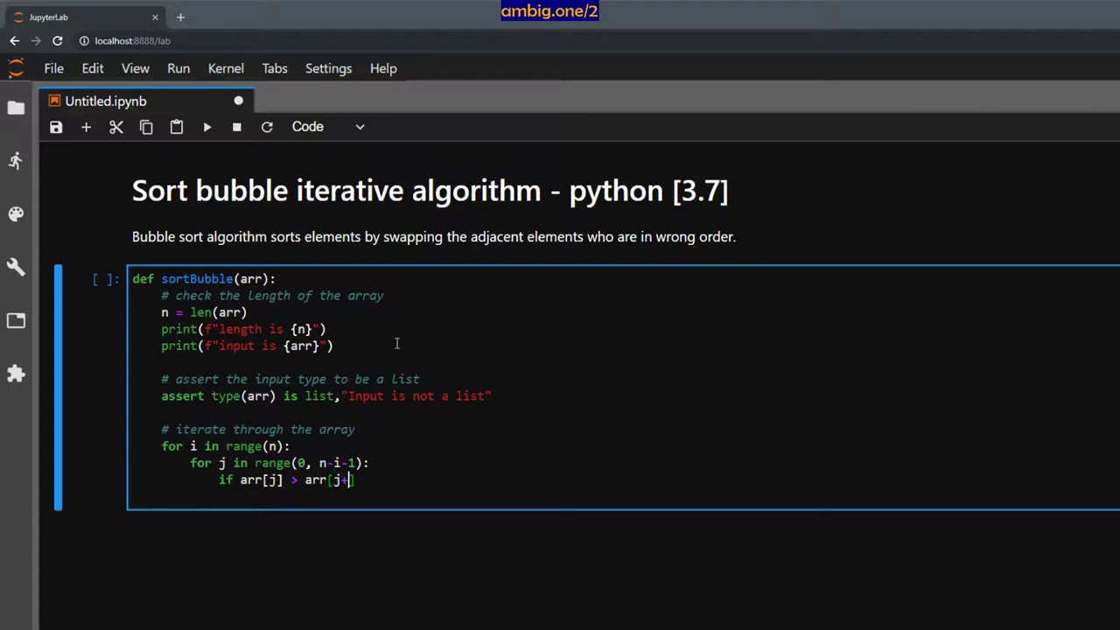
{"action": "type", "text": "1]"}
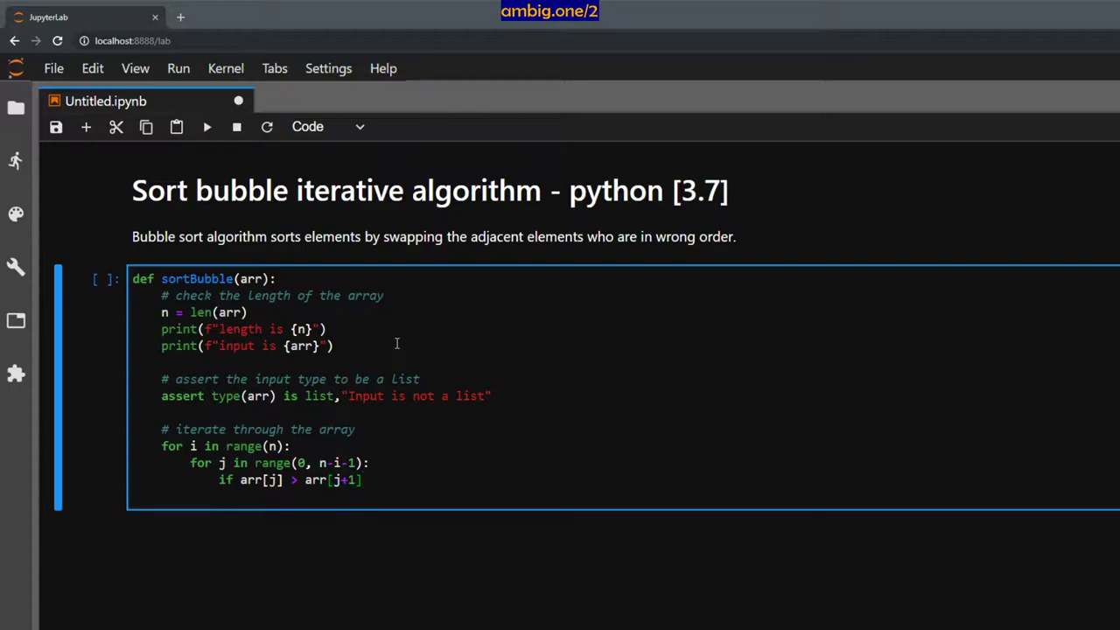
{"action": "type", "text": ":"}
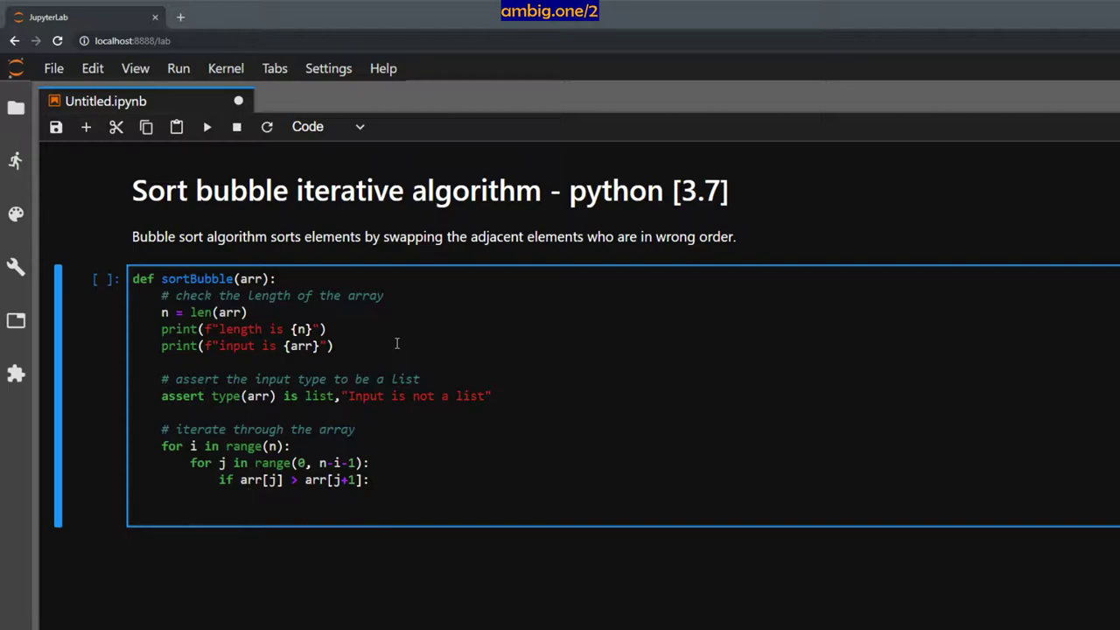
Inside the if block, print f"swapping {arr[j]} & {arr[j+1]}"
{"action": "type", "text": "print()"}
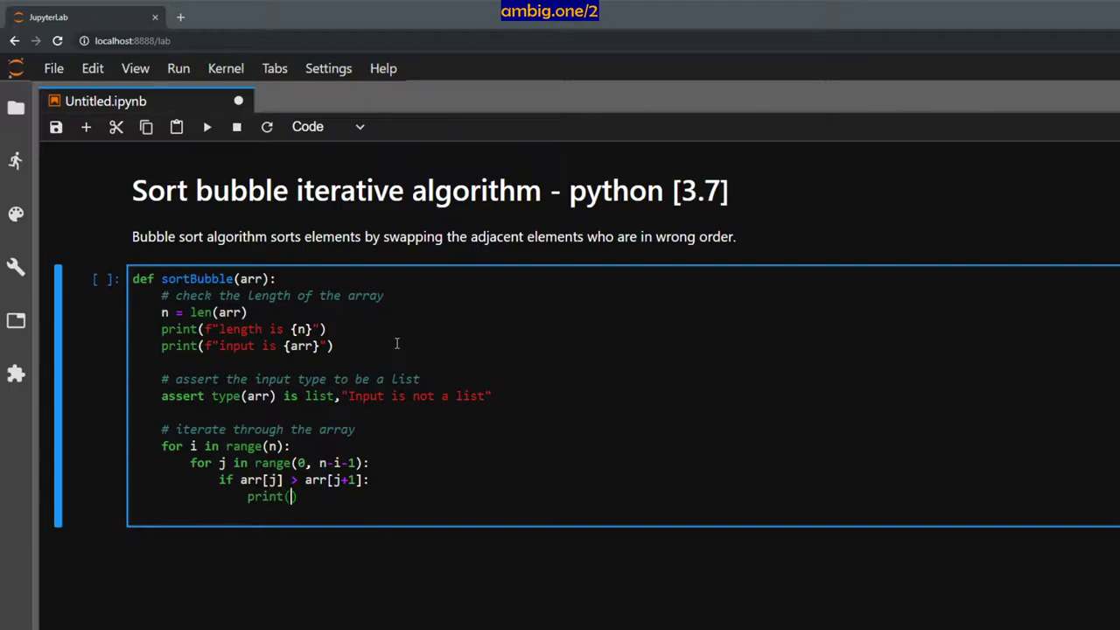
{"action": "type", "text": "f\""}
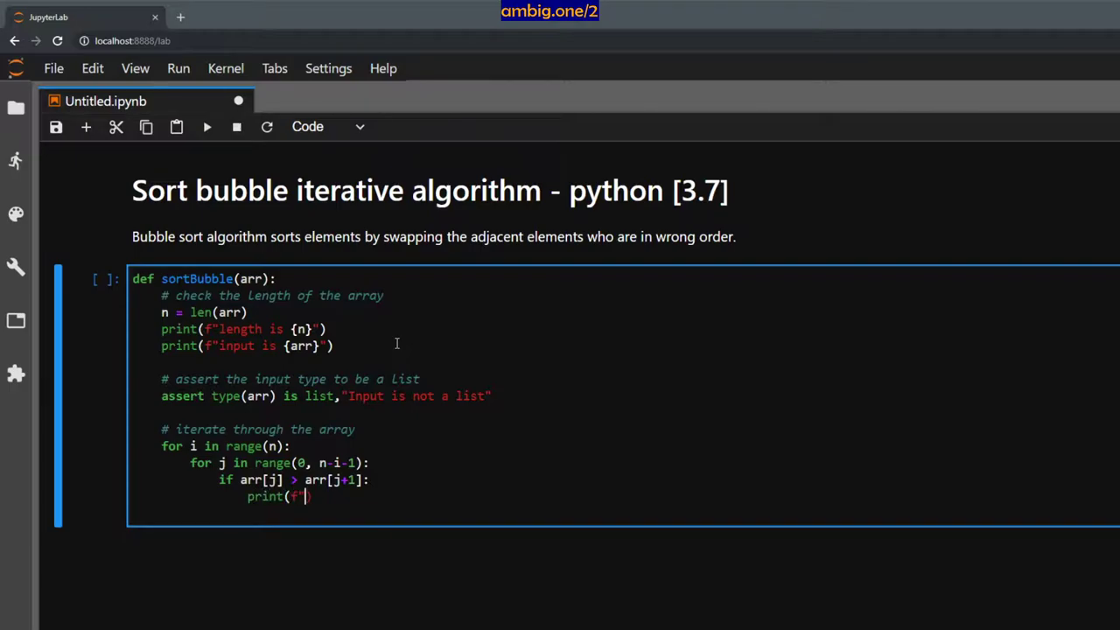
{"action": "type", "text": "swapp"}
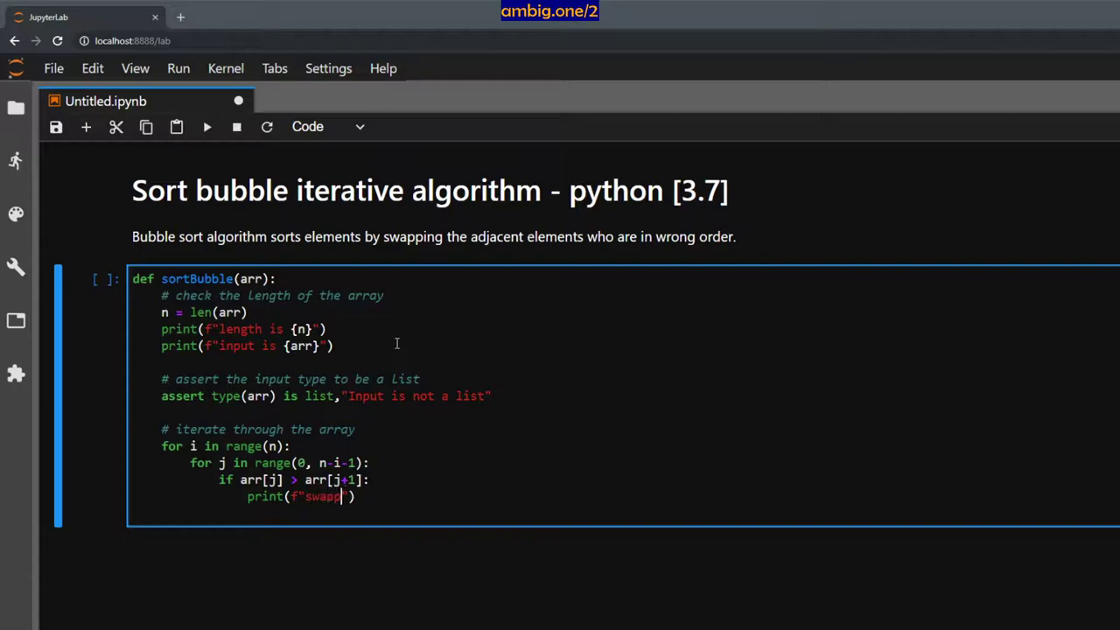
{"action": "type", "text": "ing"}
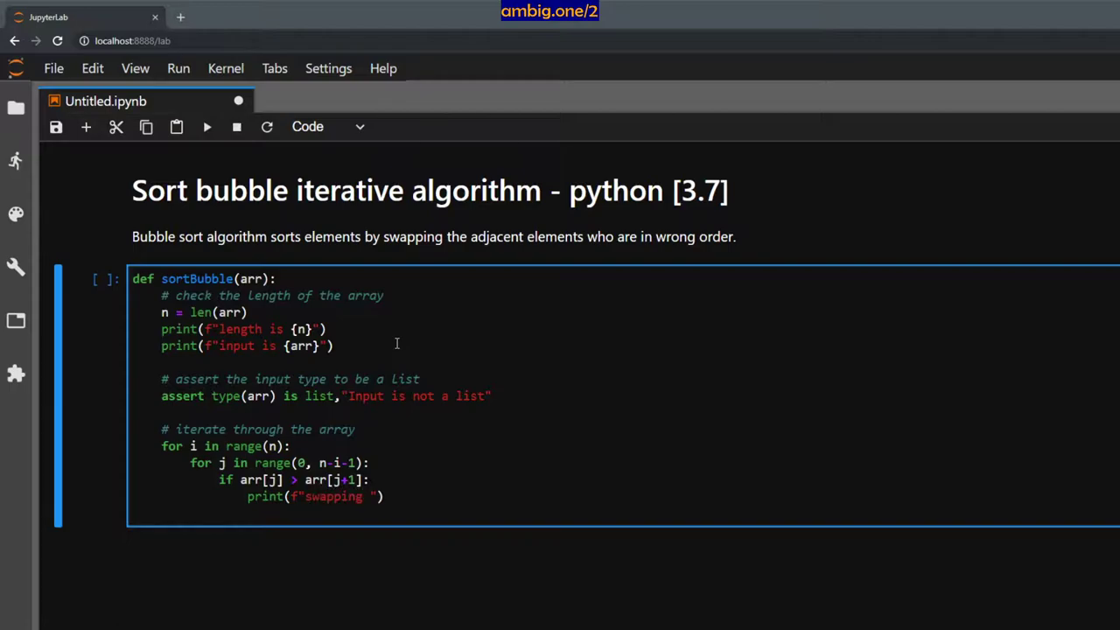
{"action": "type", "text": "{arr}"}
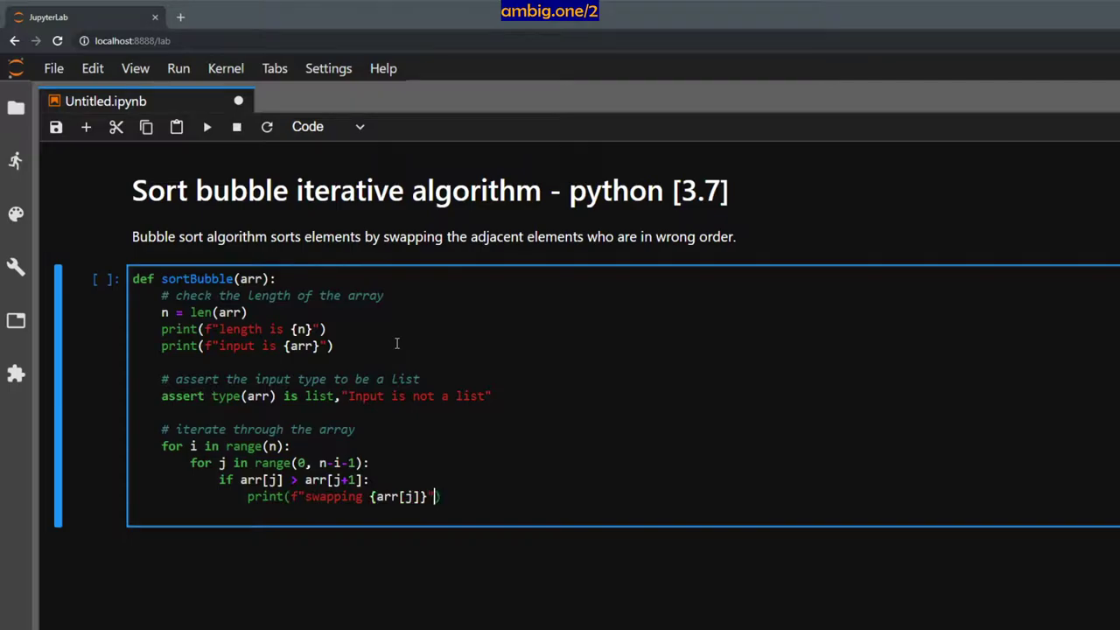
{"action": "type", "text": "\""}
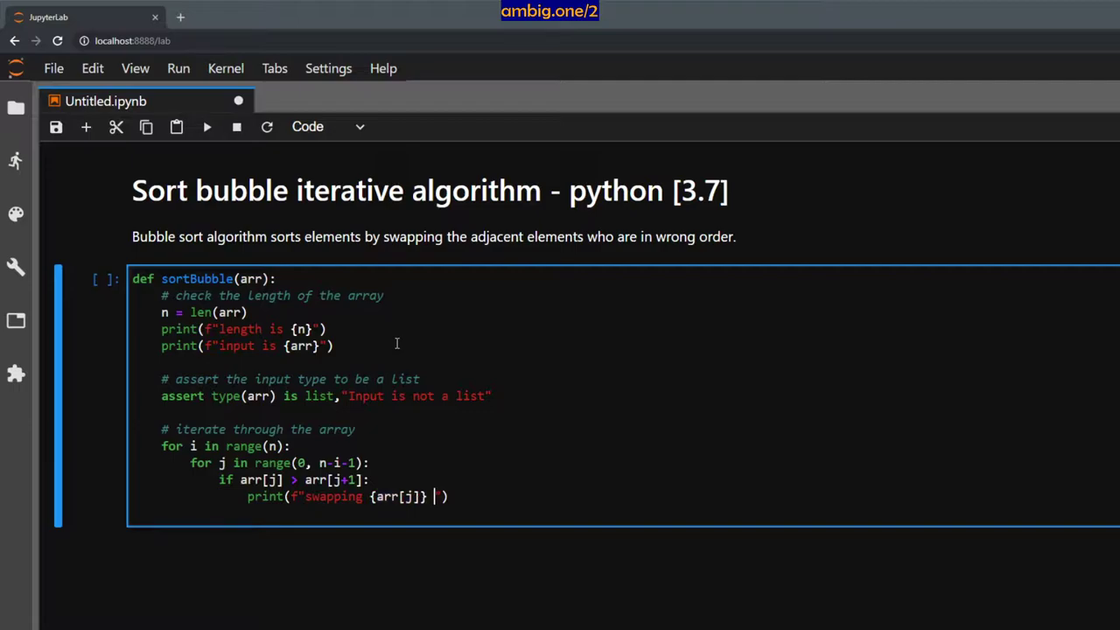
{"action": "type", "text": "&"}
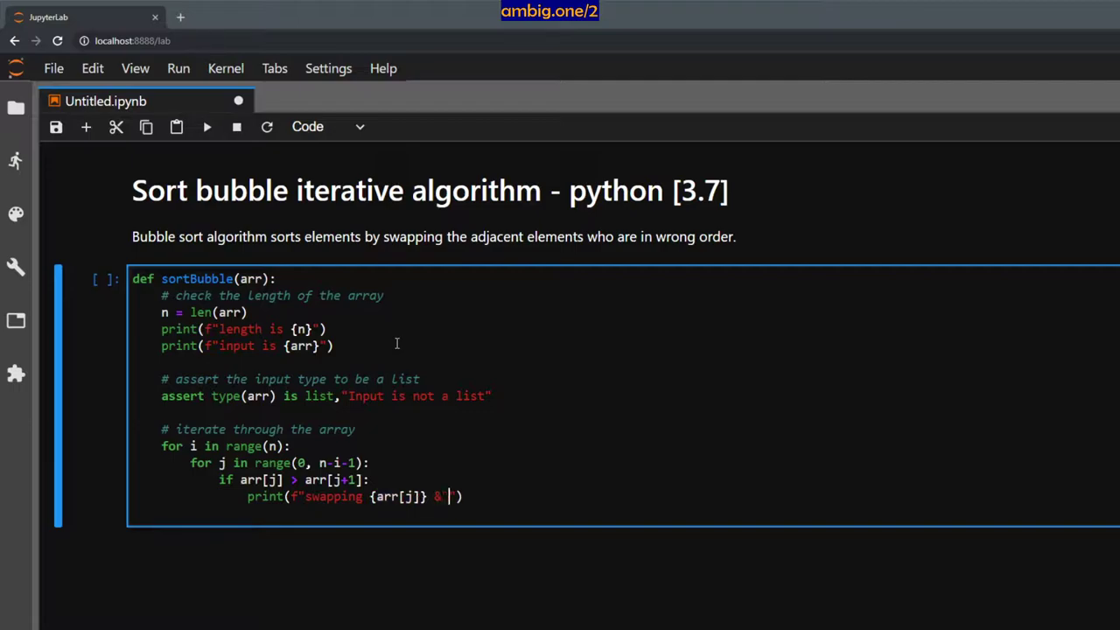
{"action": "type", "text": "arr[j]"}
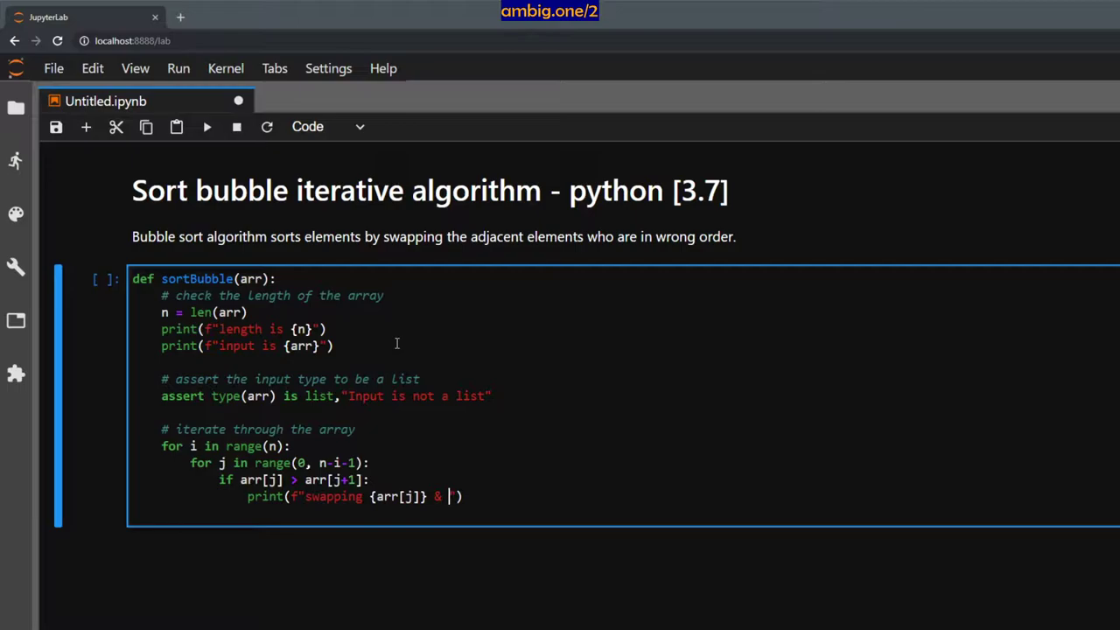
{"action": "type", "text": "{}"}
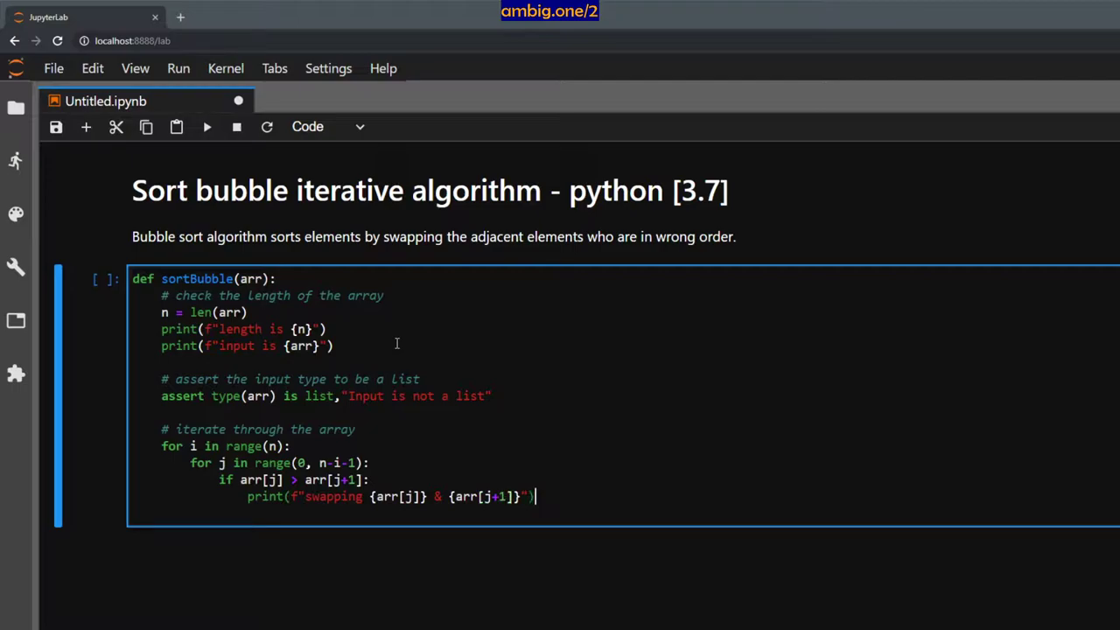
Add the swap line arr[j], arr[j+1] = arr[j+1], arr[j] below the print
{"action": "key", "text": "Return"}
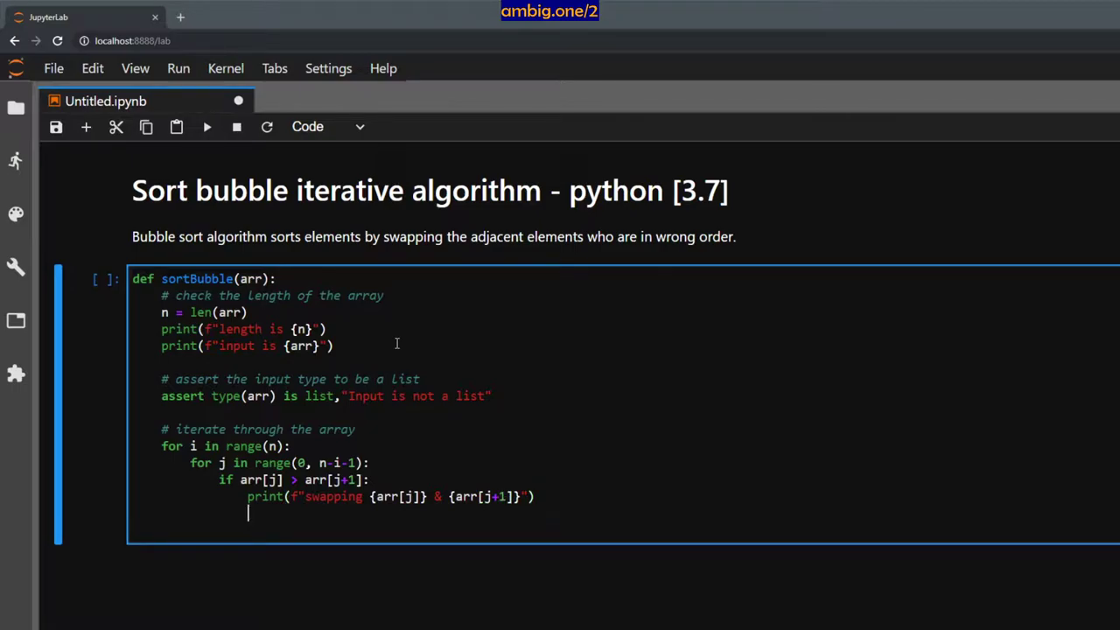
{"action": "type", "text": "arr"}
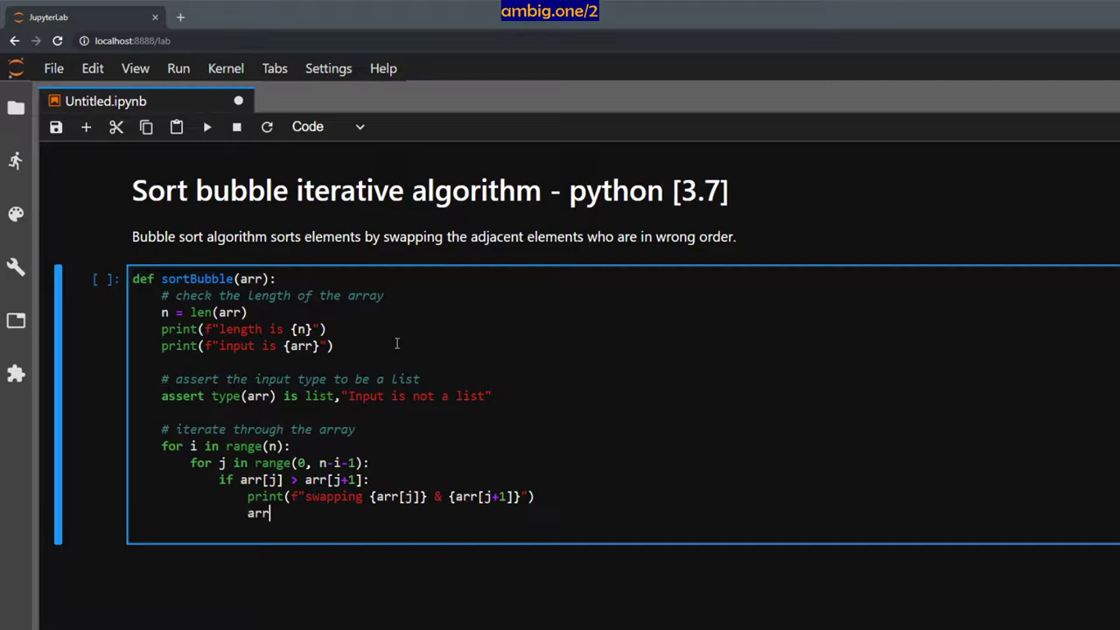
{"action": "type", "text": "[j]"}
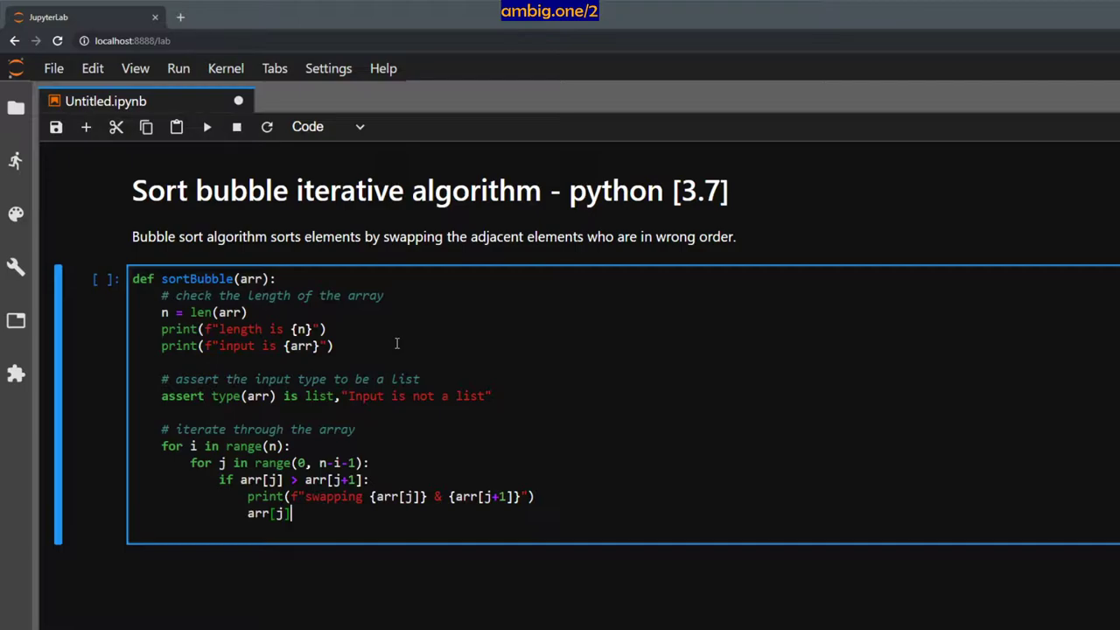
{"action": "type", "text": ", arr[j]"}
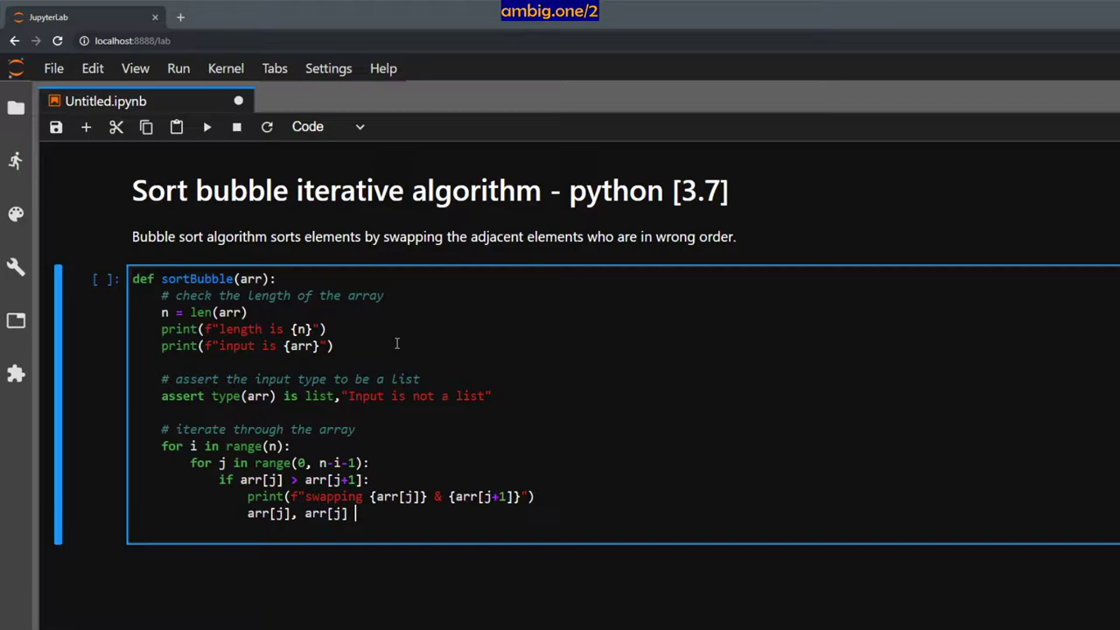
{"action": "type", "text": "= arr[j]"}
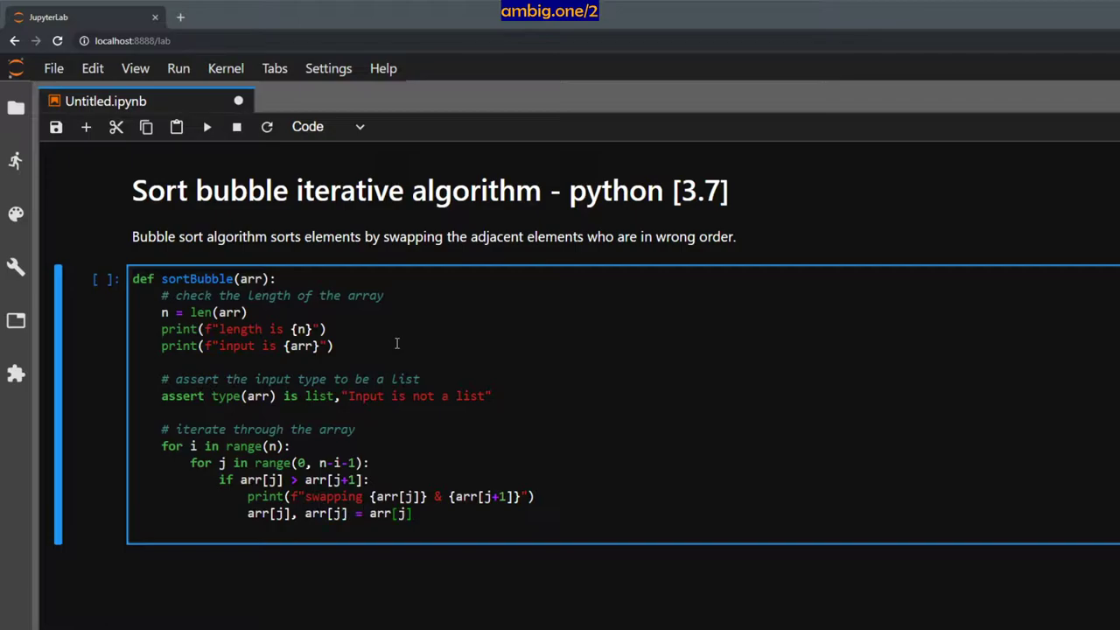
{"action": "type", "text": ", arr[j]"}
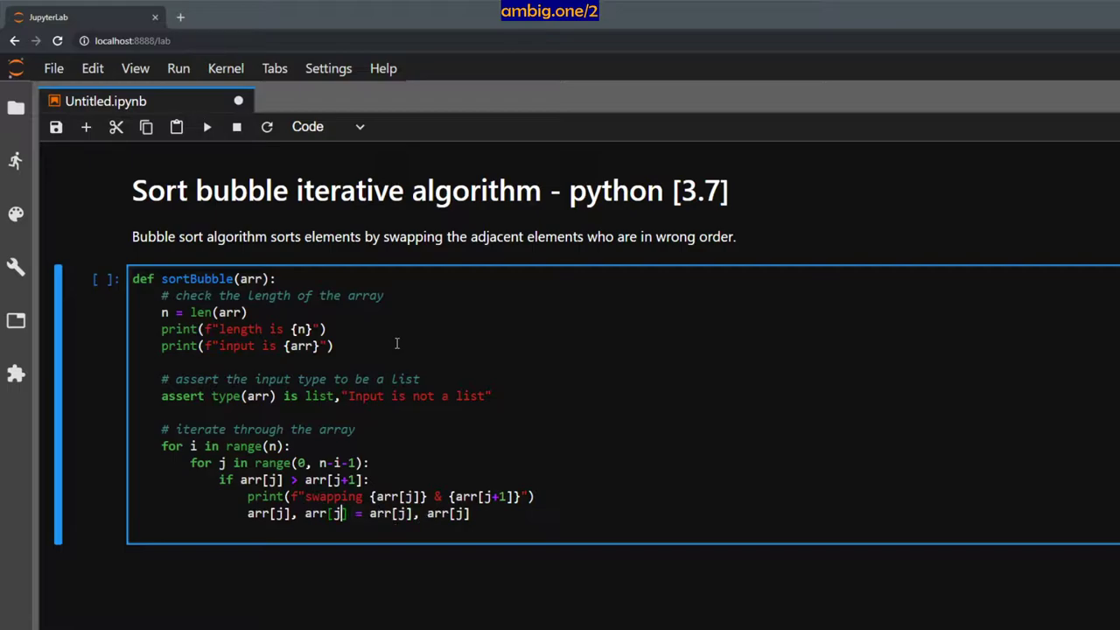
{"action": "type", "text": "+1"}
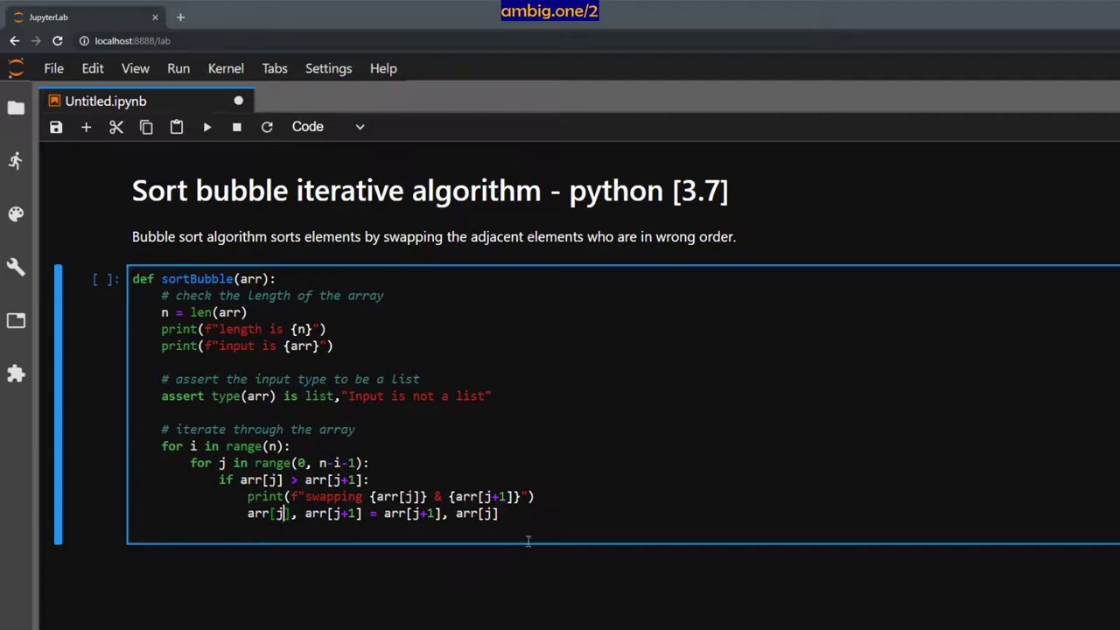
{"action": "key", "text": "Return"}
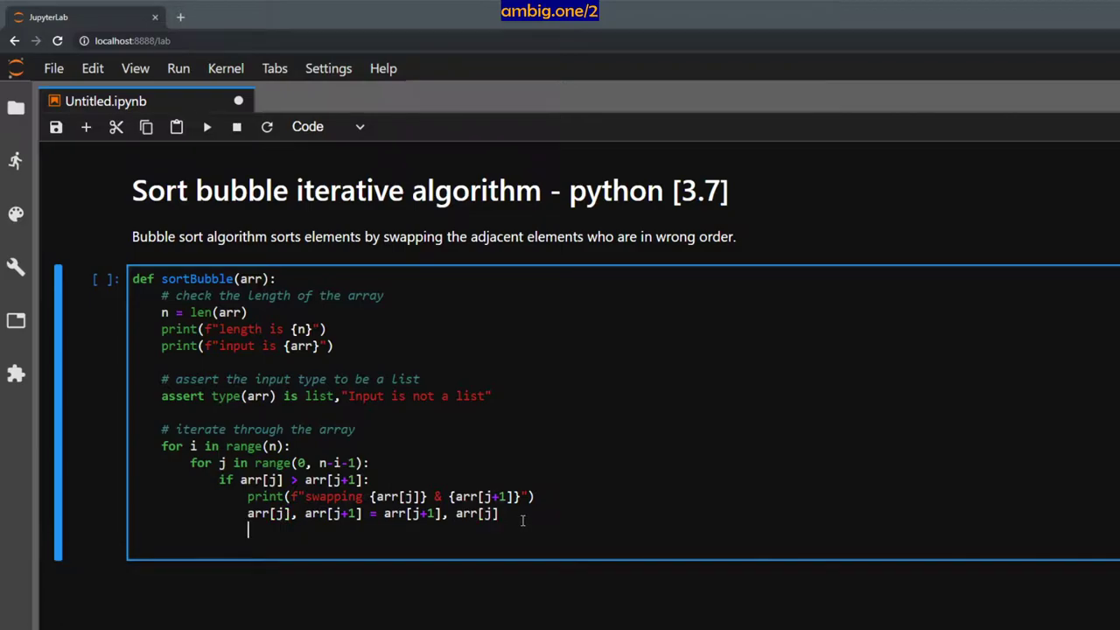
Add print(arr) after the swap and return f"sorted array is {arr}"
{"action": "type", "text": "print(arr)"}
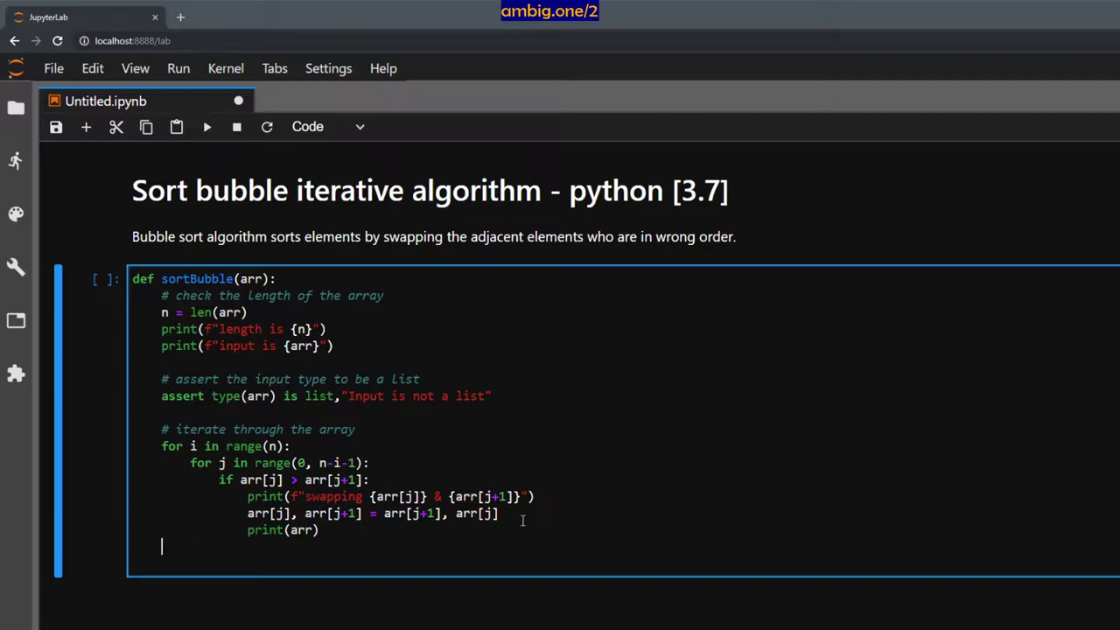
{"action": "type", "text": "return"}
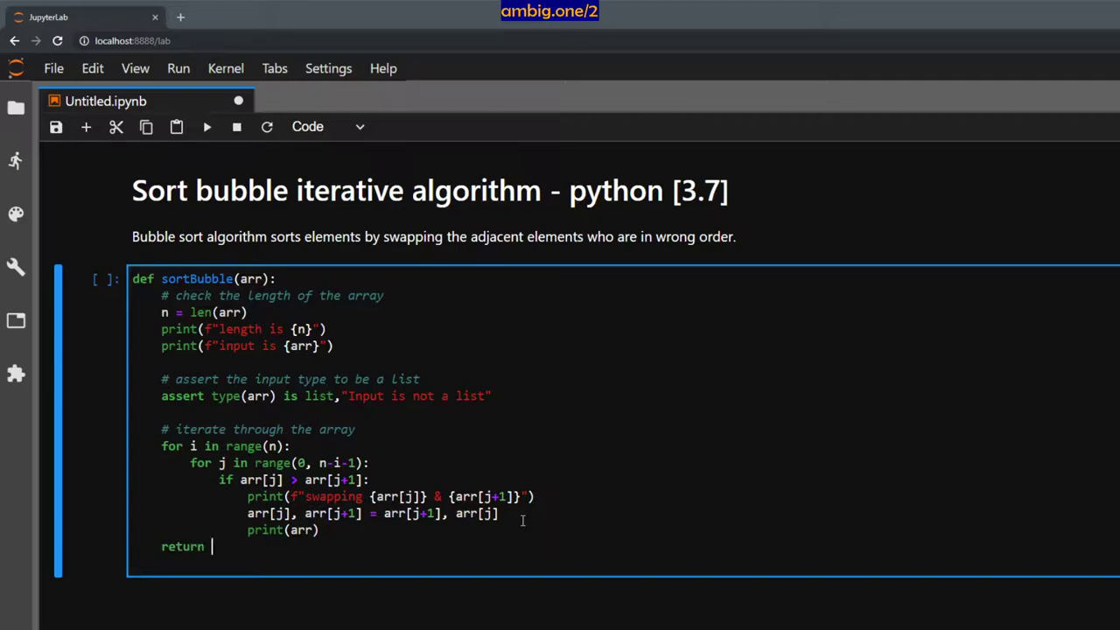
{"action": "type", "text": "f\"sort"}
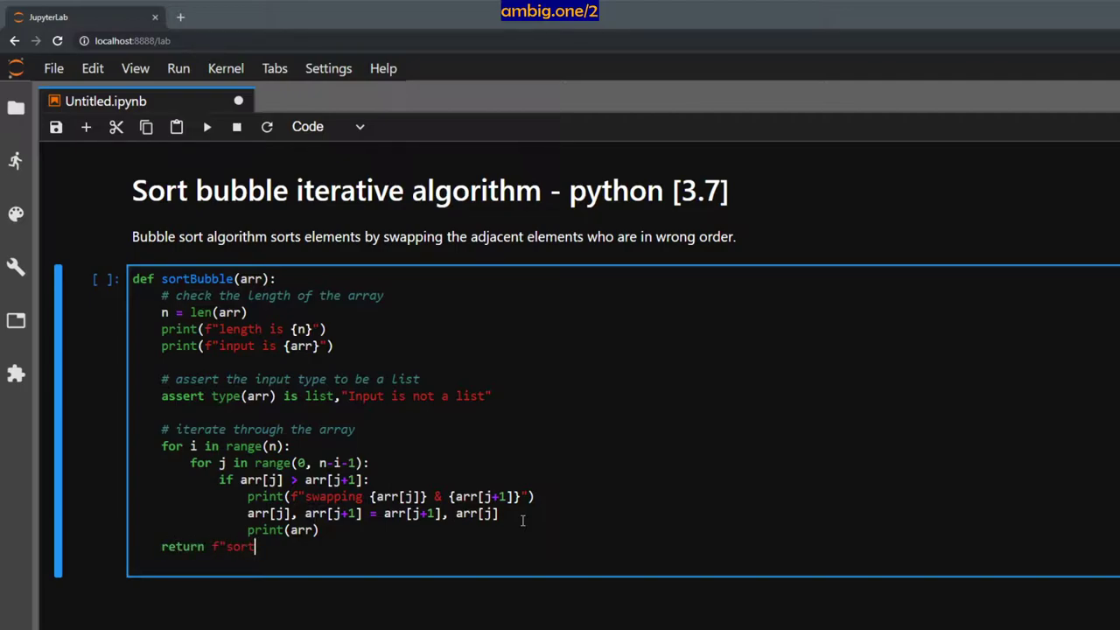
{"action": "type", "text": "ed array is"}
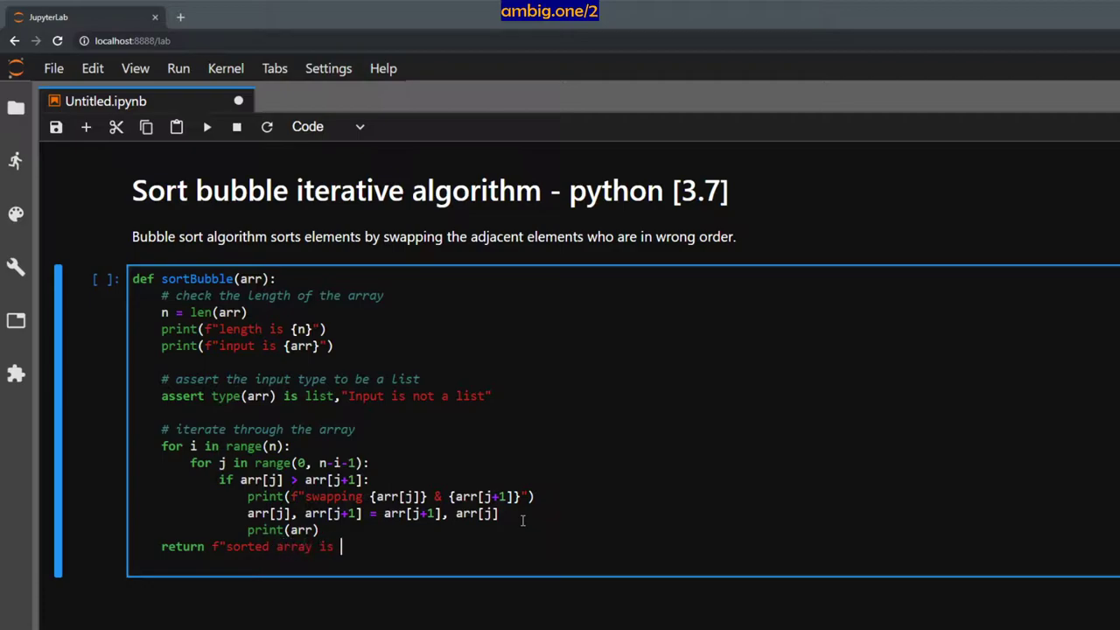
{"action": "type", "text": "{arr}"}
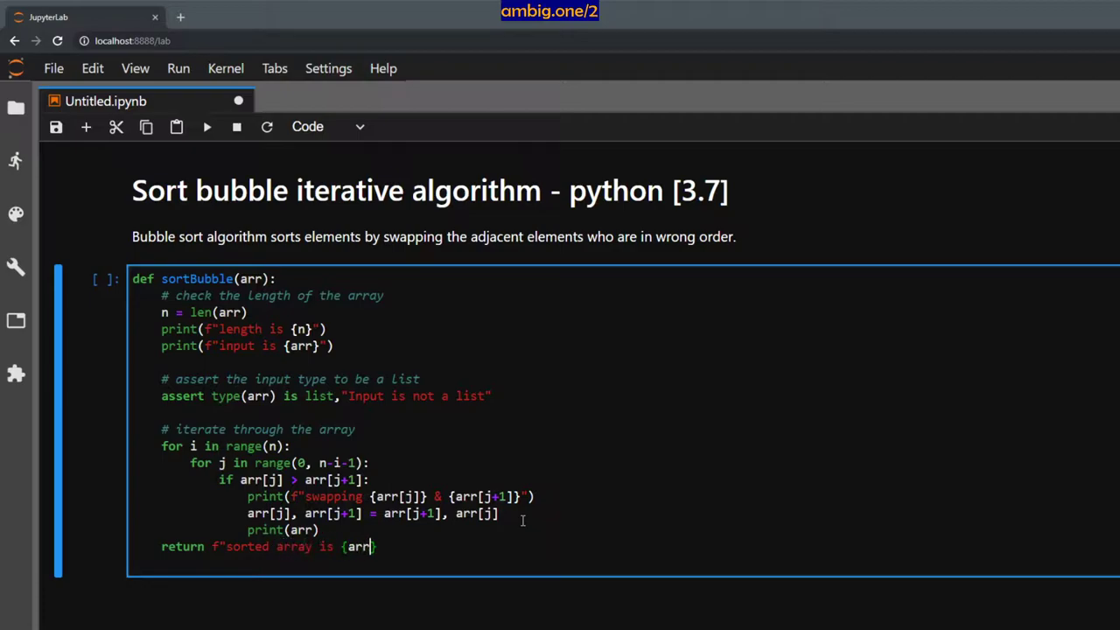
{"action": "type", "text": "\"\""}
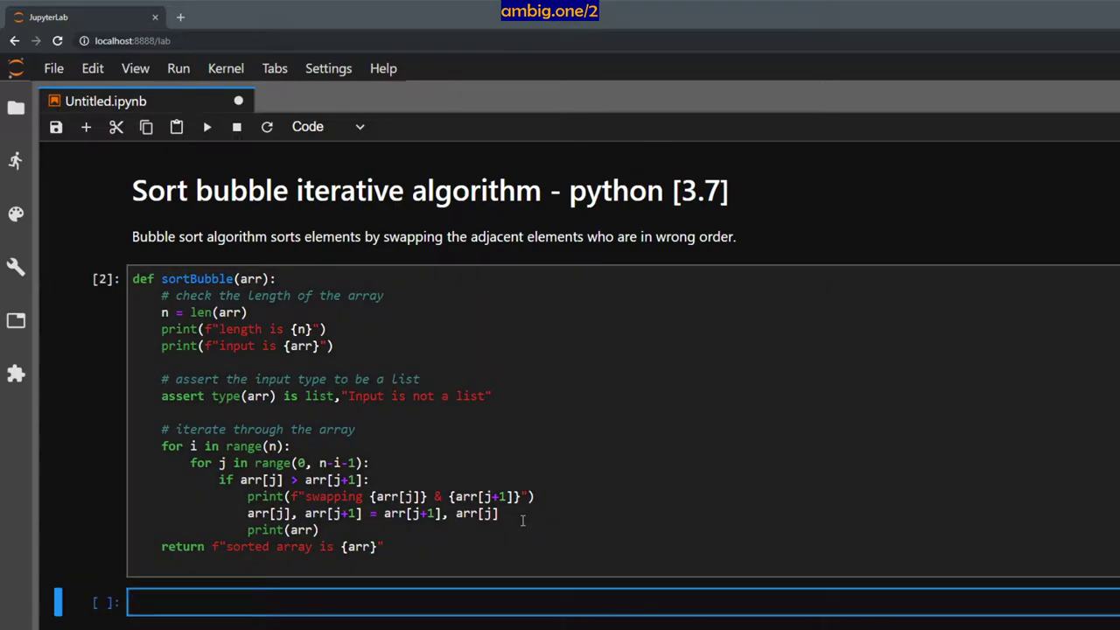
Define the test list arr = [1,3,2,44,33,11,8,9] in a new cell
{"action": "type", "text": "arr ="}
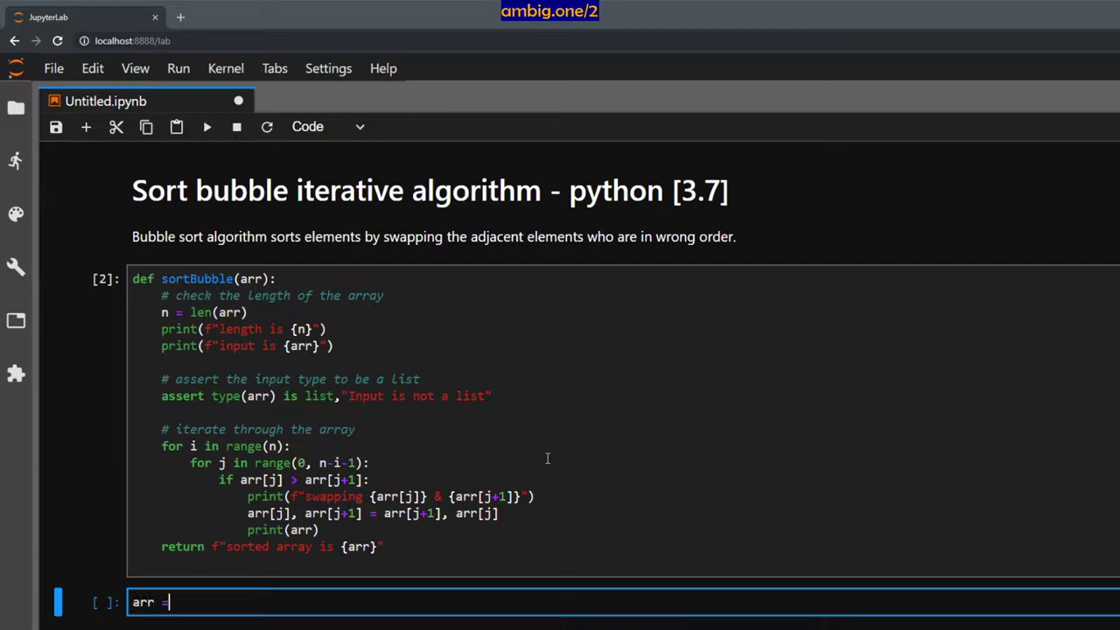
{"action": "type", "text": "["}
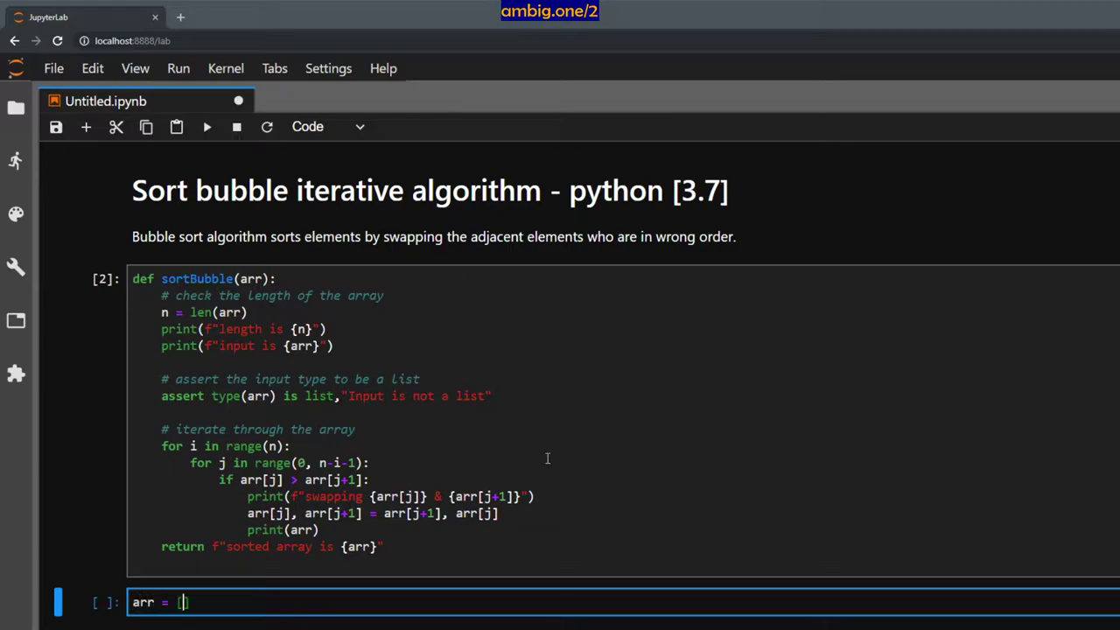
{"action": "type", "text": "1,2"}
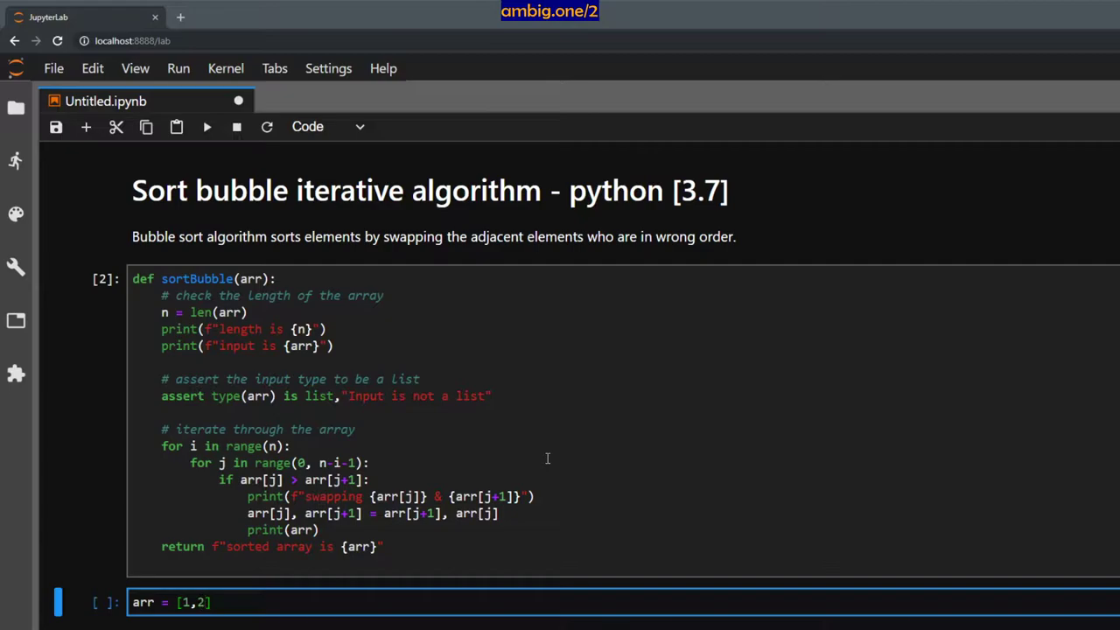
{"action": "type", "text": "3,"}
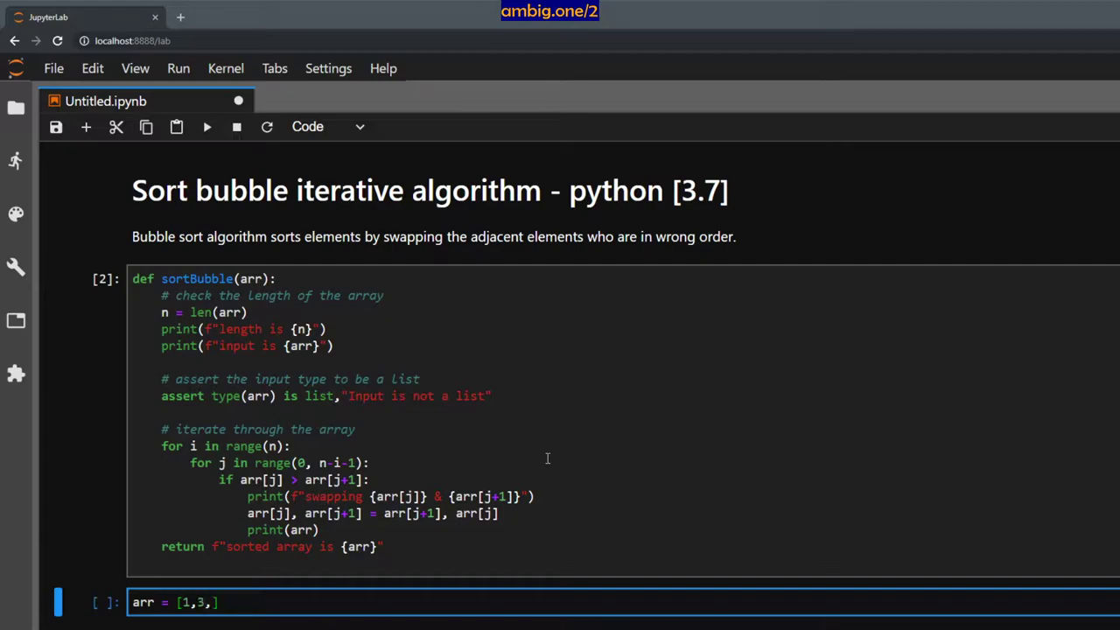
{"action": "type", "text": "2,44"}
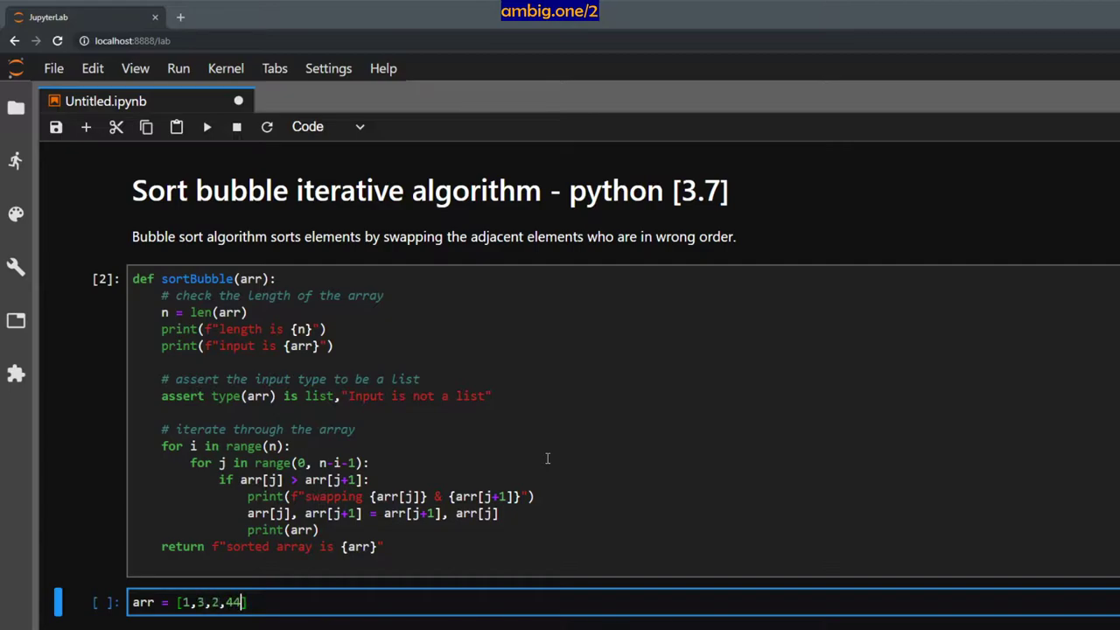
{"action": "type", "text": "33,"}
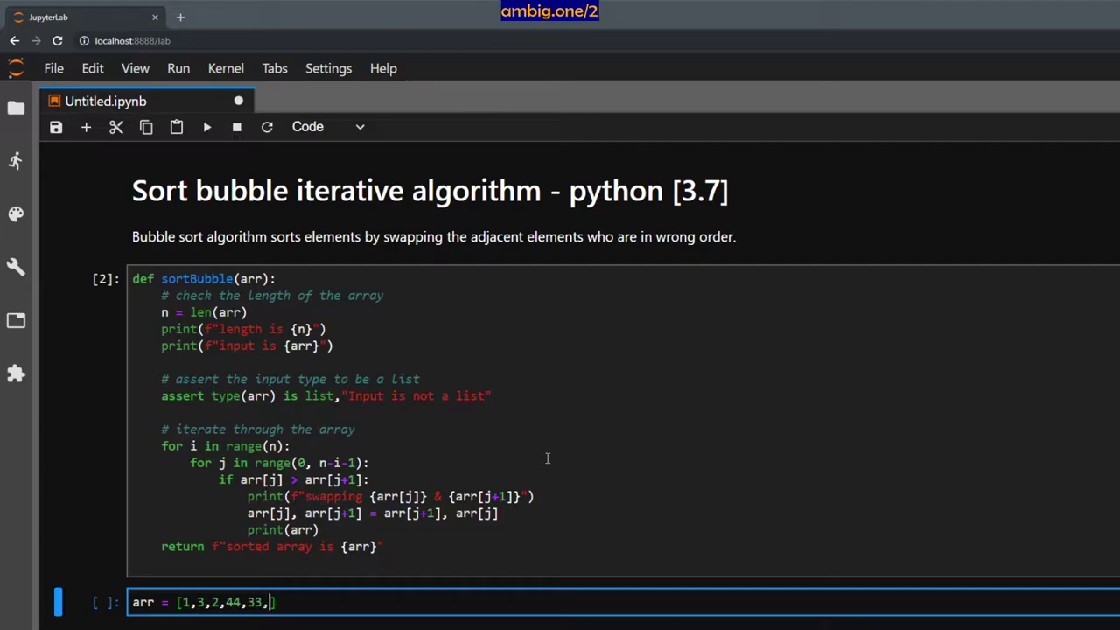
{"action": "type", "text": "11,"}
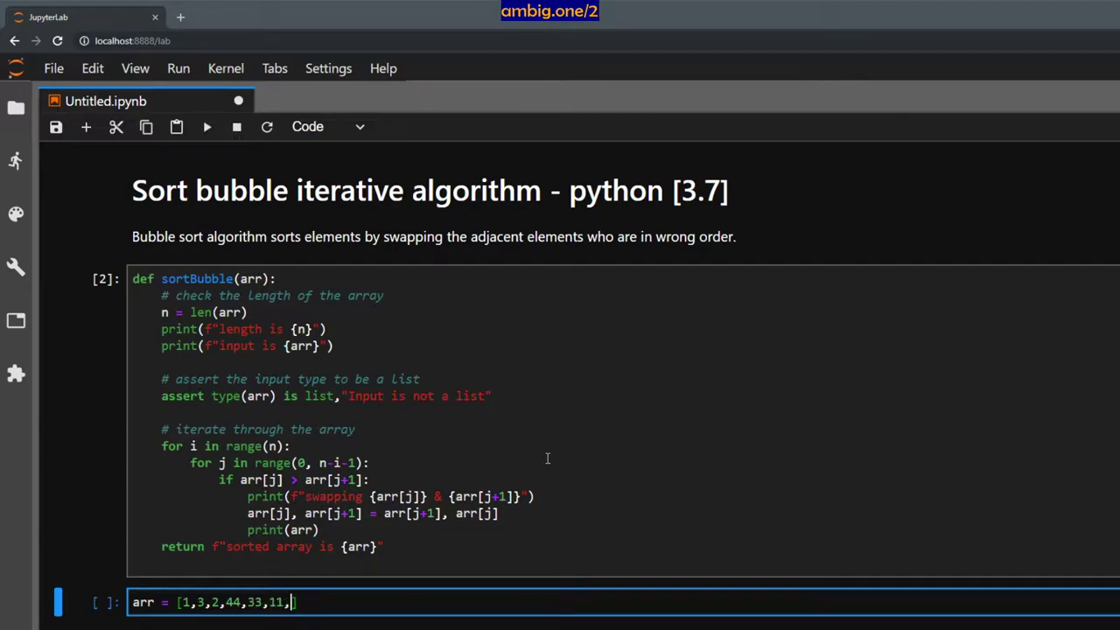
{"action": "type", "text": "8,9]"}
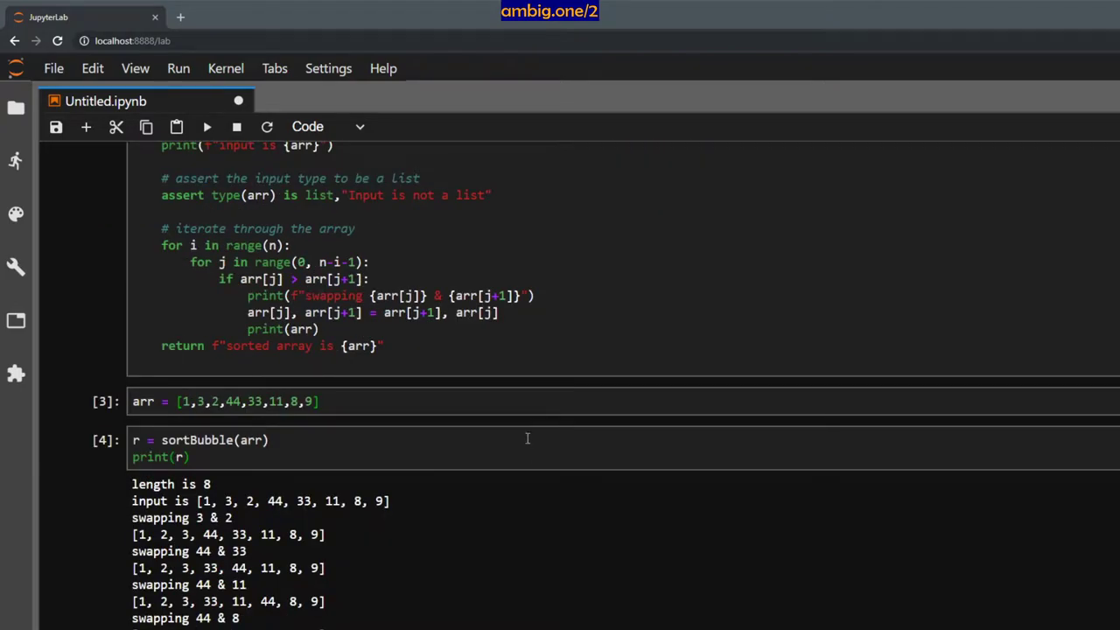
{"action": "scroll", "scroll_direction": "down", "scroll_amount": 3}
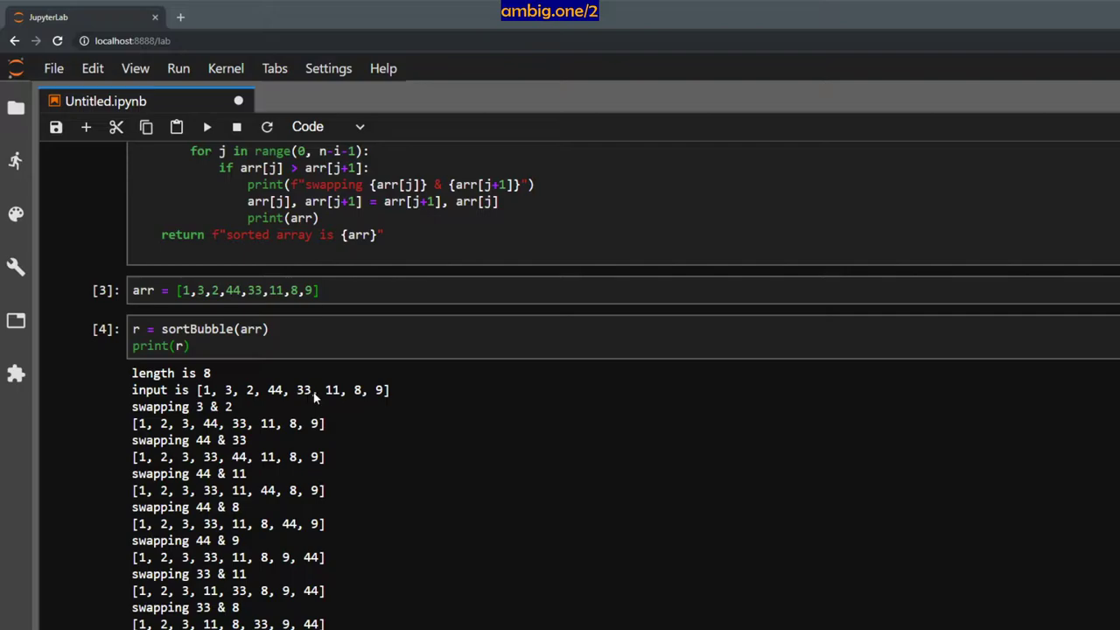
{"action": "mouse_move", "coordinate": [185, 416]}
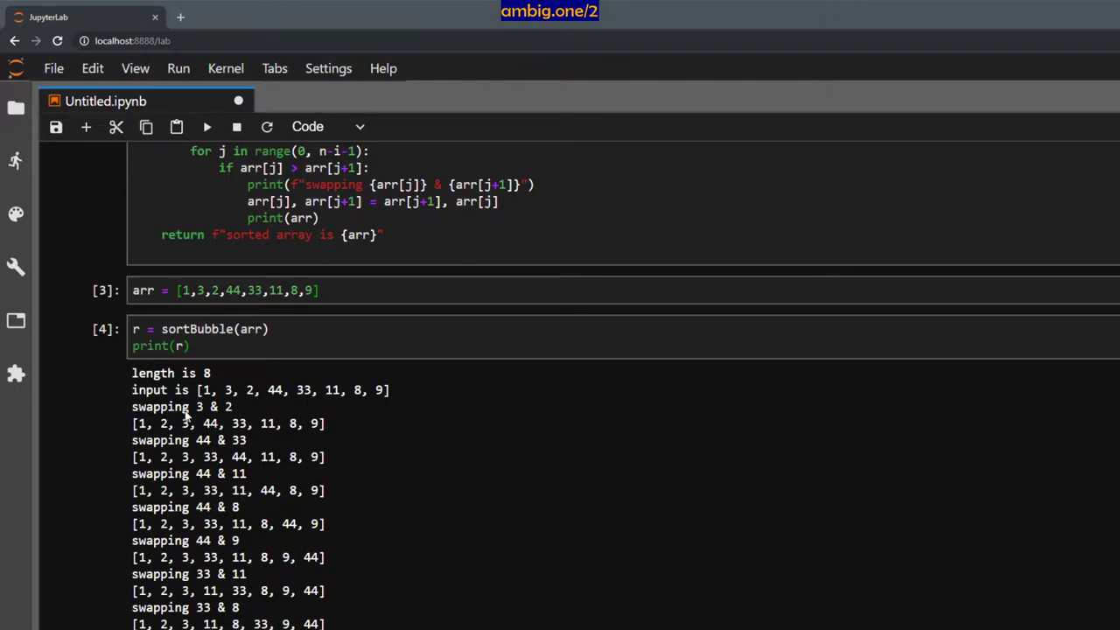
{"action": "mouse_move", "coordinate": [166, 401]}
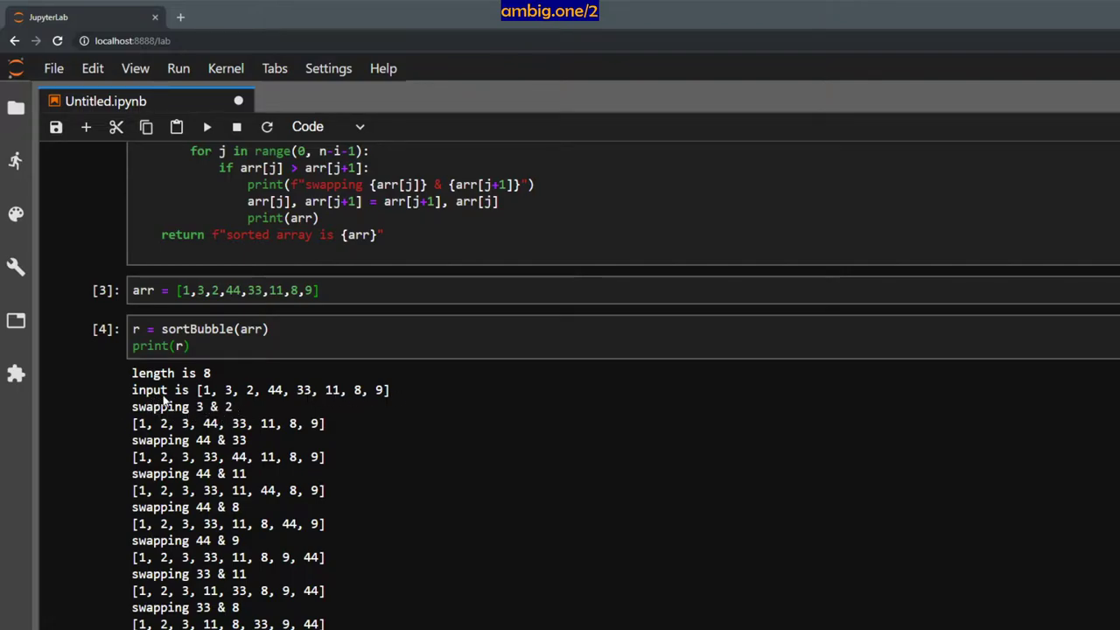
{"action": "scroll", "scroll_direction": "up", "scroll_amount": 3}
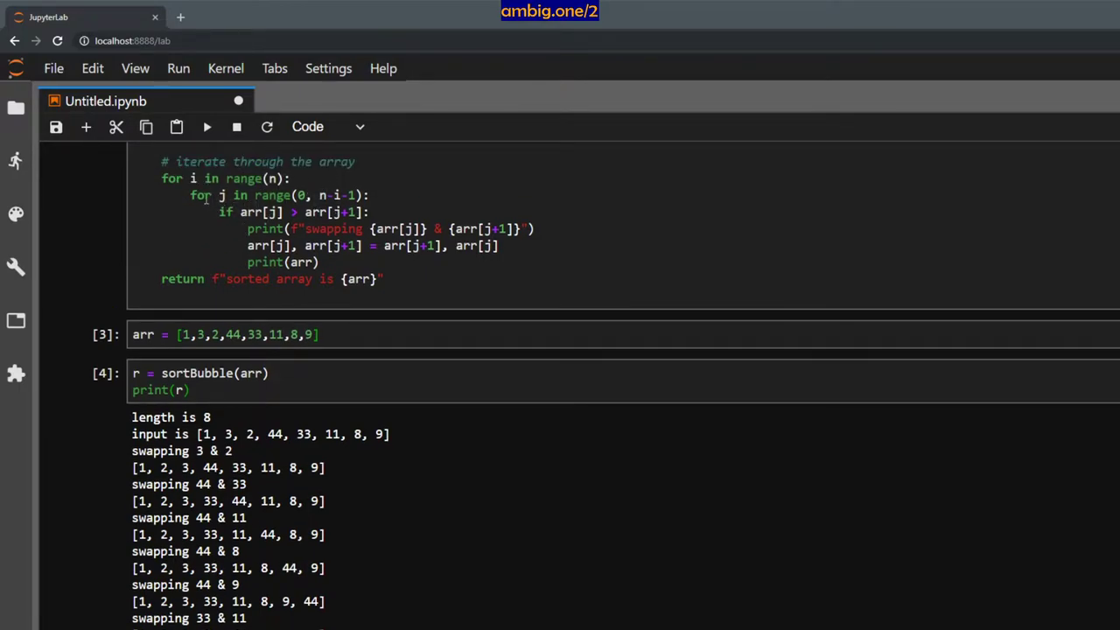
{"action": "mouse_move", "coordinate": [342, 251]}
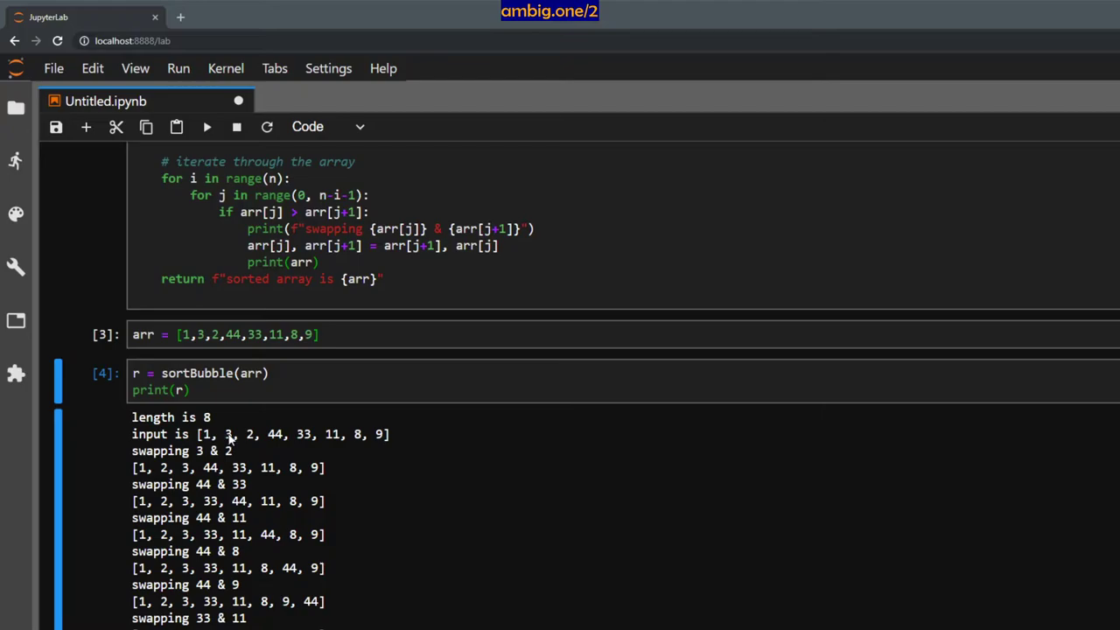
{"action": "mouse_move", "coordinate": [251, 439]}
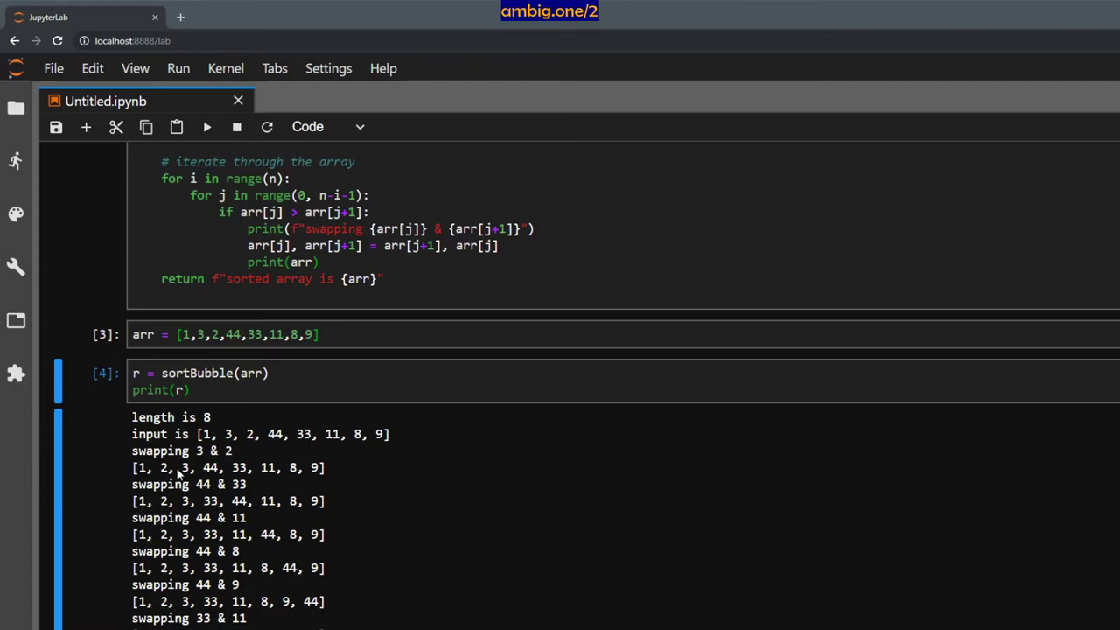
{"action": "mouse_move", "coordinate": [318, 471]}
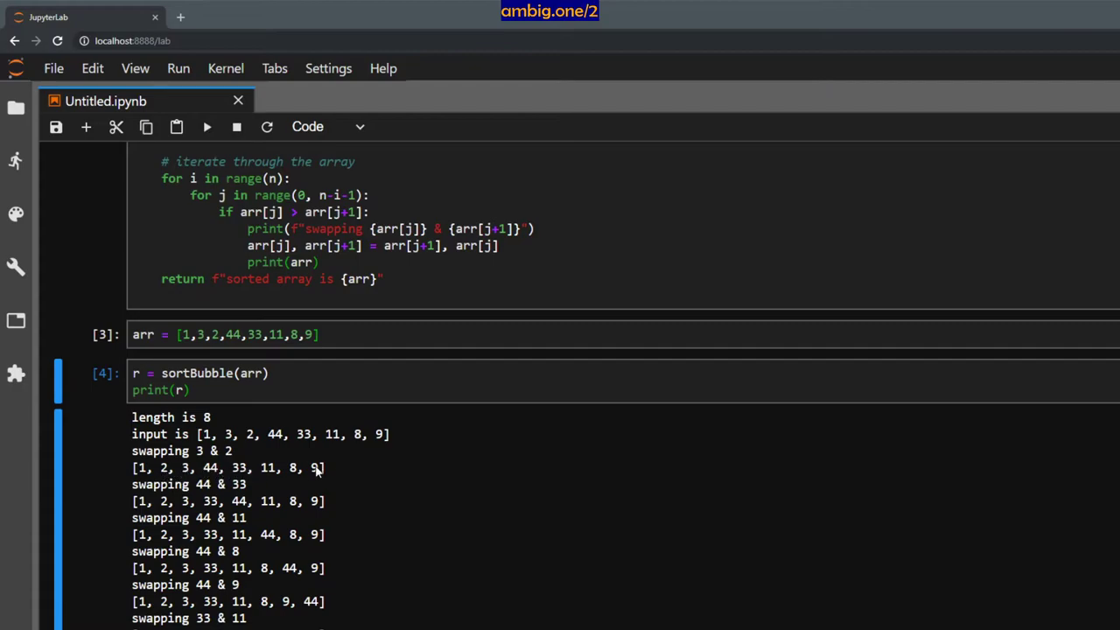
{"action": "mouse_move", "coordinate": [219, 476]}
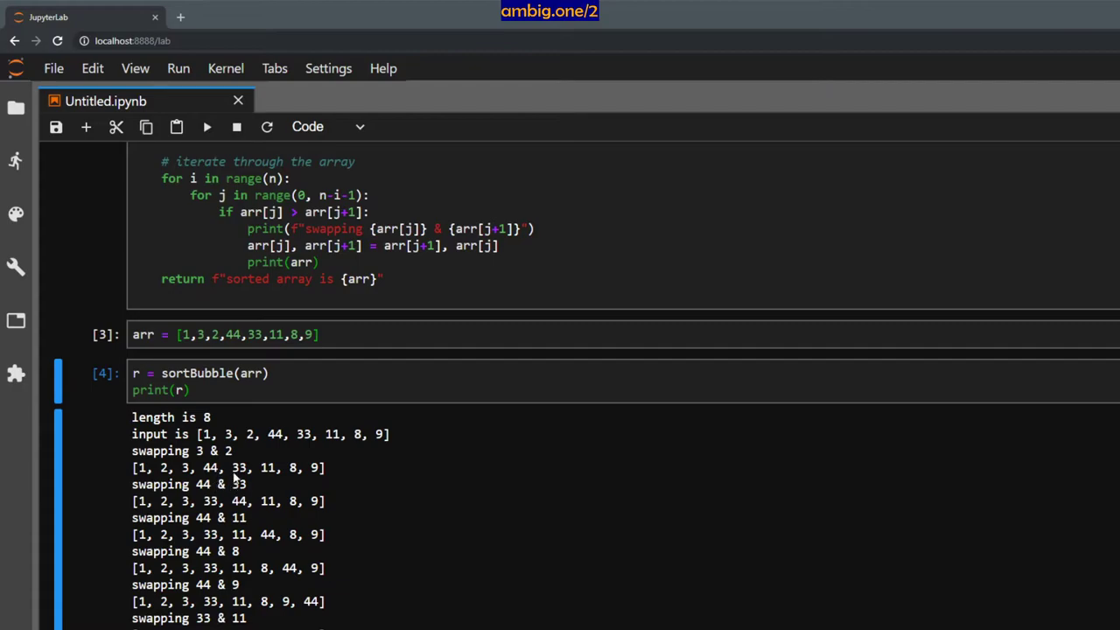
{"action": "mouse_move", "coordinate": [213, 488]}
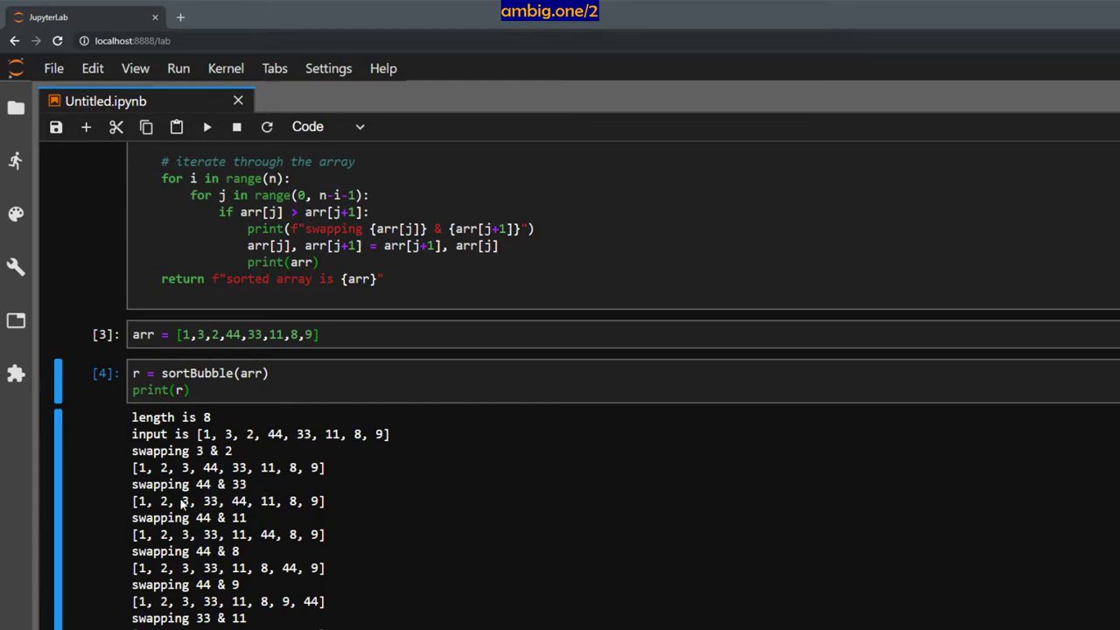
{"action": "scroll", "scroll_direction": "down", "scroll_amount": 3}
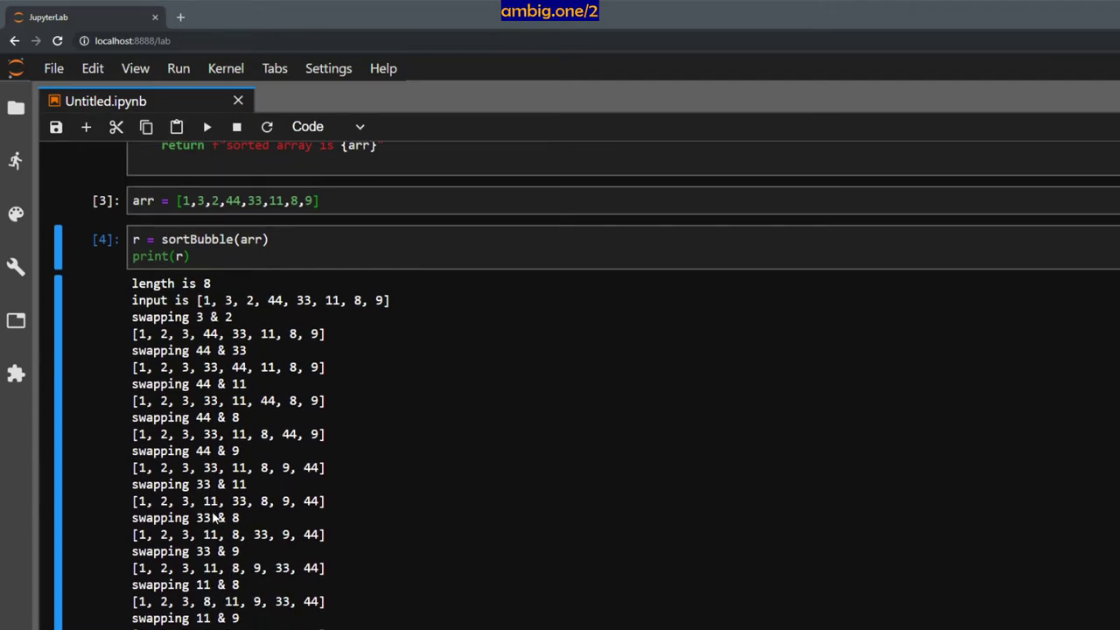
{"action": "mouse_move", "coordinate": [324, 595]}
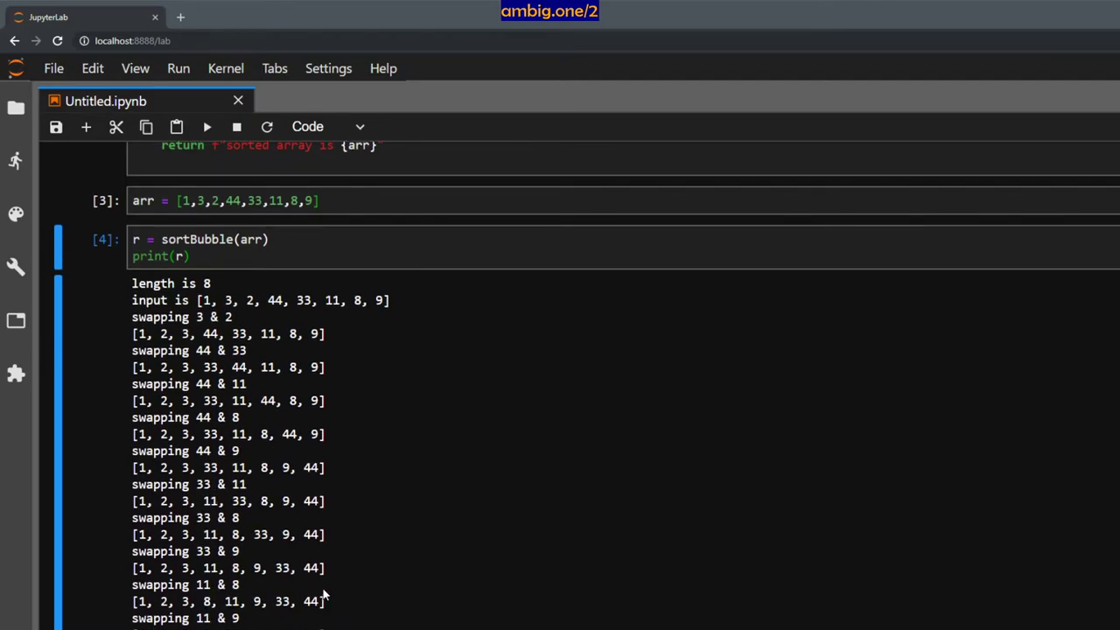
{"action": "mouse_move", "coordinate": [315, 613]}
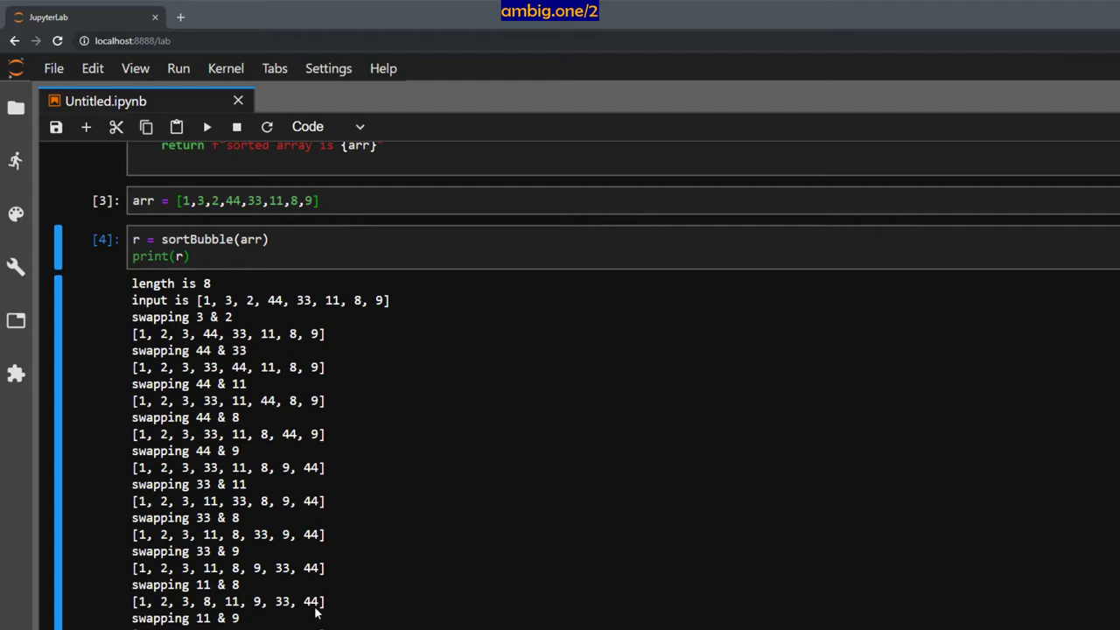
{"action": "mouse_move", "coordinate": [379, 613]}
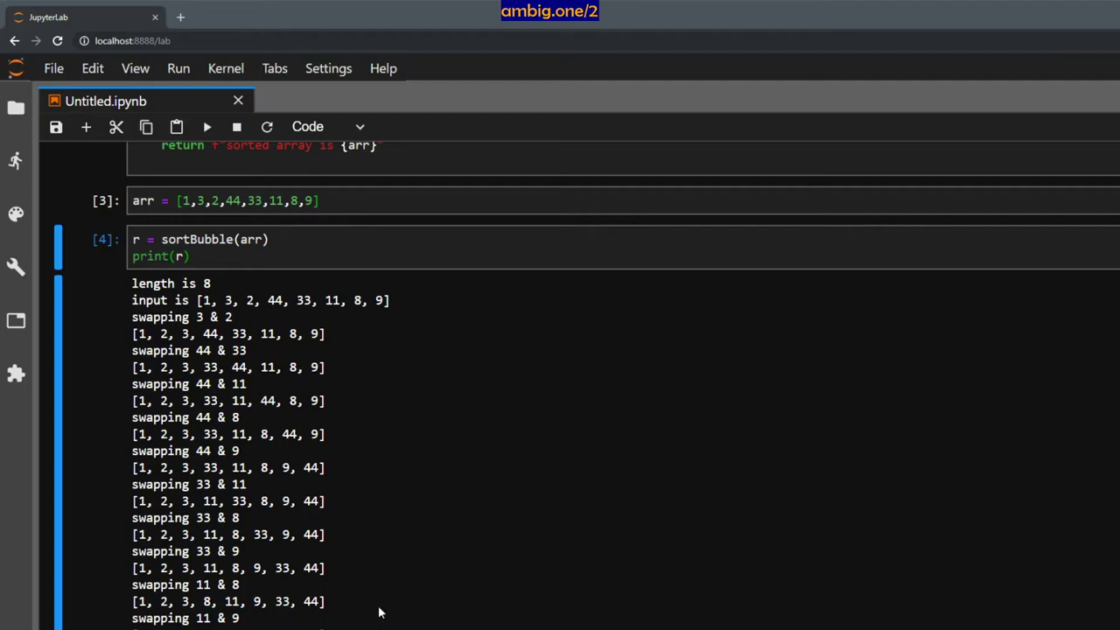
{"action": "mouse_move", "coordinate": [470, 605]}
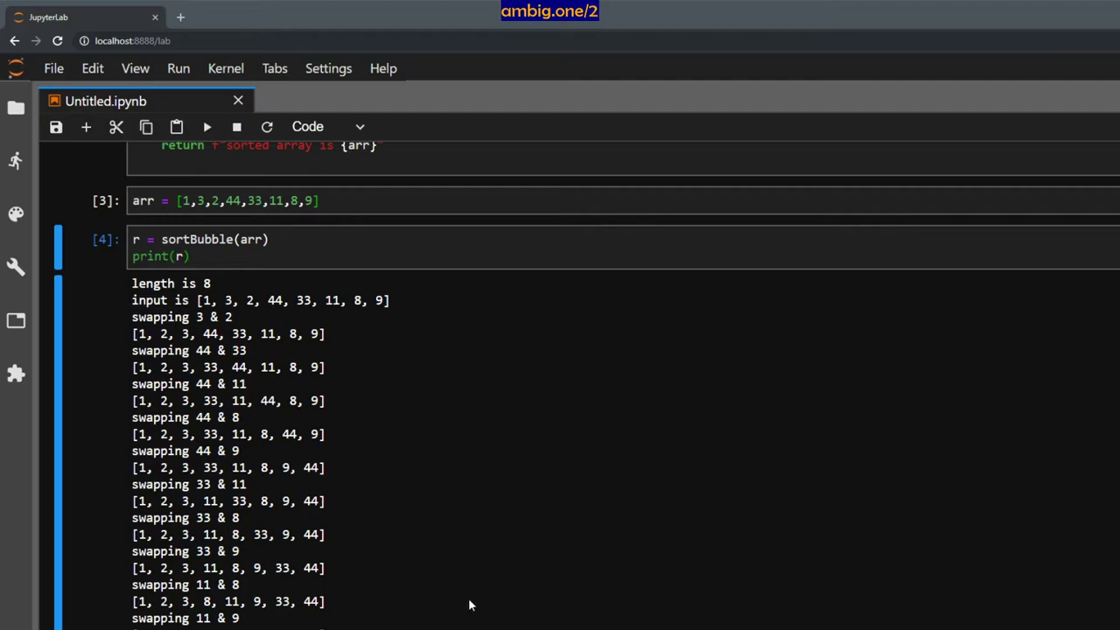
{"action": "scroll", "scroll_direction": "down", "scroll_amount": 3}
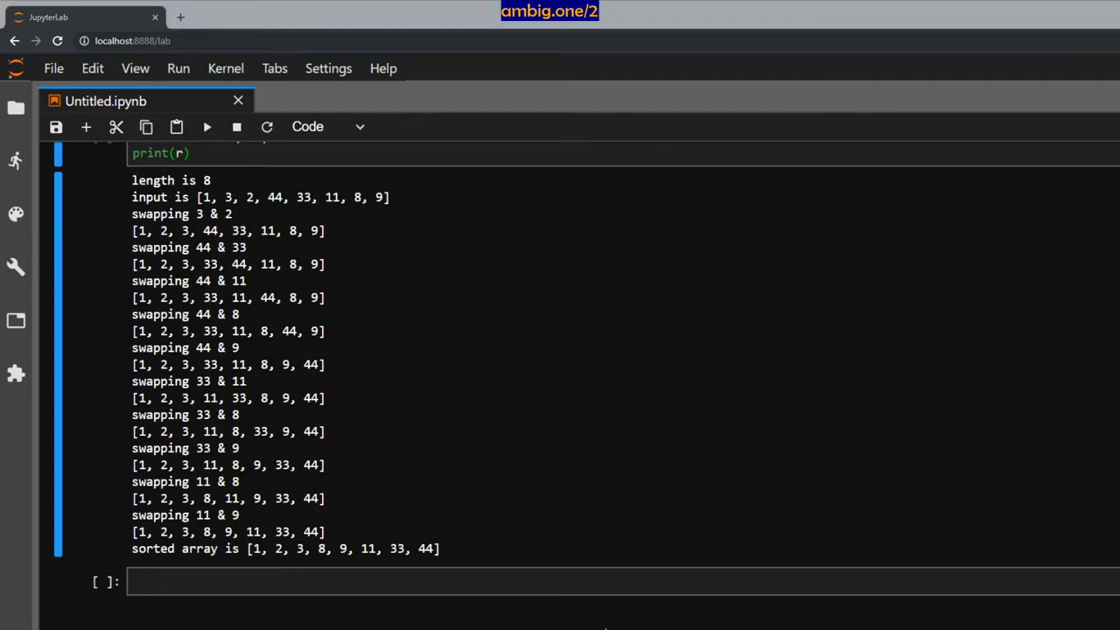
Run print(type(arr)) in a new cell to show arr is a list
{"action": "type", "text": "ar"}
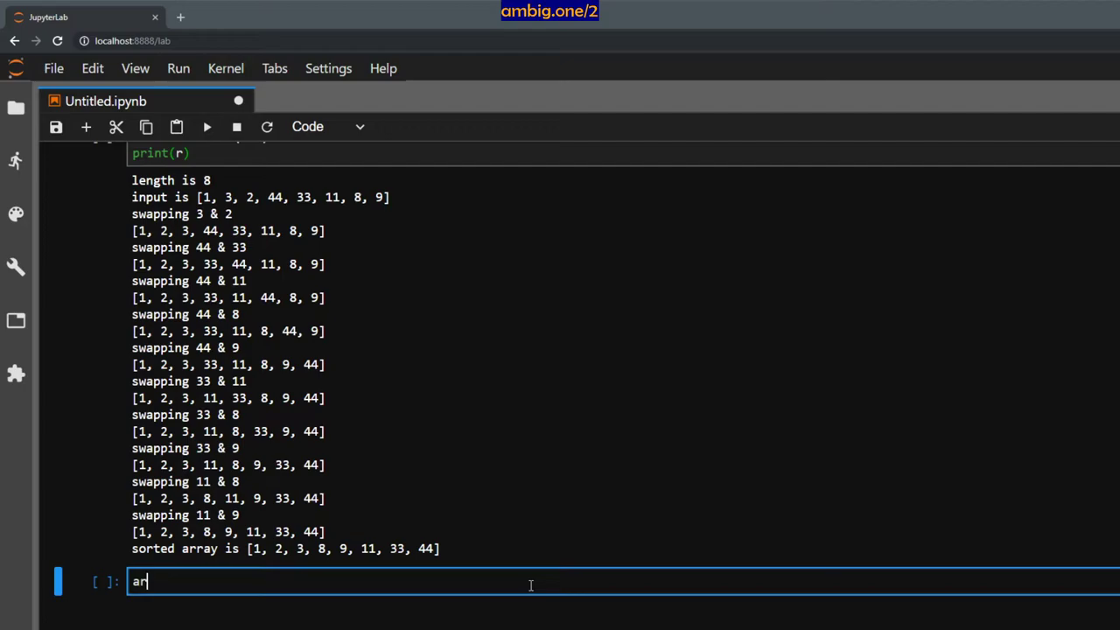
{"action": "key", "text": "Backspace"}
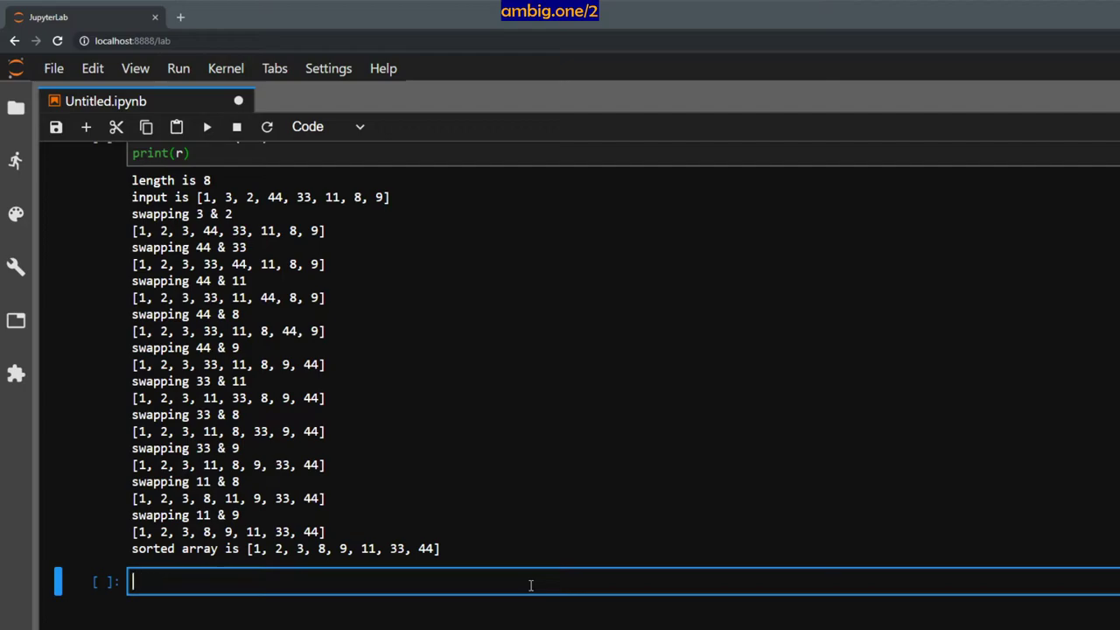
{"action": "type", "text": "print(type"}
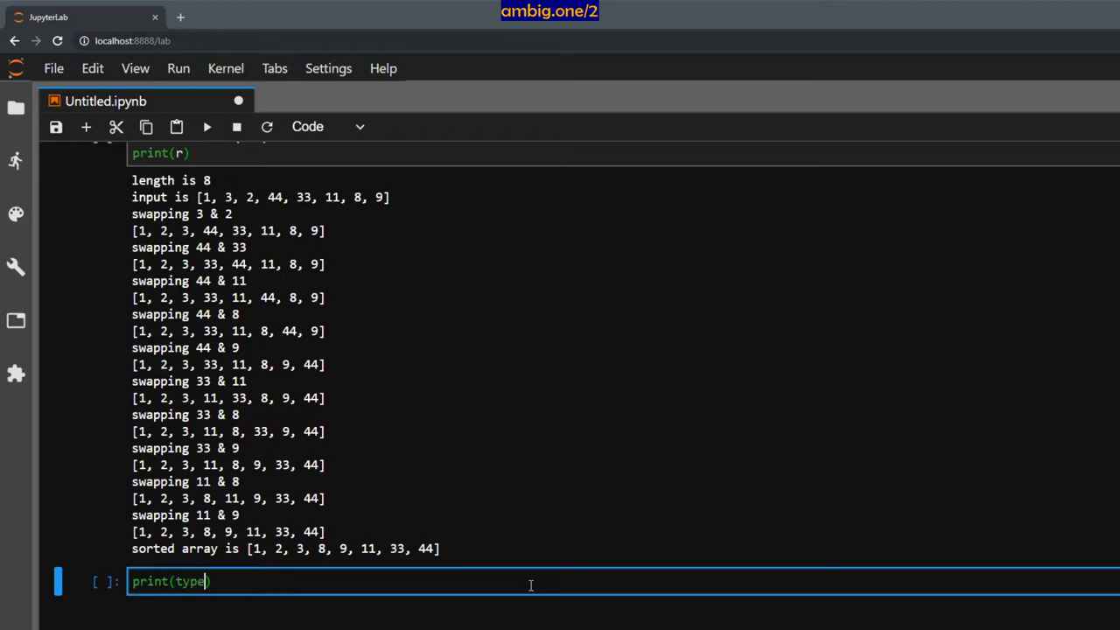
{"action": "type", "text": "arr"}
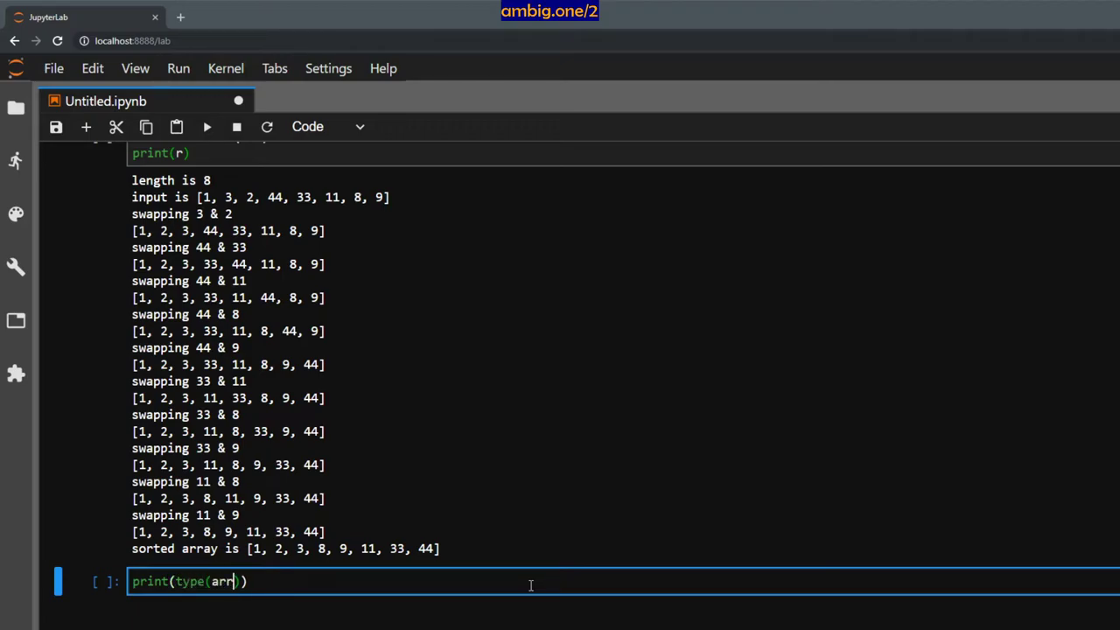
{"action": "key", "text": "Shift+Enter"}
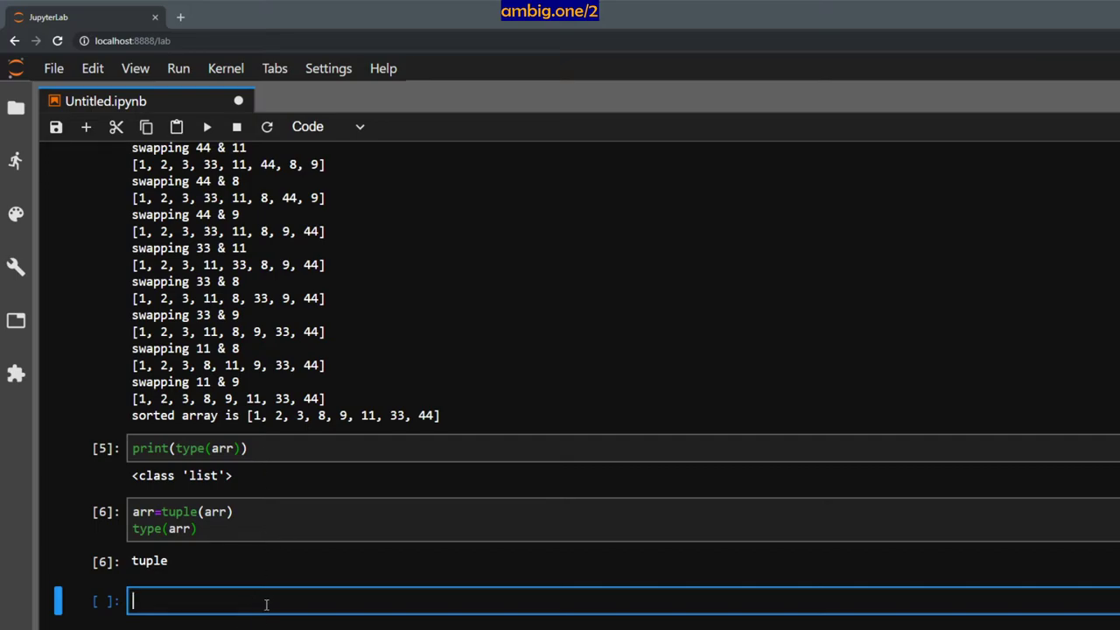
Run sortBubble(arr) on the tuple and locate the assert line behind the AssertionError
{"action": "type", "text": "so"}
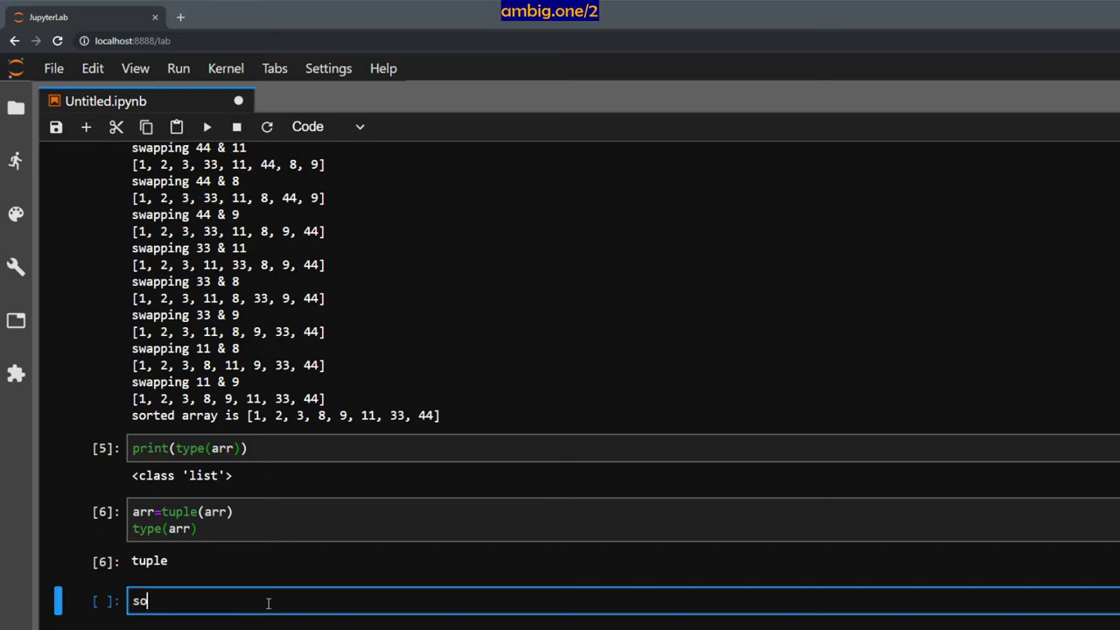
{"action": "type", "text": "rtBubble"}
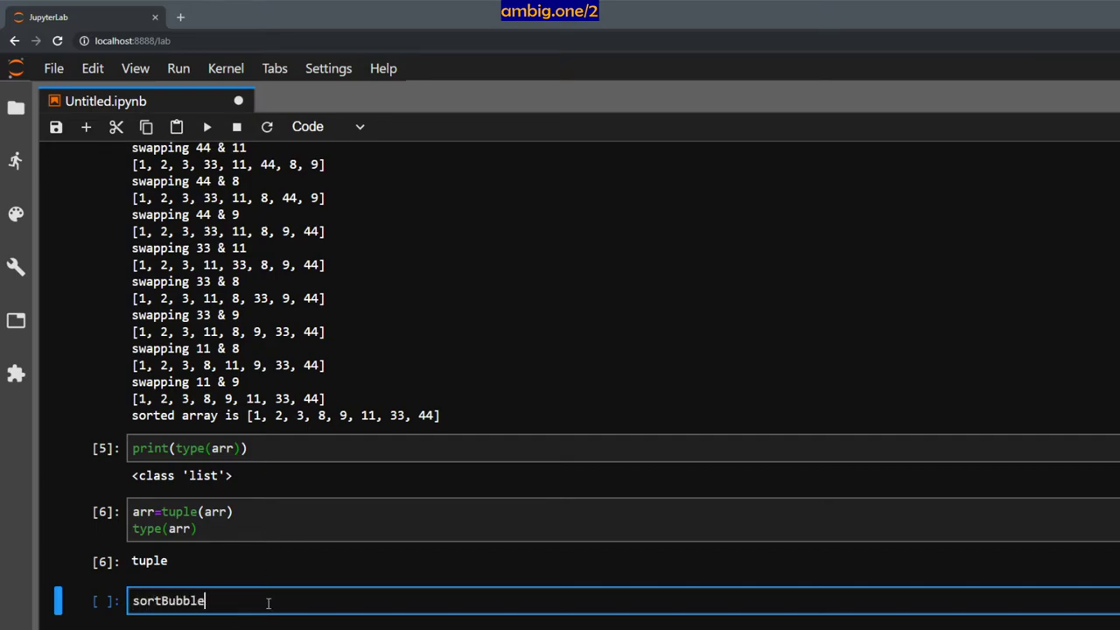
{"action": "key", "text": "shift+Return"}
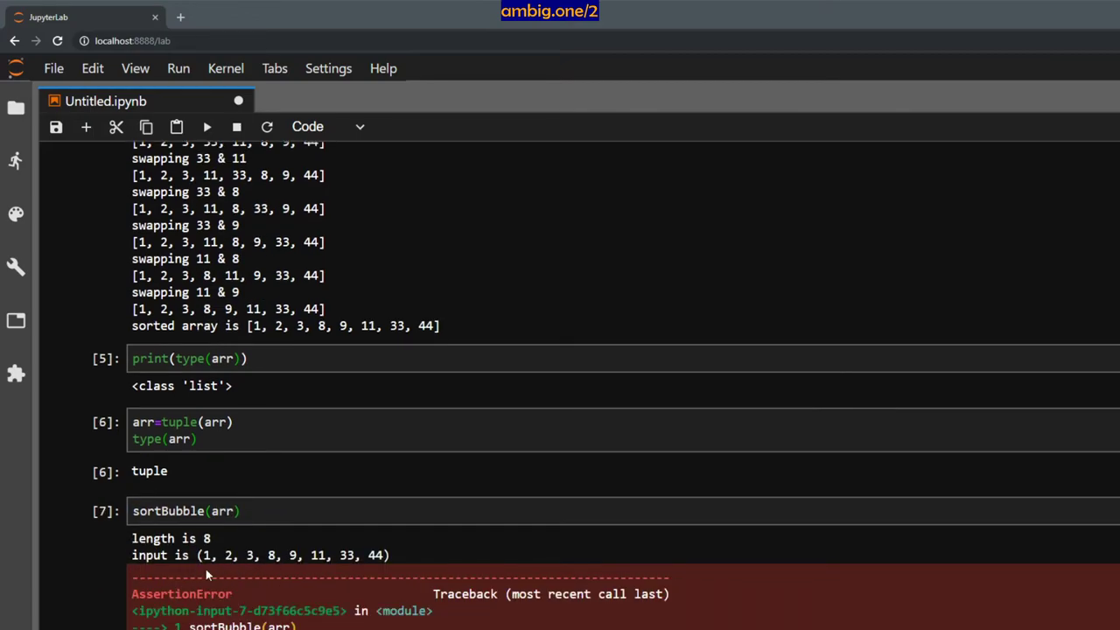
{"action": "scroll", "scroll_direction": "down", "scroll_amount": 3}
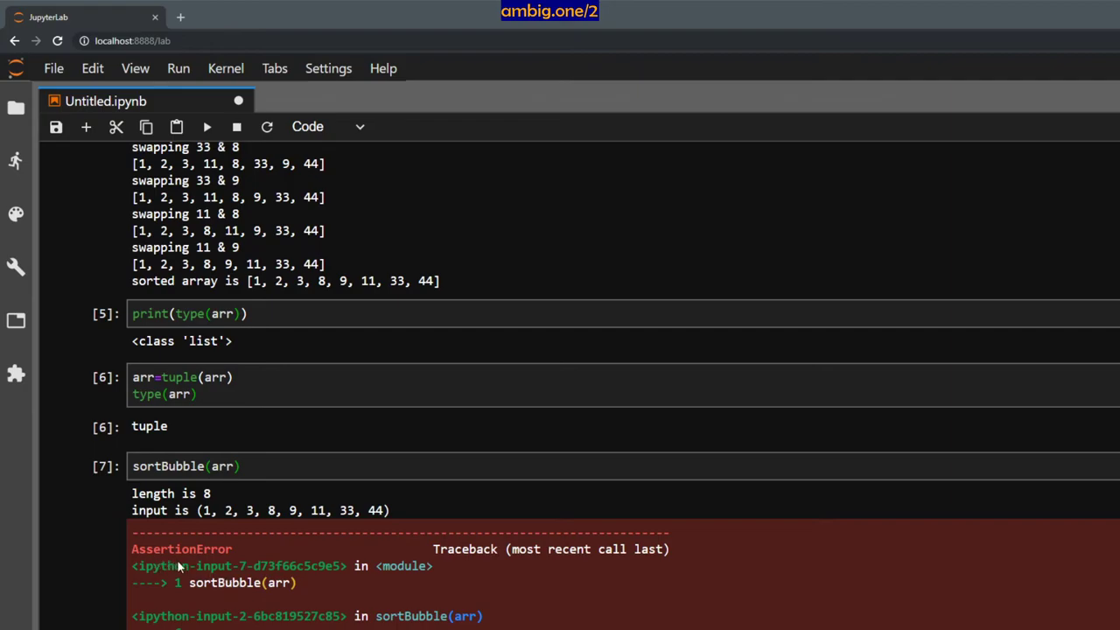
{"action": "mouse_move", "coordinate": [177, 594]}
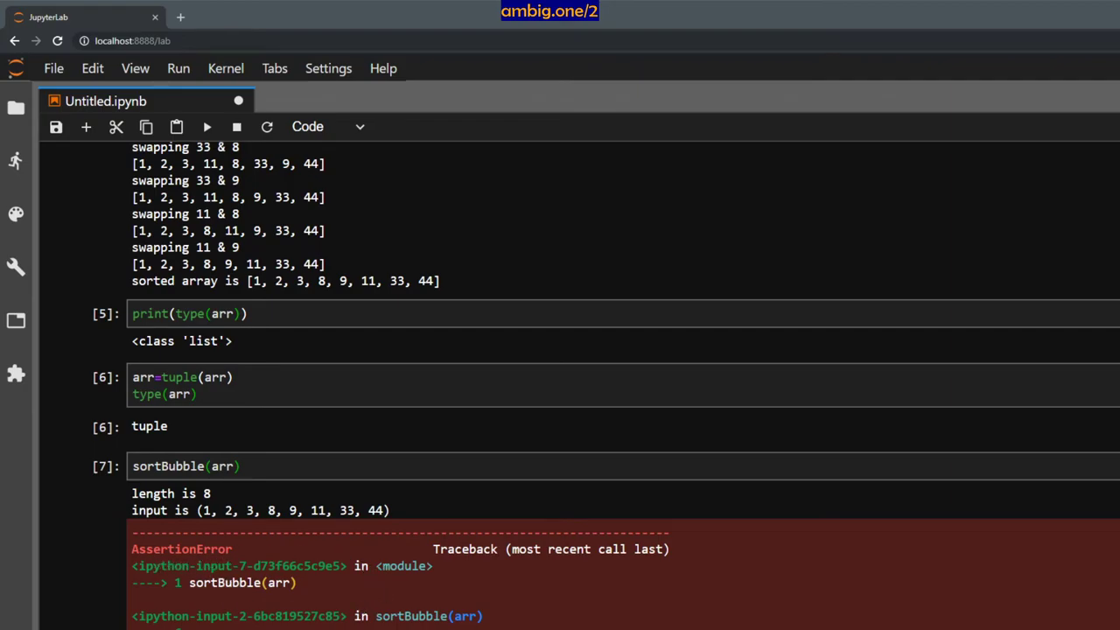
{"action": "scroll", "scroll_direction": "up", "scroll_amount": 3}
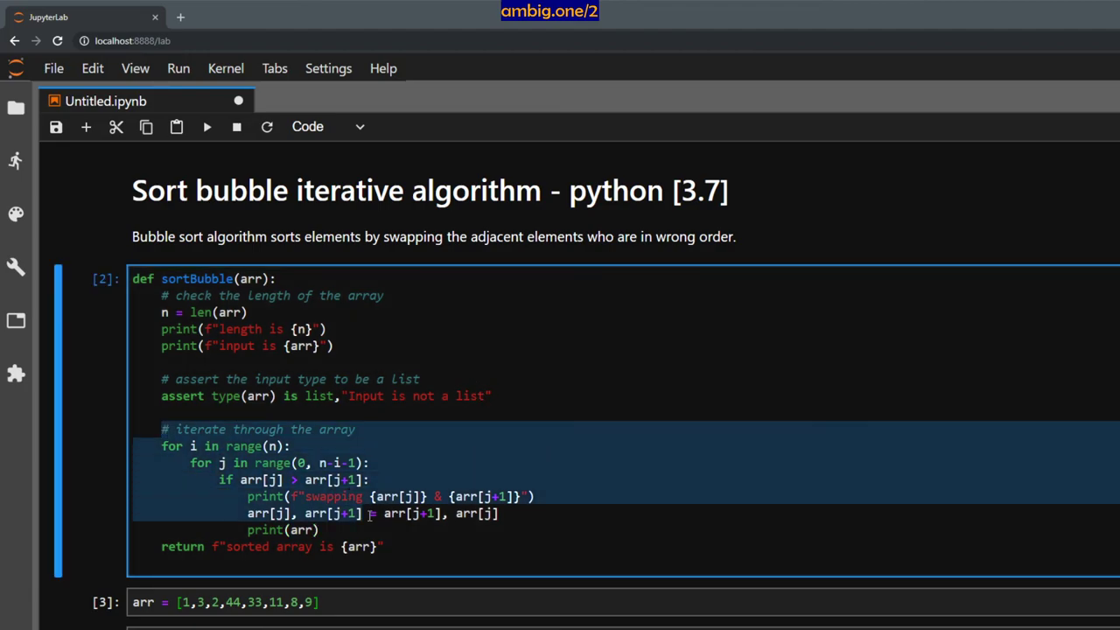
{"action": "left_click", "coordinate": [161, 396]}
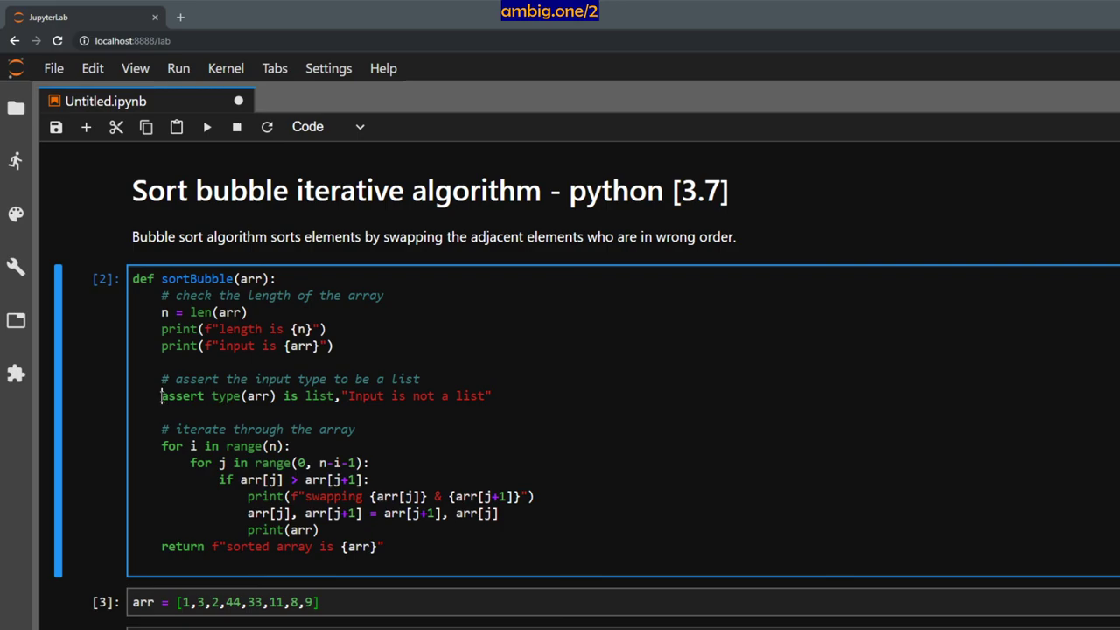